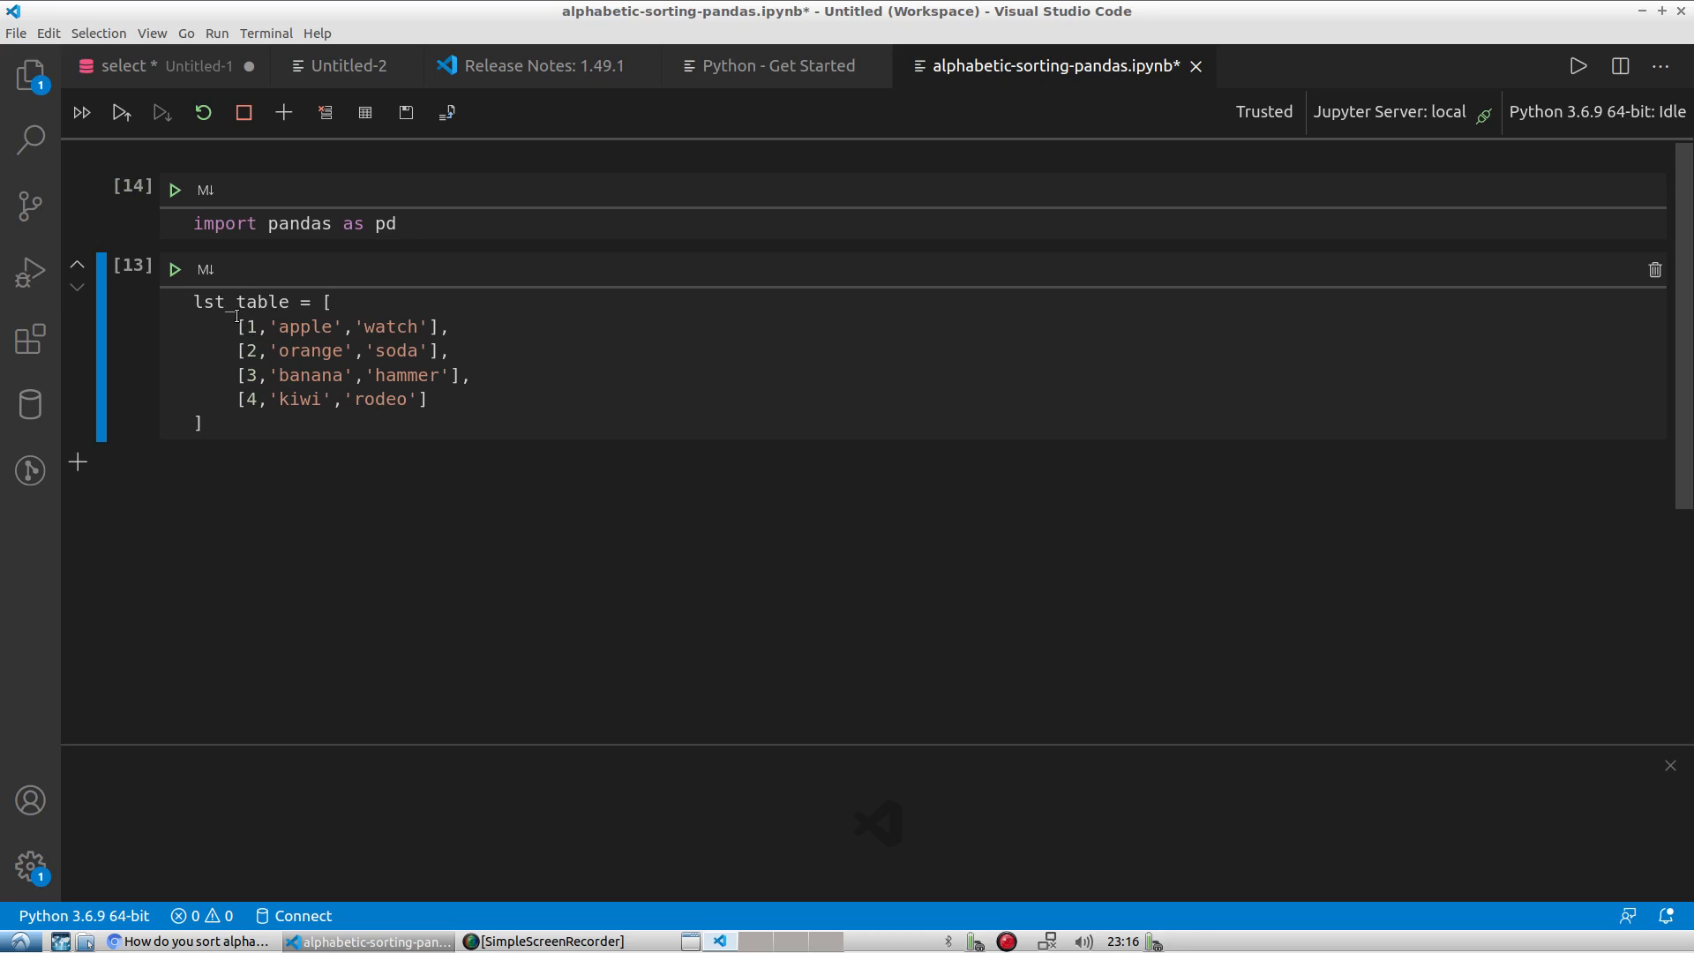
{"action": "mouse_move", "coordinate": [219, 309]}
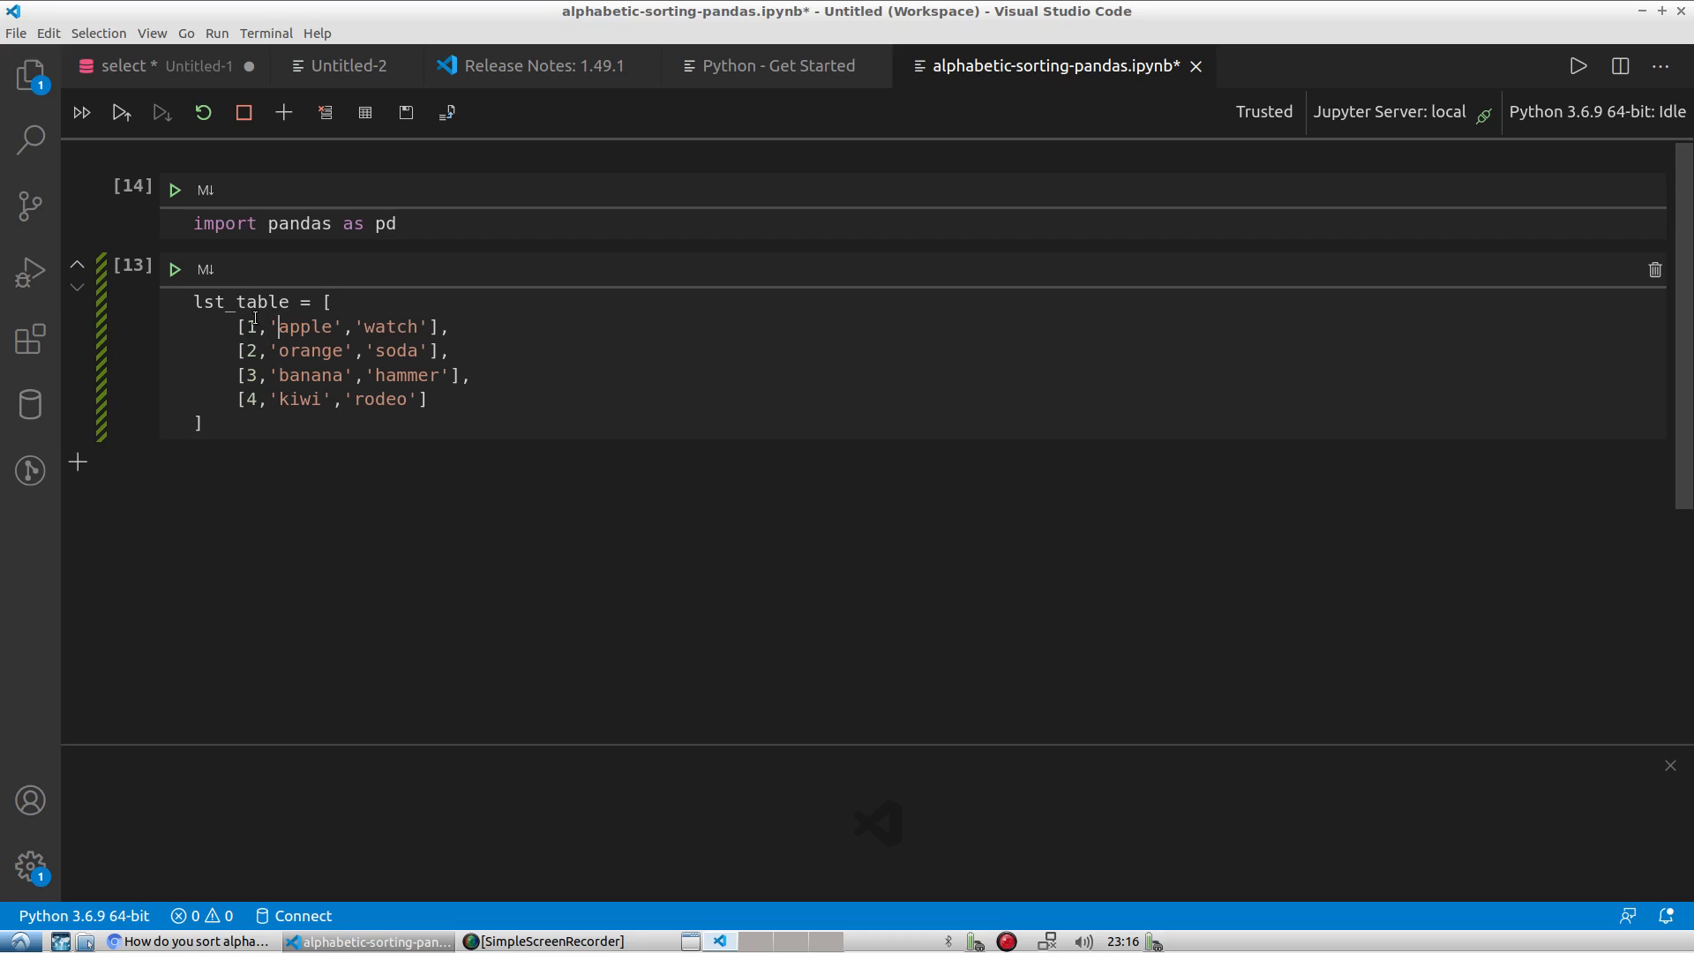
{"action": "mouse_move", "coordinate": [376, 337]}
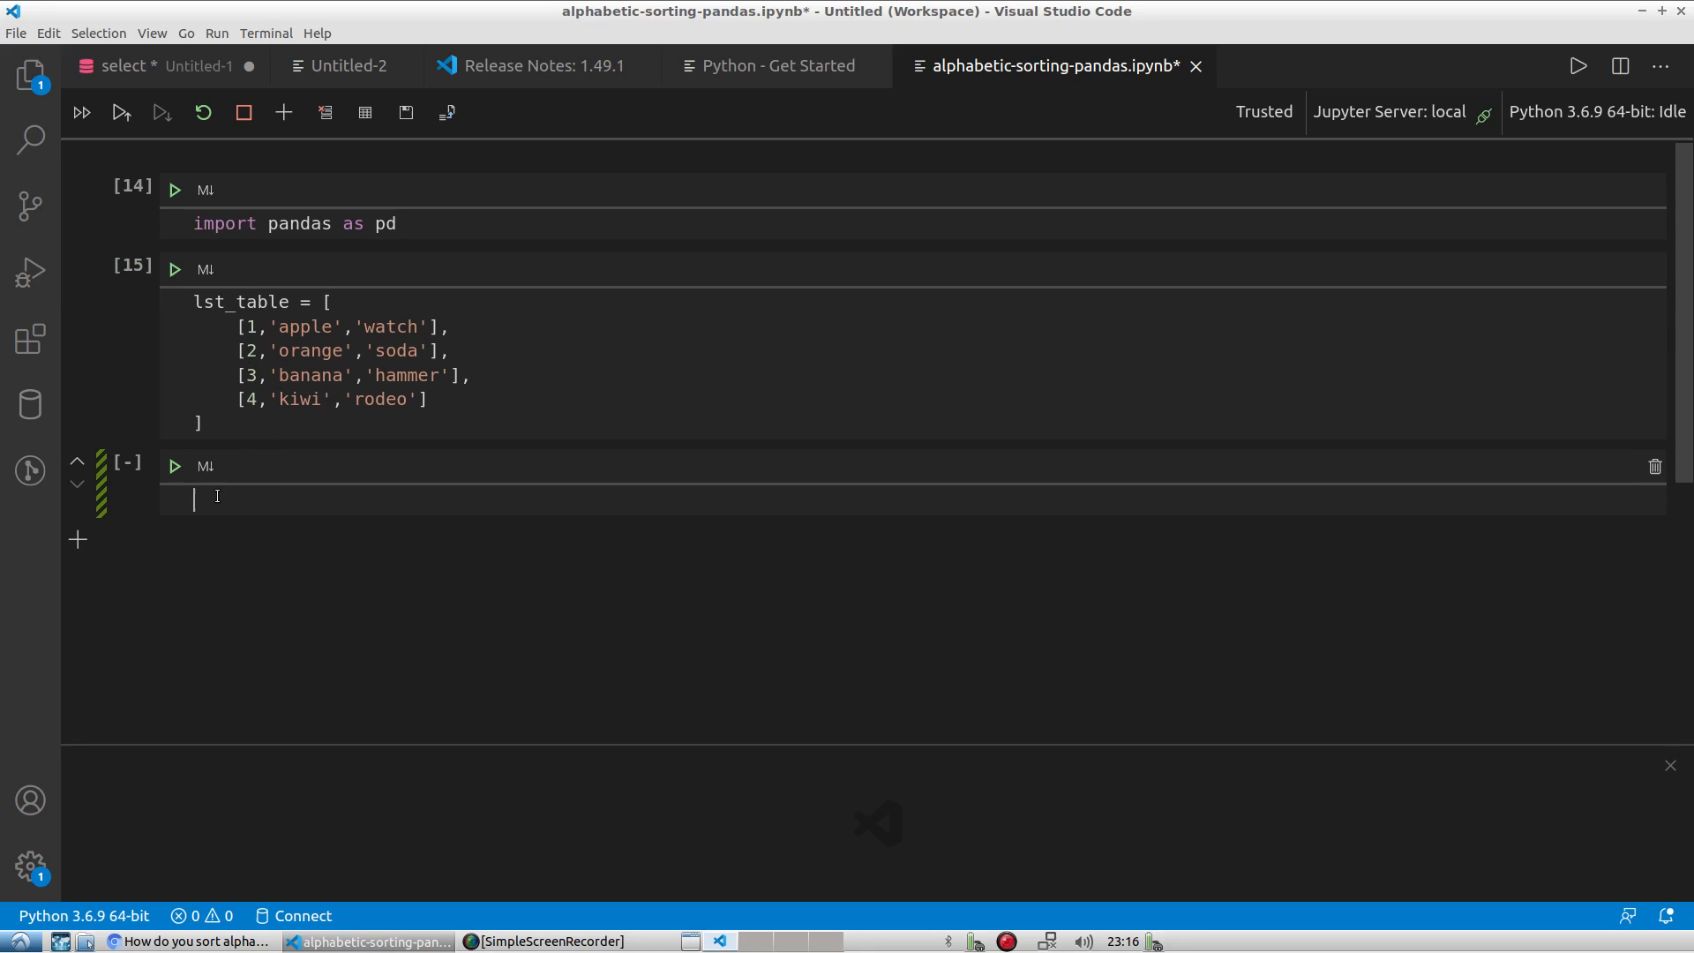
Write and run pd.DataFrame(lst_table) to display the four-row table with columns 0, 1, 2.
{"action": "type", "text": "pd.DataFrame"}
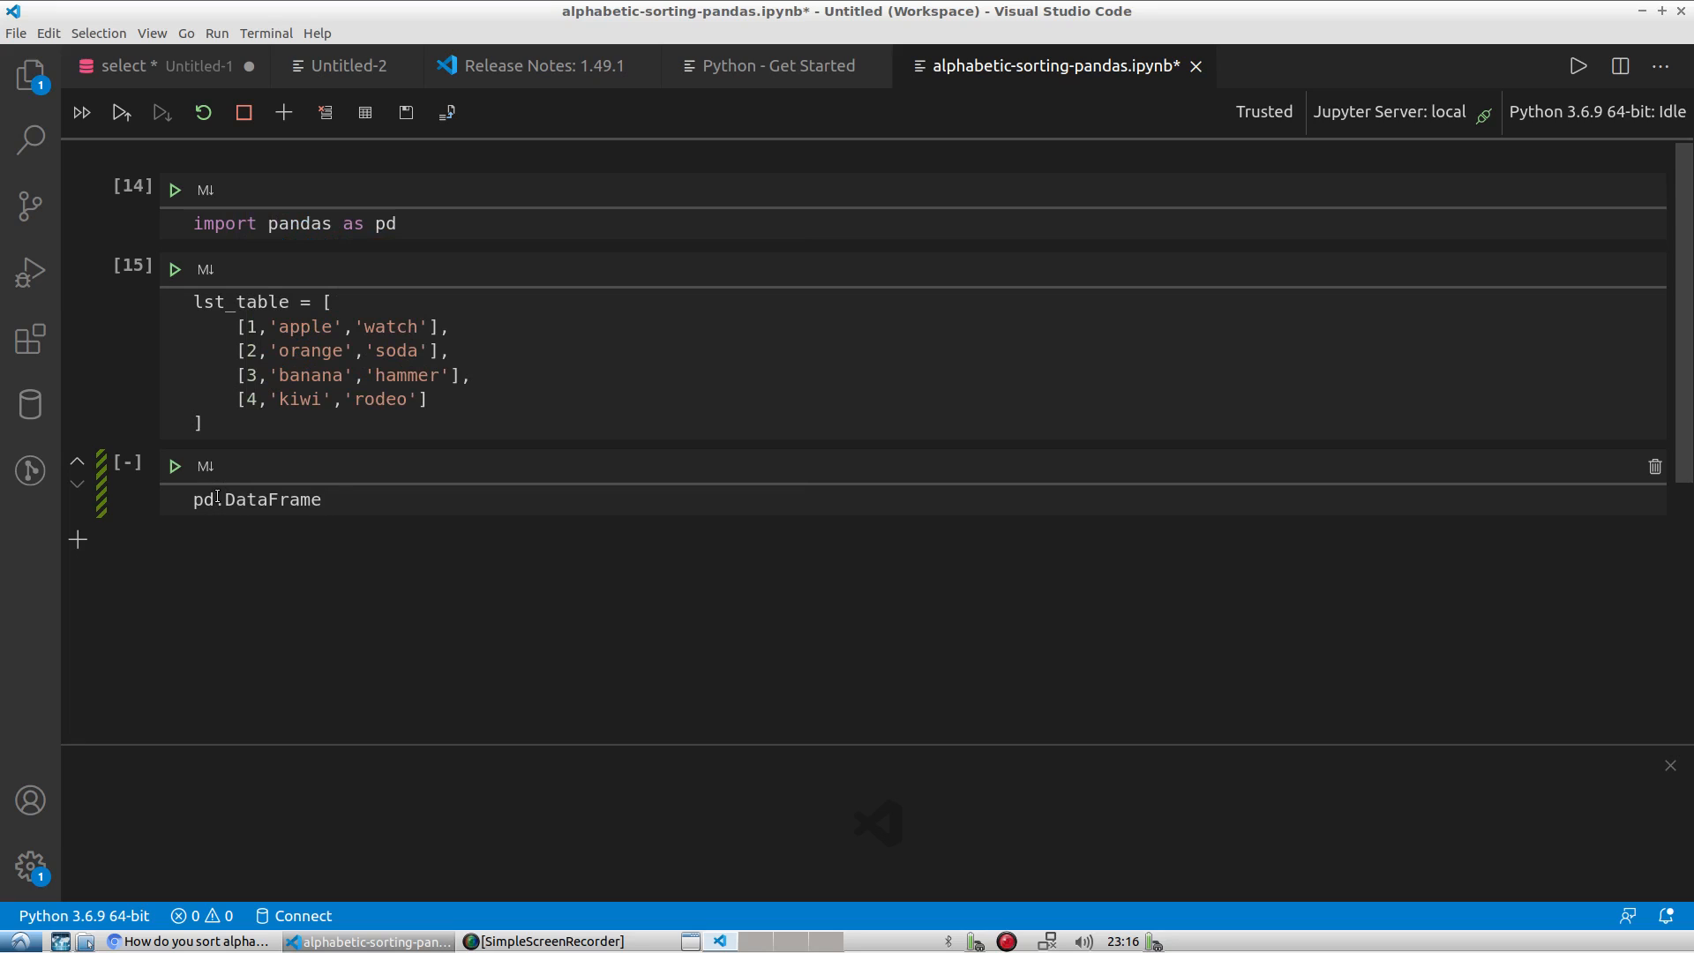
{"action": "type", "text": "()"}
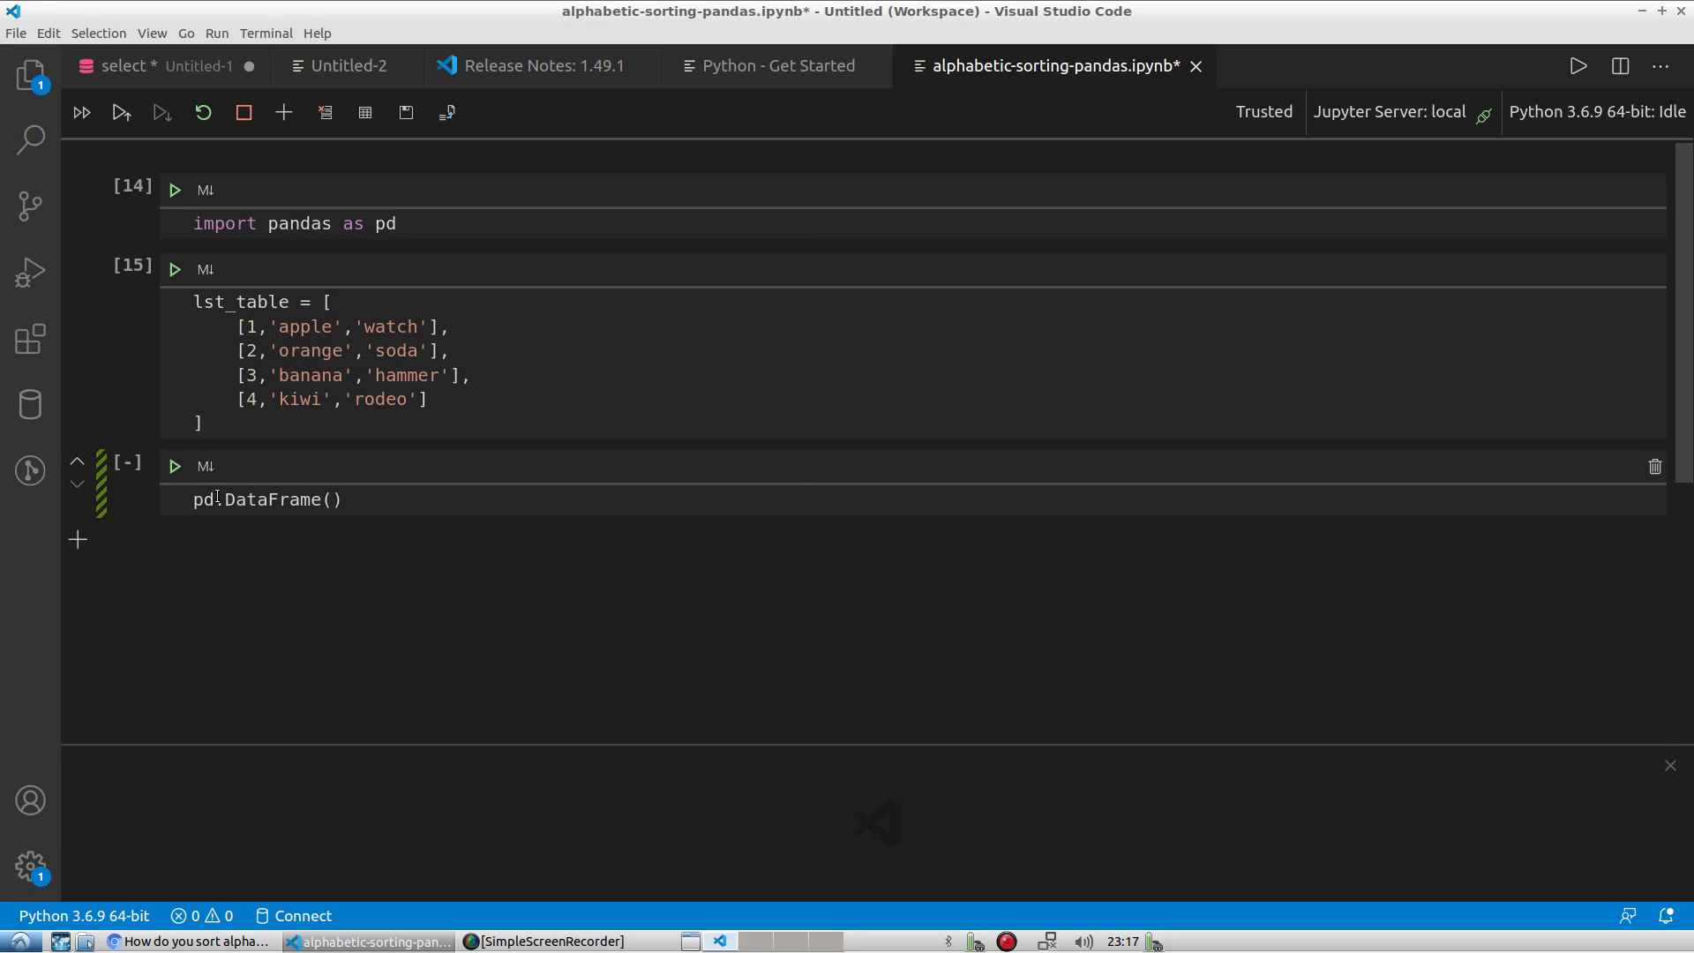
{"action": "type", "text": "lst_table"}
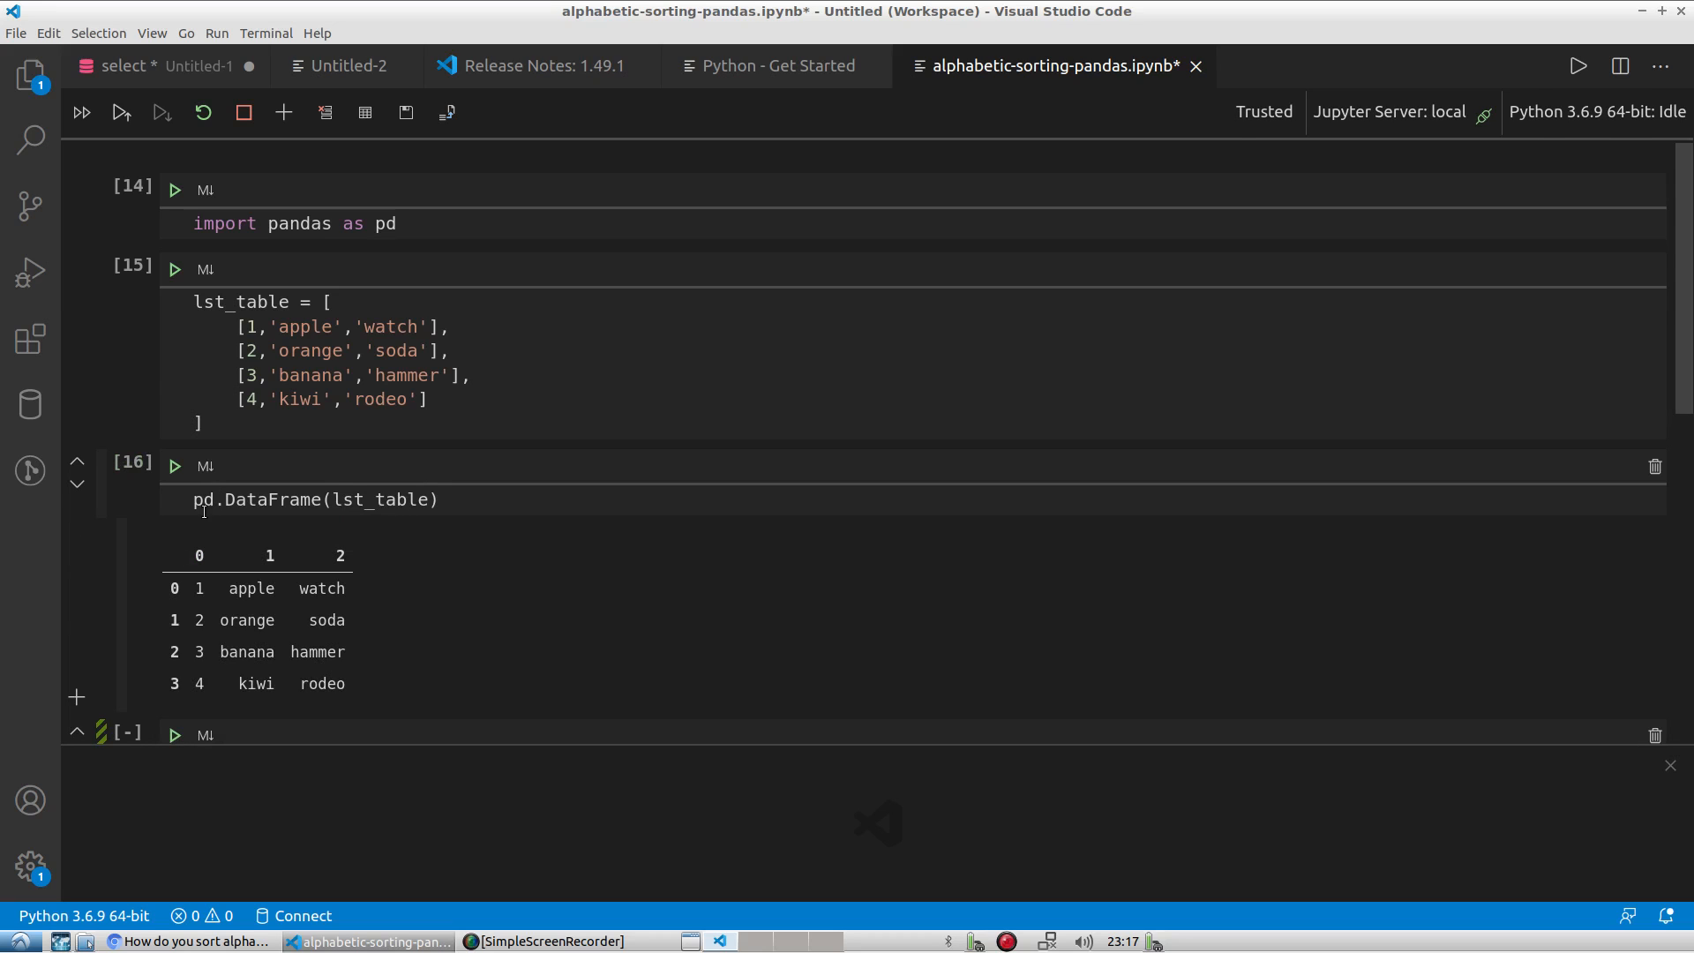
{"action": "mouse_move", "coordinate": [237, 570]}
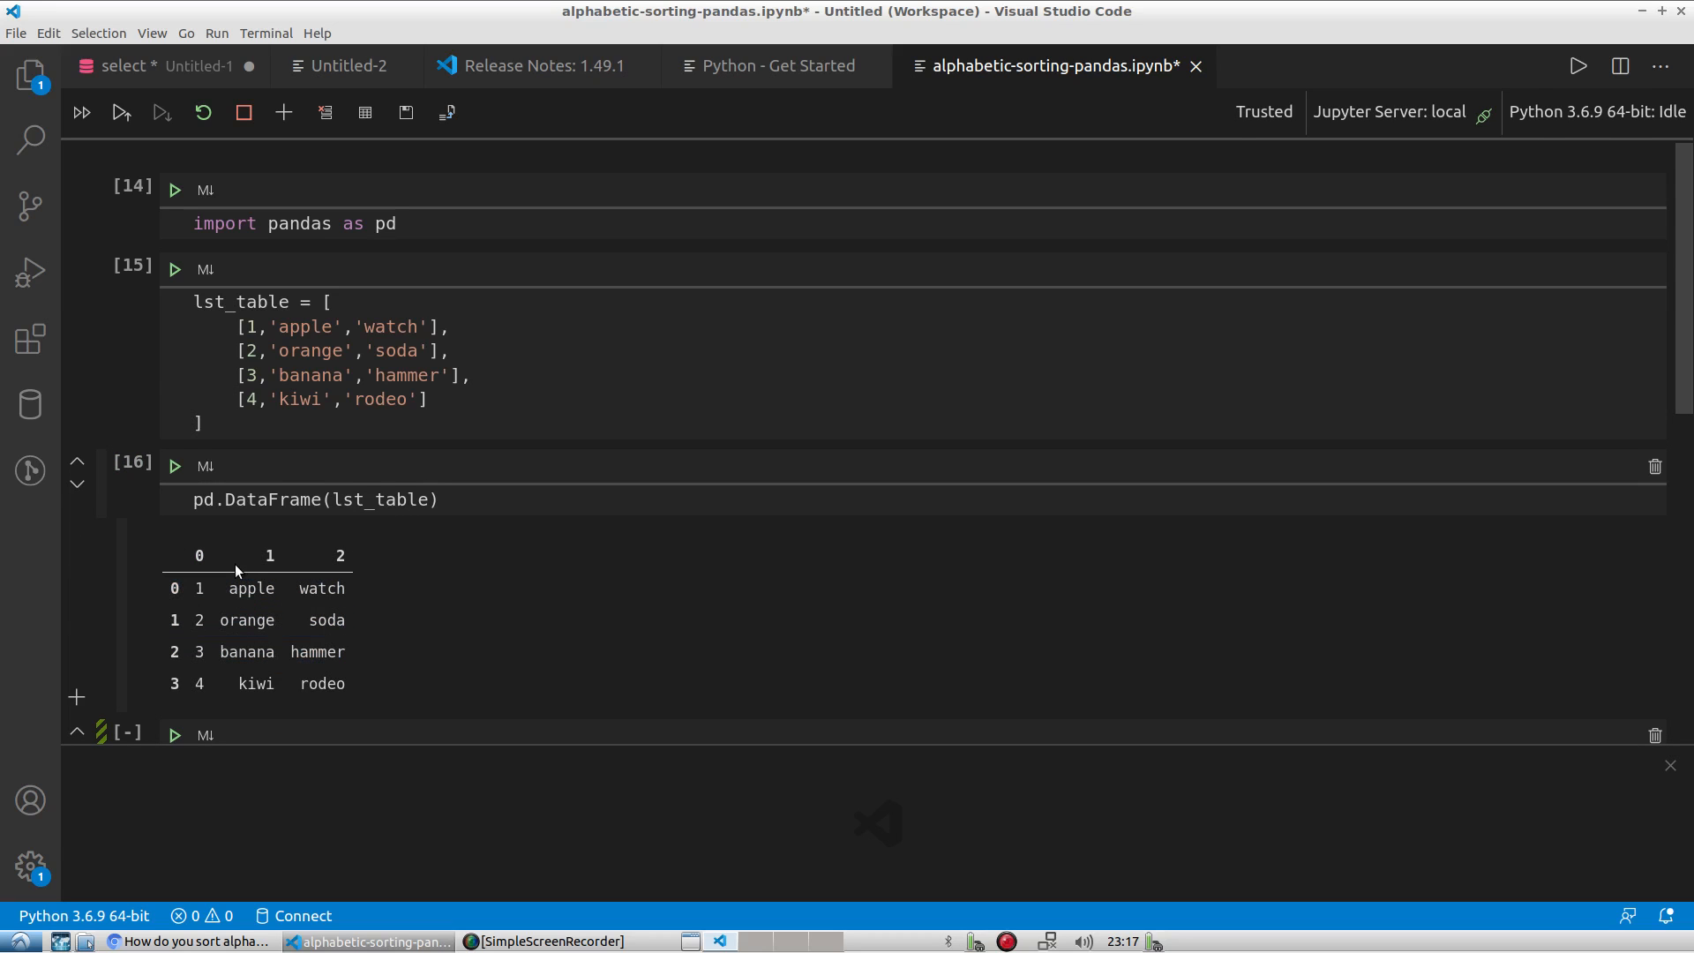
{"action": "mouse_move", "coordinate": [212, 564]}
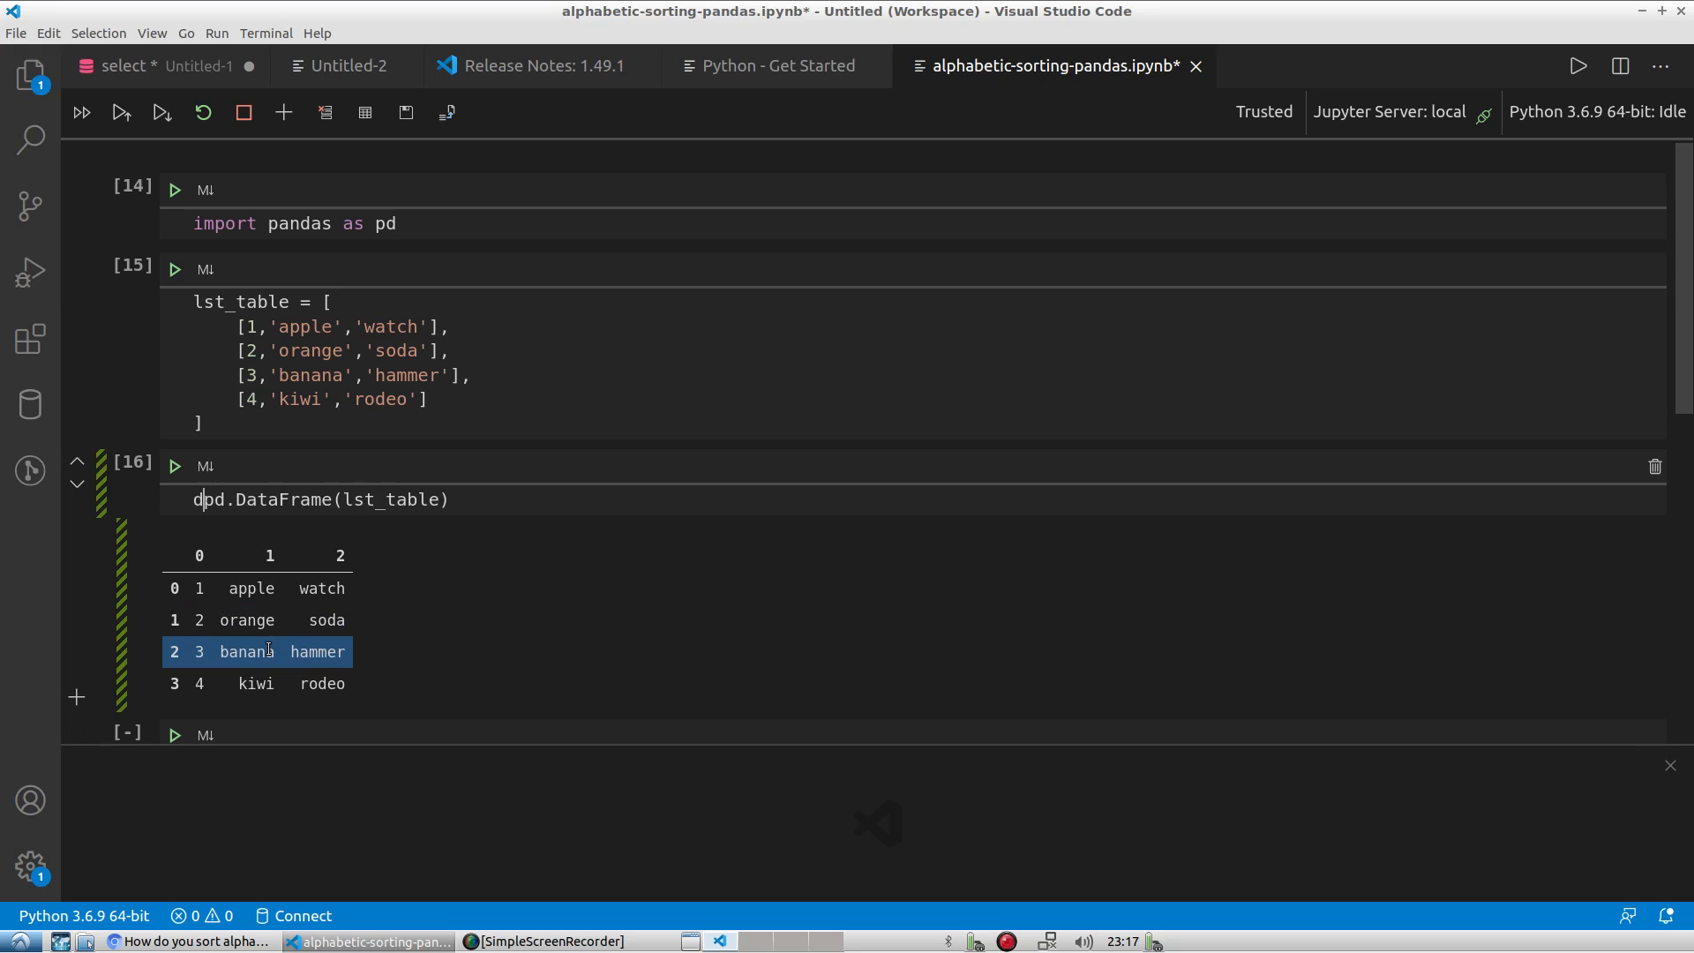
Assign the DataFrame to df and begin df.columns with the first name 'row_num'.
{"action": "type", "text": "df ="}
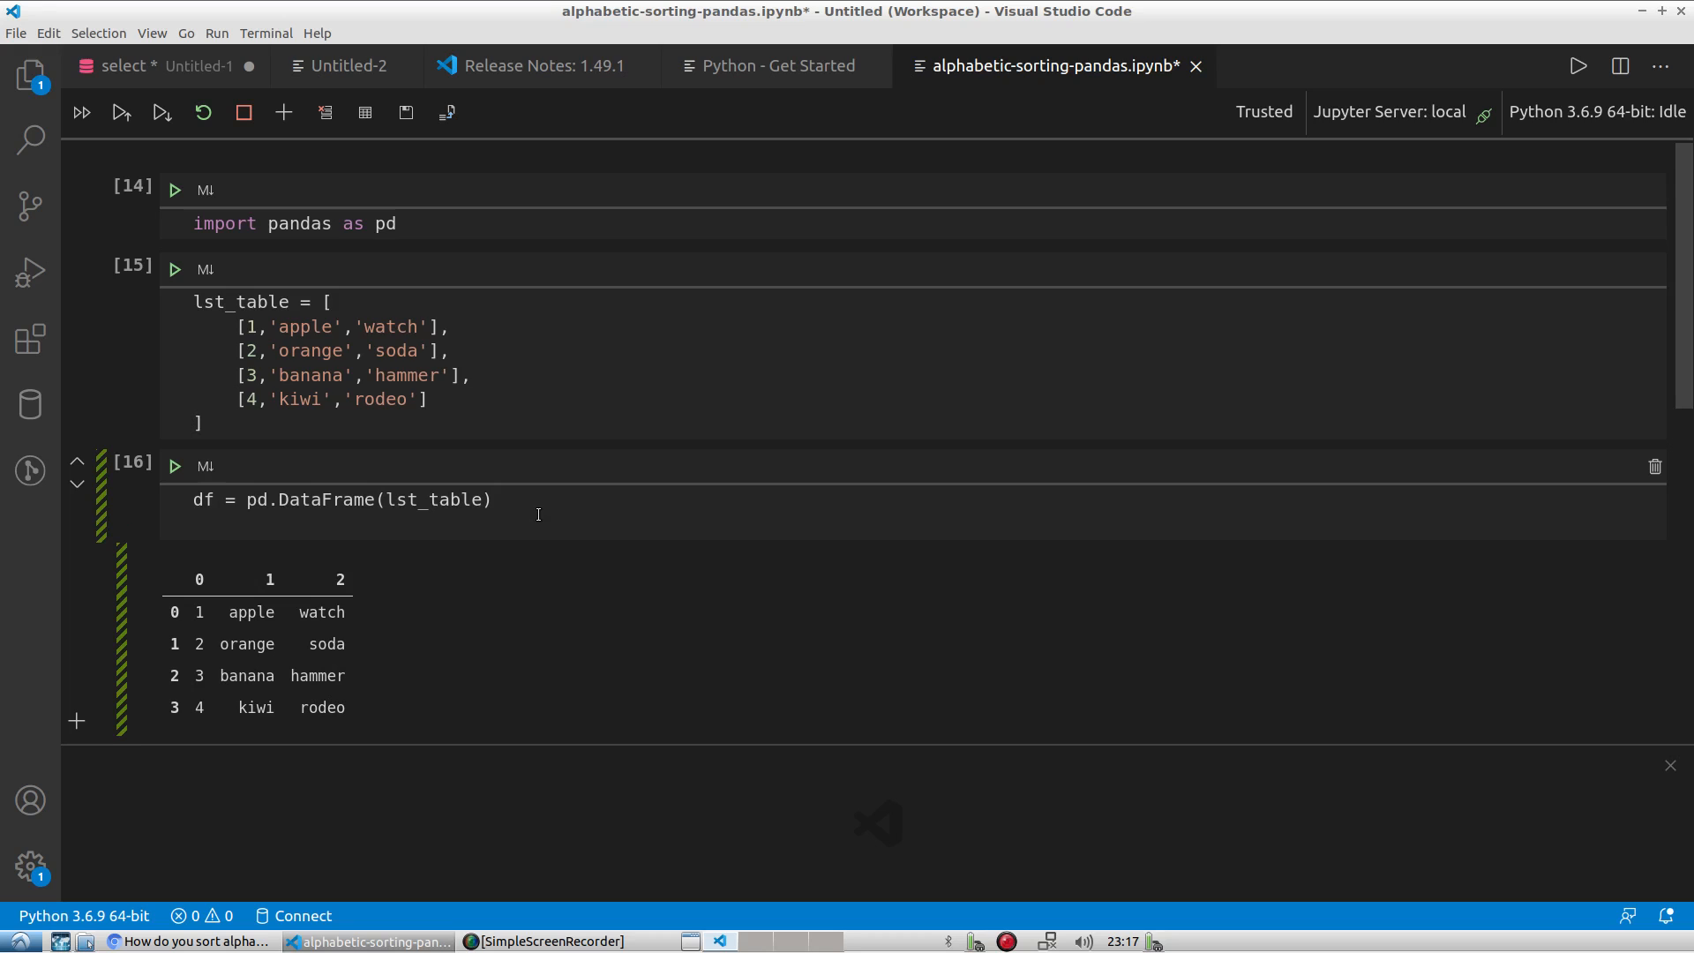
{"action": "type", "text": "df.colum"}
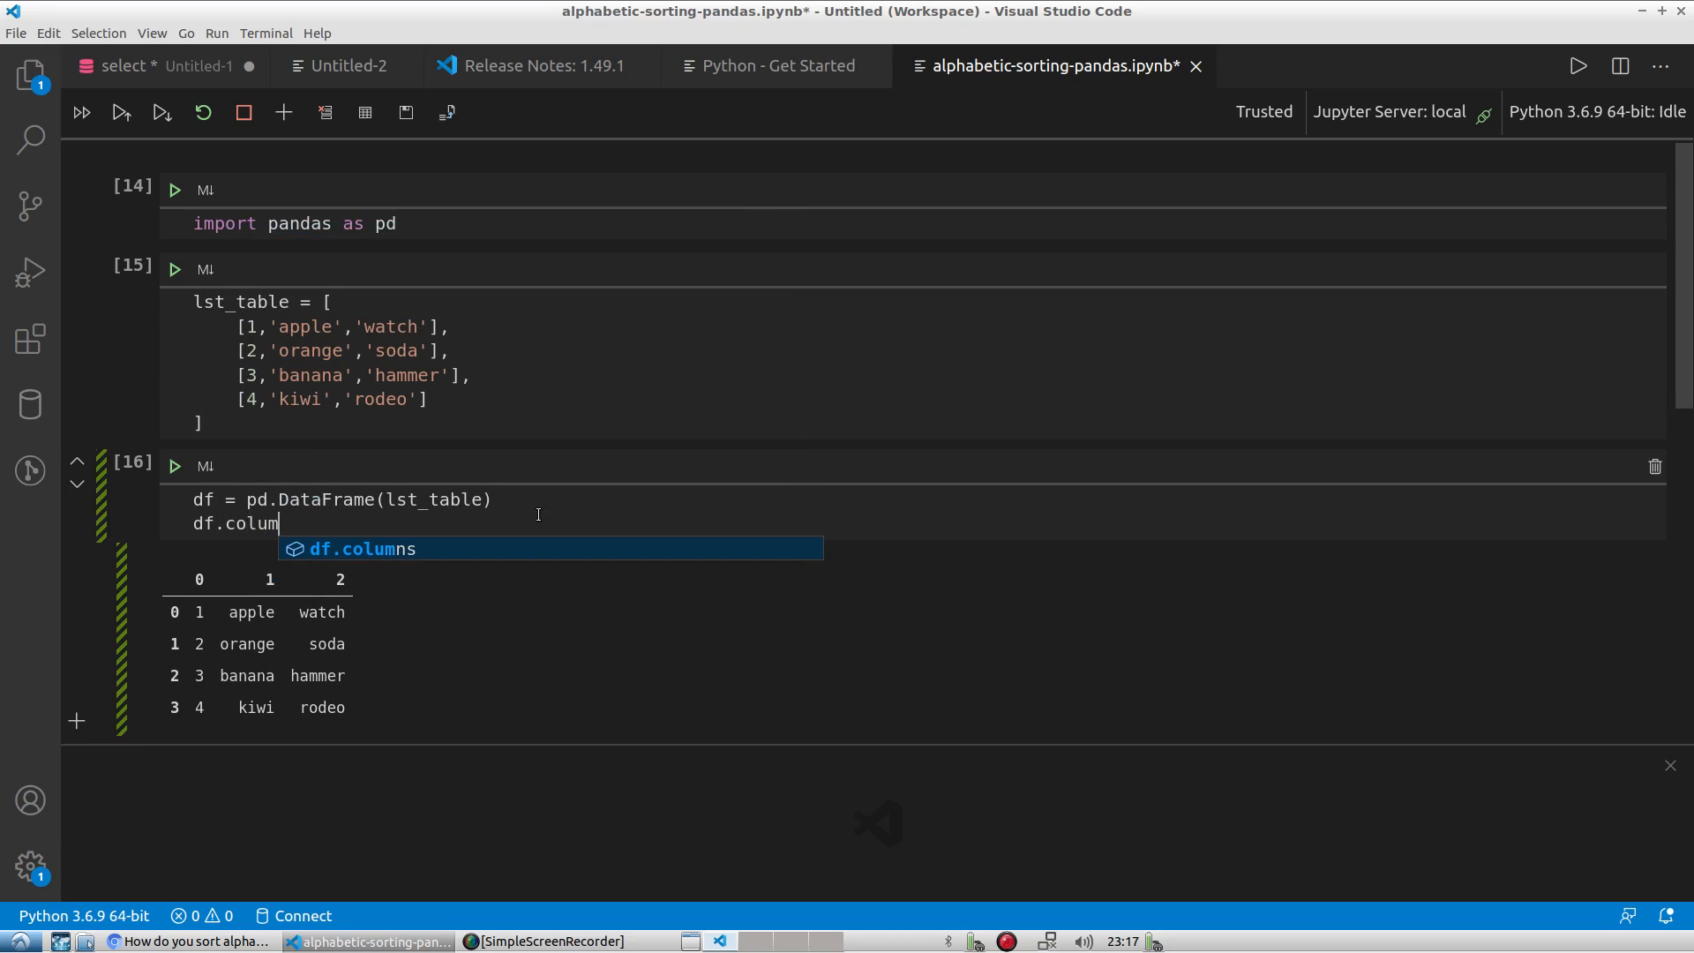
{"action": "type", "text": "ns ="}
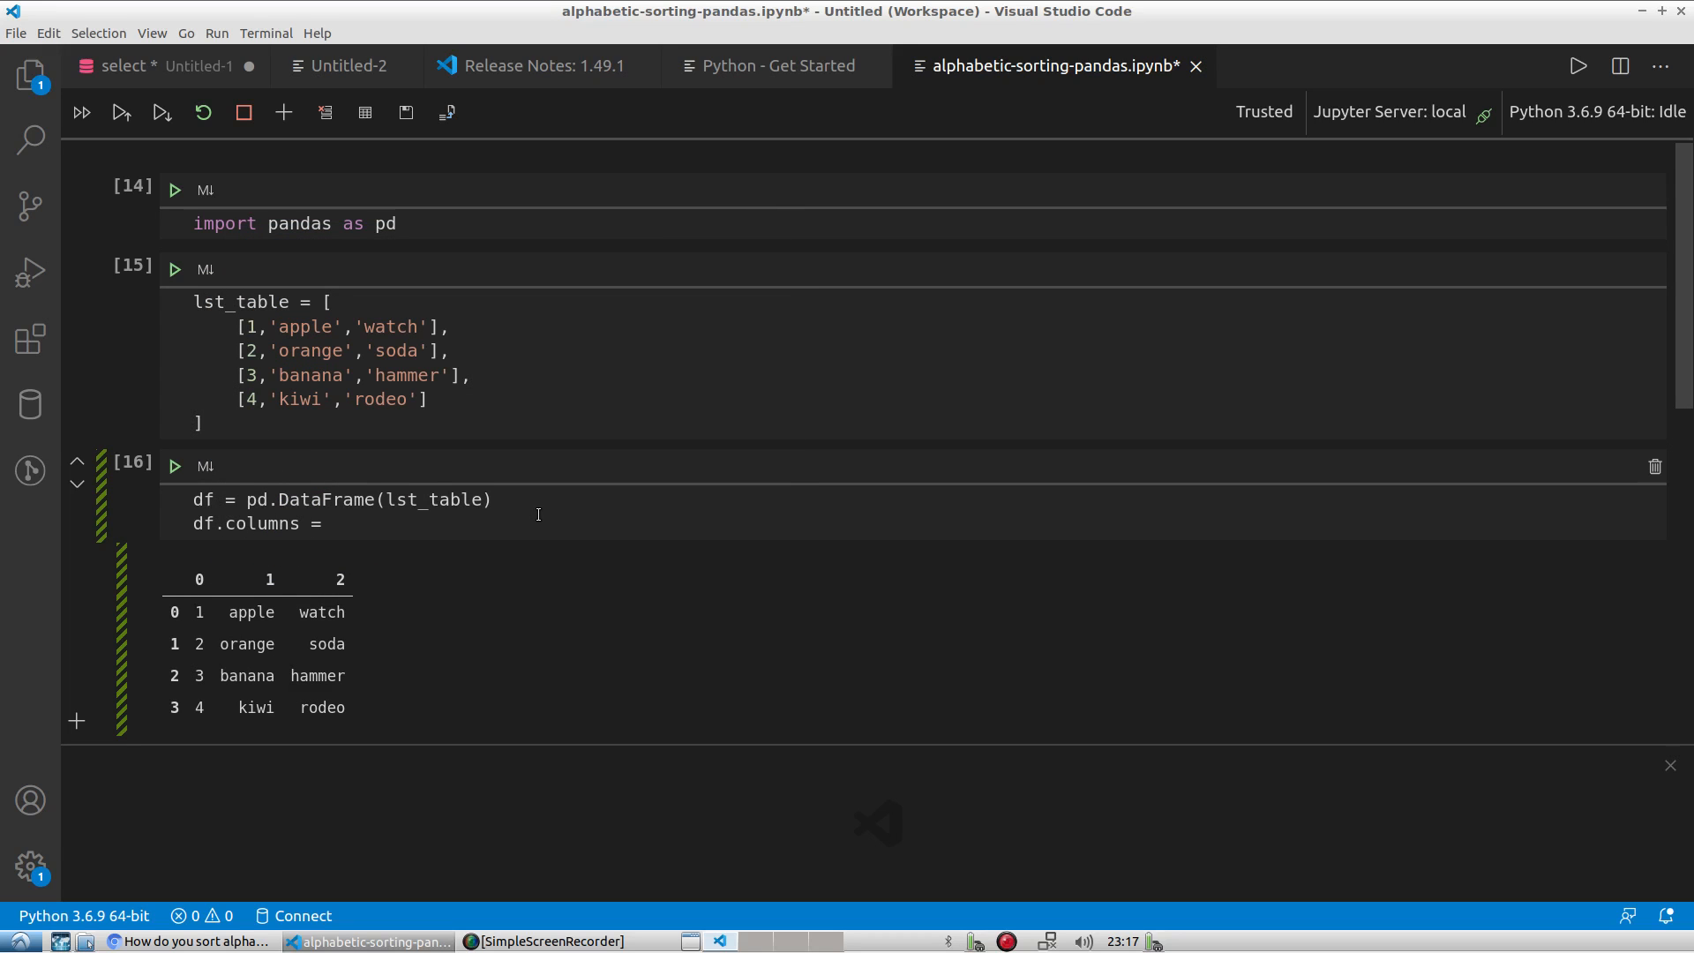
{"action": "type", "text": "['']"}
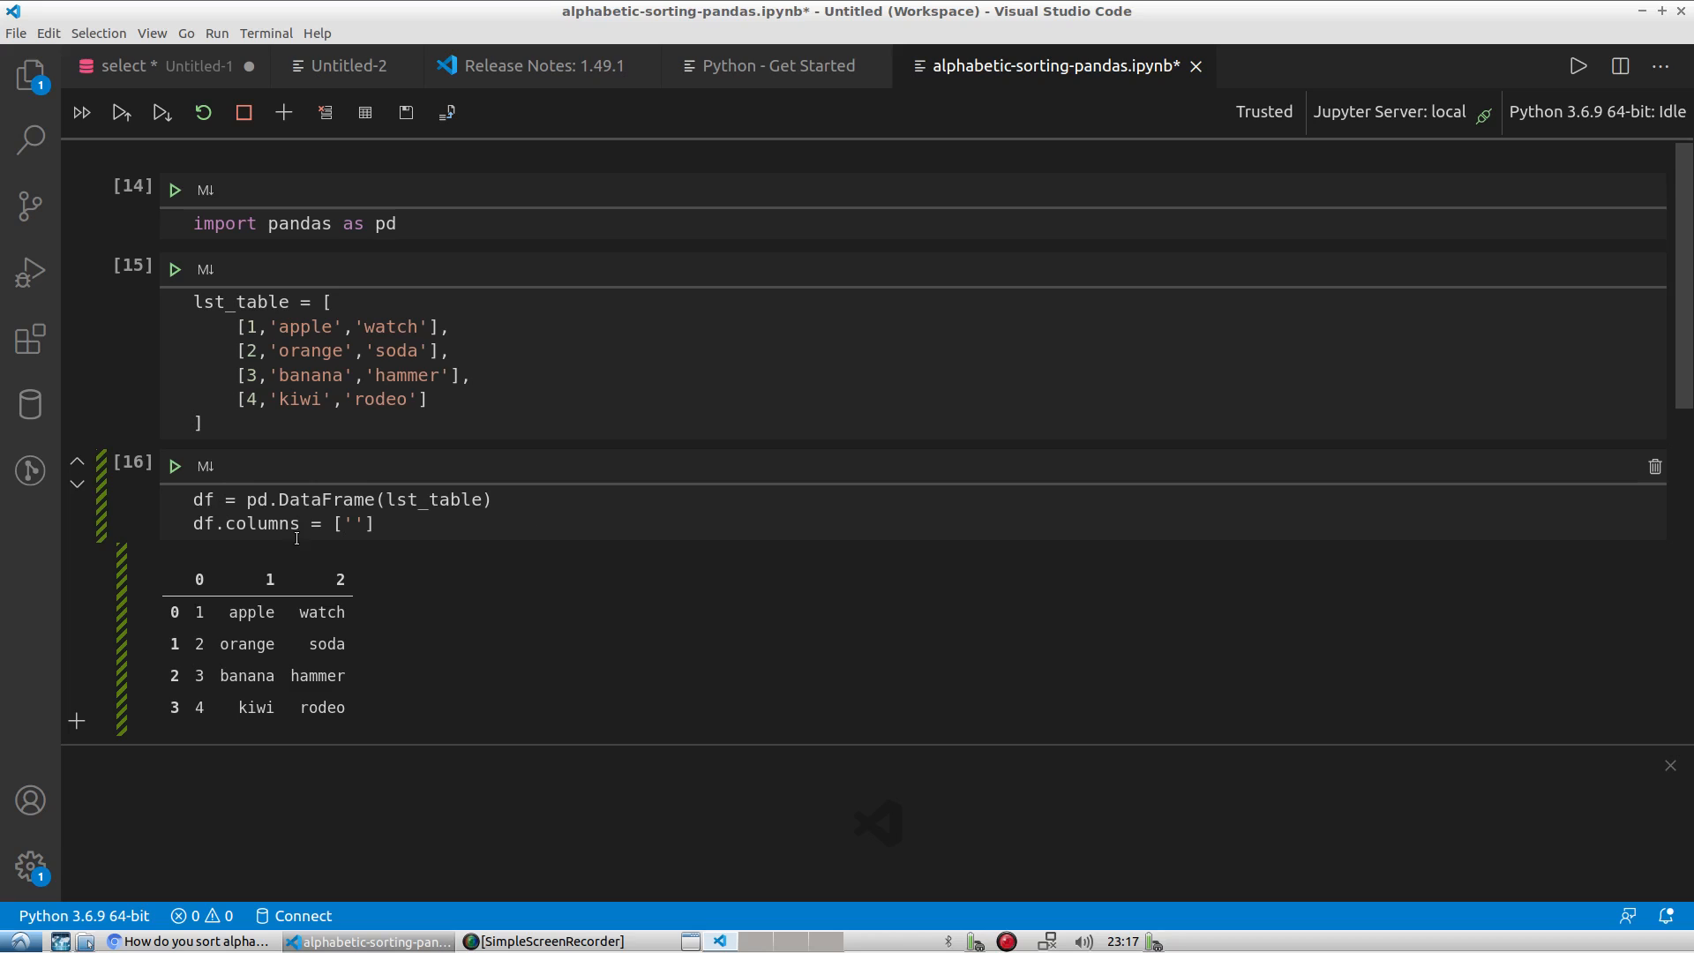
{"action": "mouse_move", "coordinate": [498, 459]}
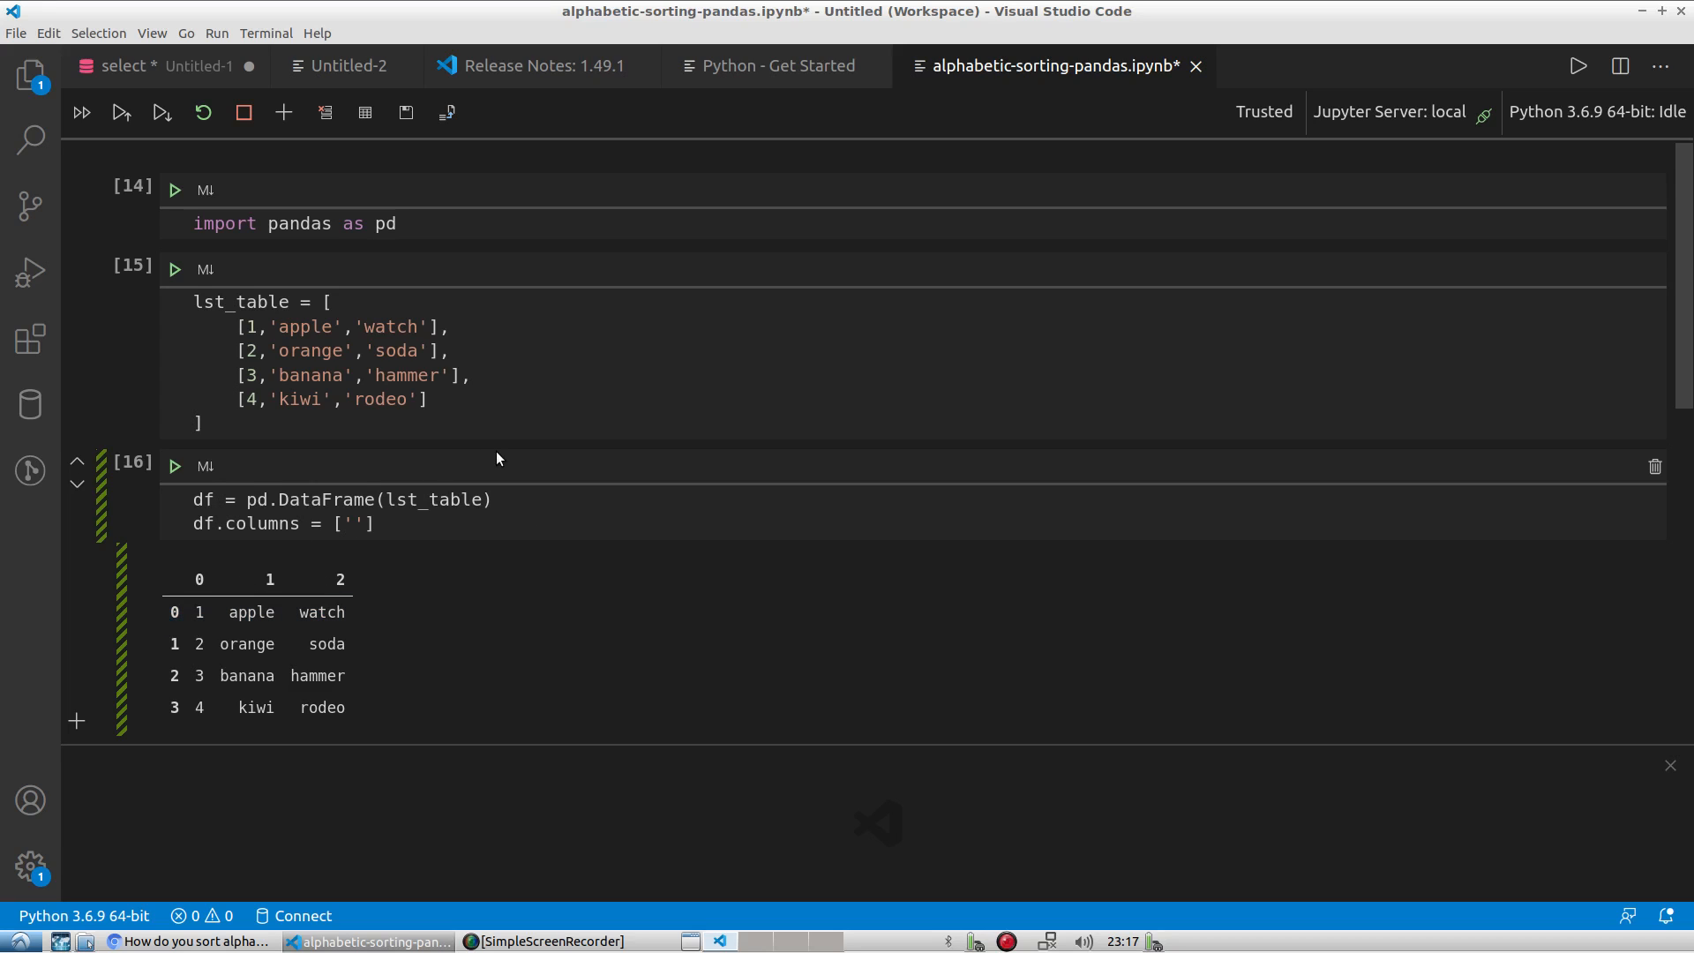
{"action": "type", "text": "rowr"}
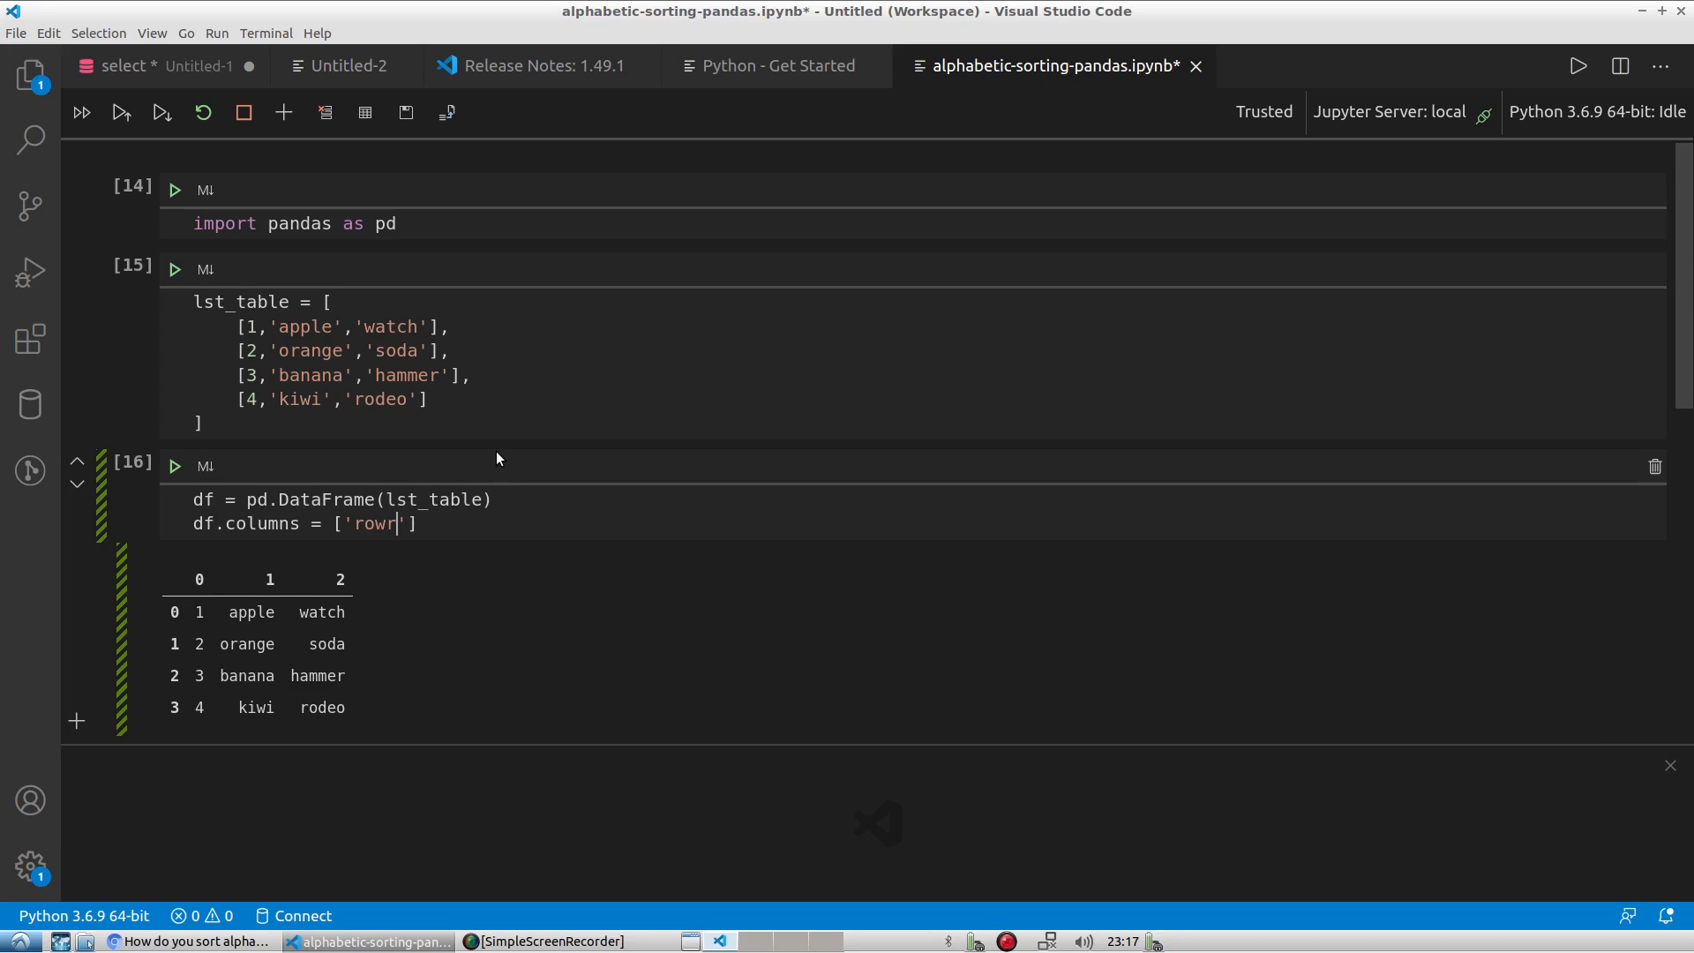
{"action": "key", "text": "Backspace"}
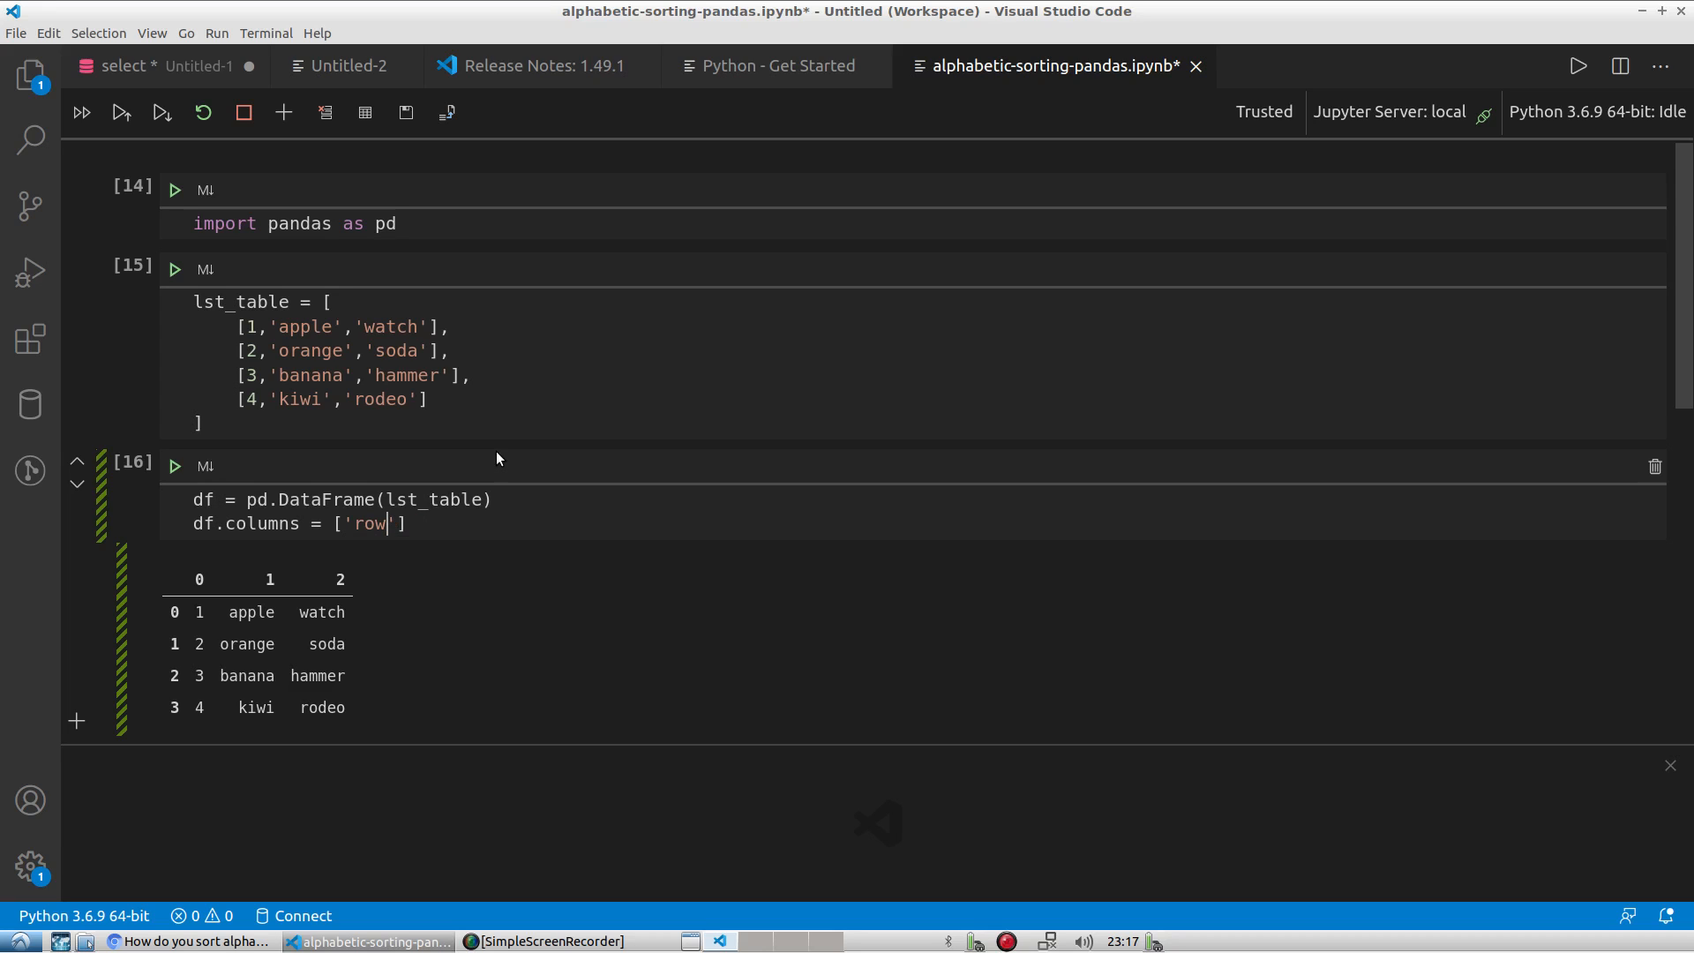
{"action": "type", "text": "_num','fruit',"}
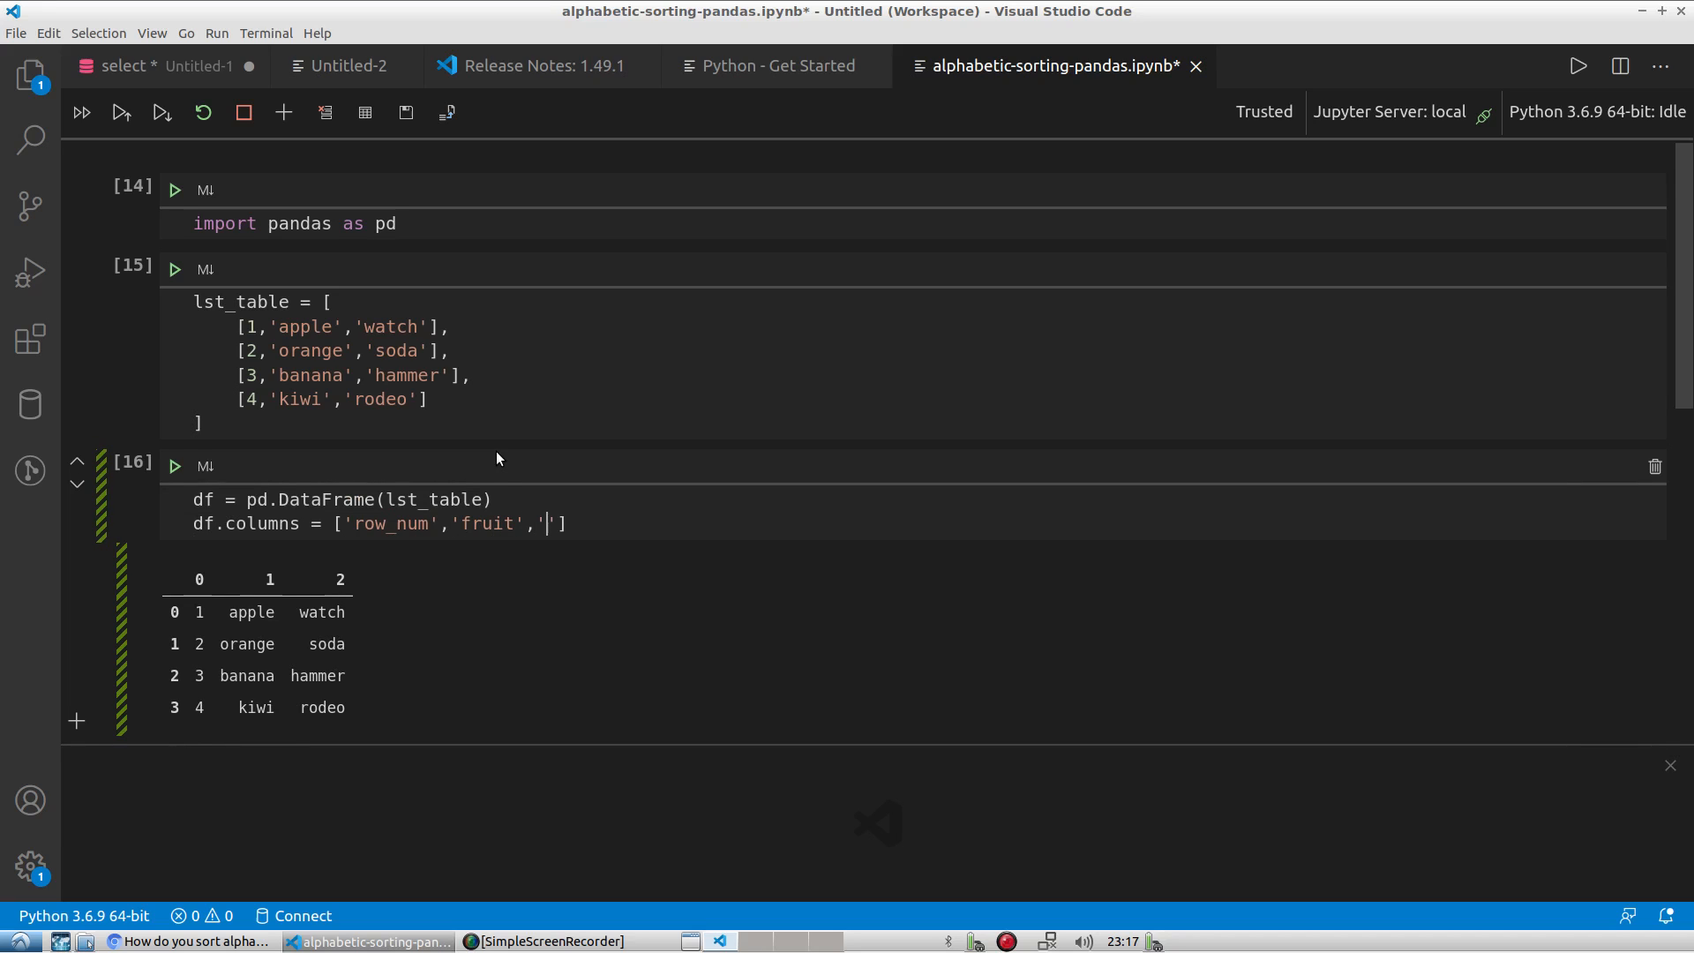
Finish the column list with 'rand_word' and run df.head() to show the renamed table.
{"action": "type", "text": "rand"}
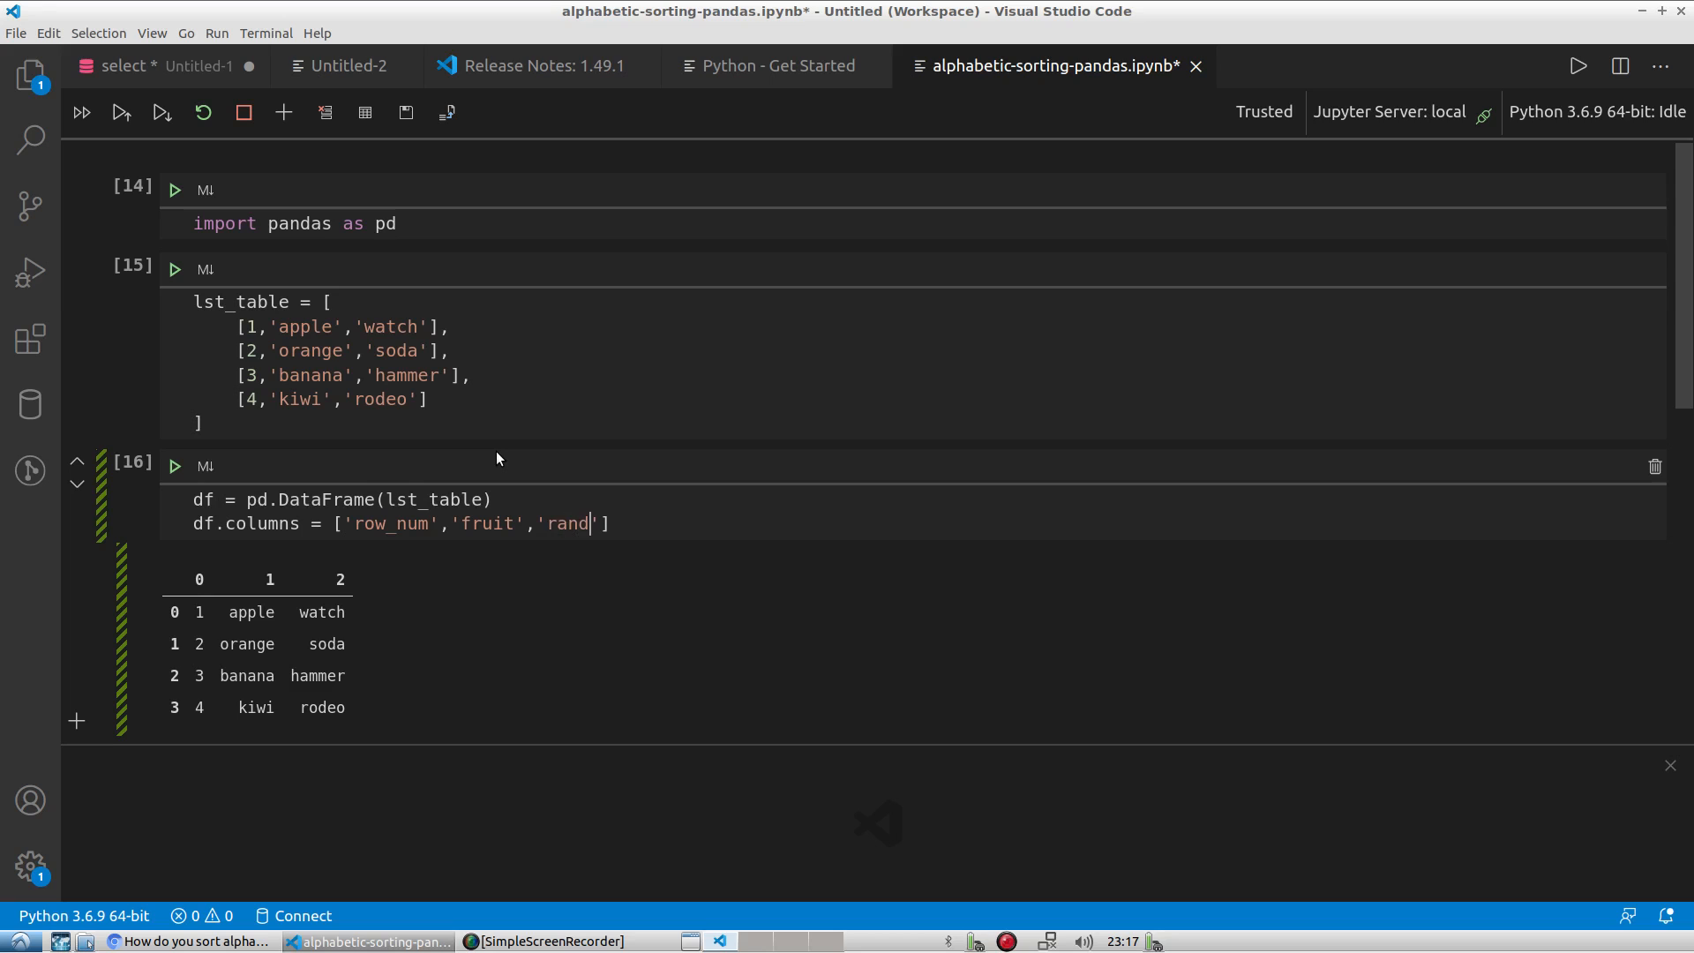
{"action": "type", "text": "_word"}
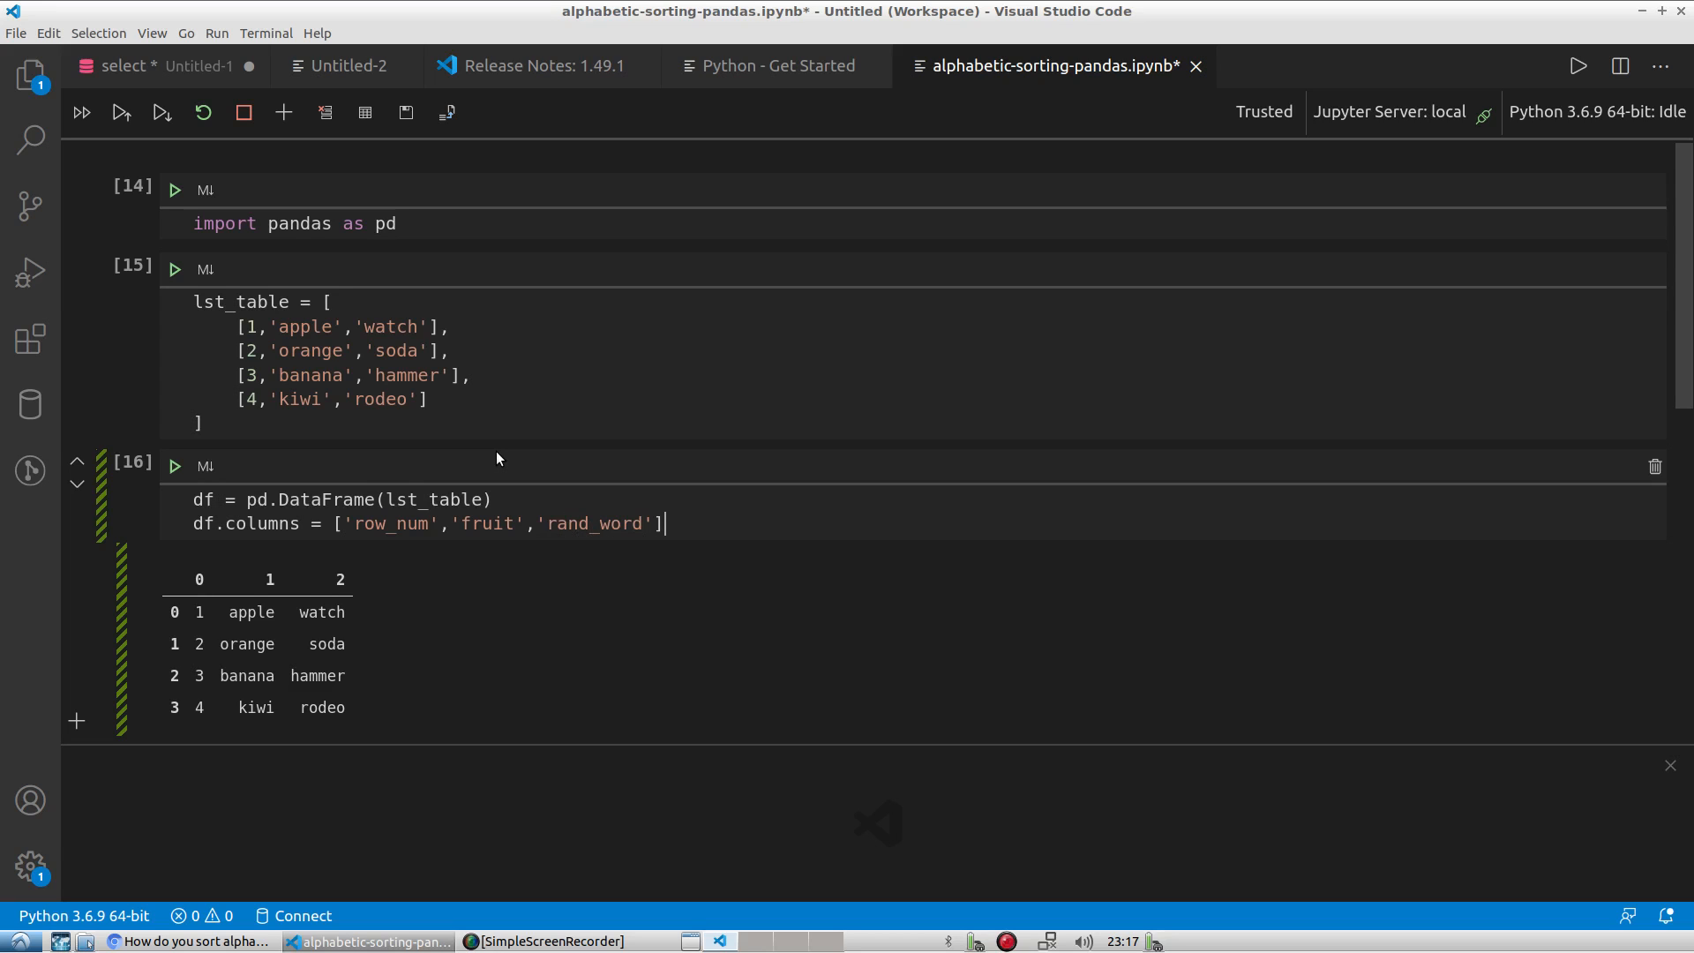
{"action": "type", "text": "df.head("}
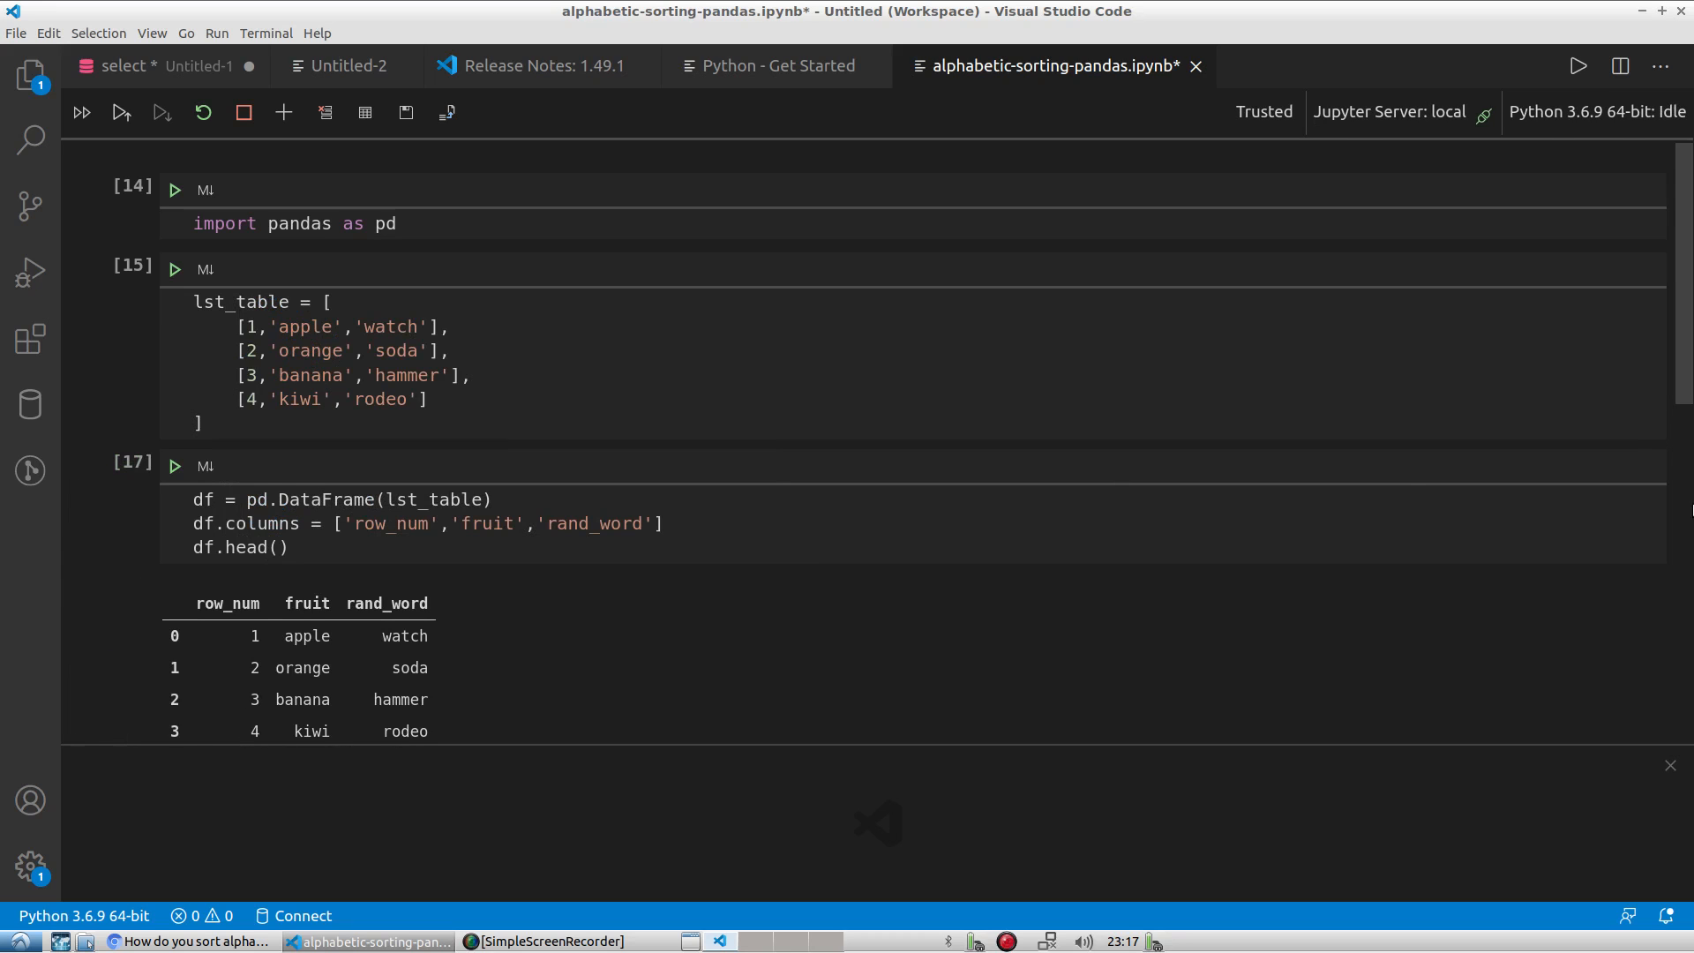
Save the notebook with Ctrl+S and move into the new empty cell below the output.
{"action": "scroll", "scroll_direction": "down", "scroll_amount": 3}
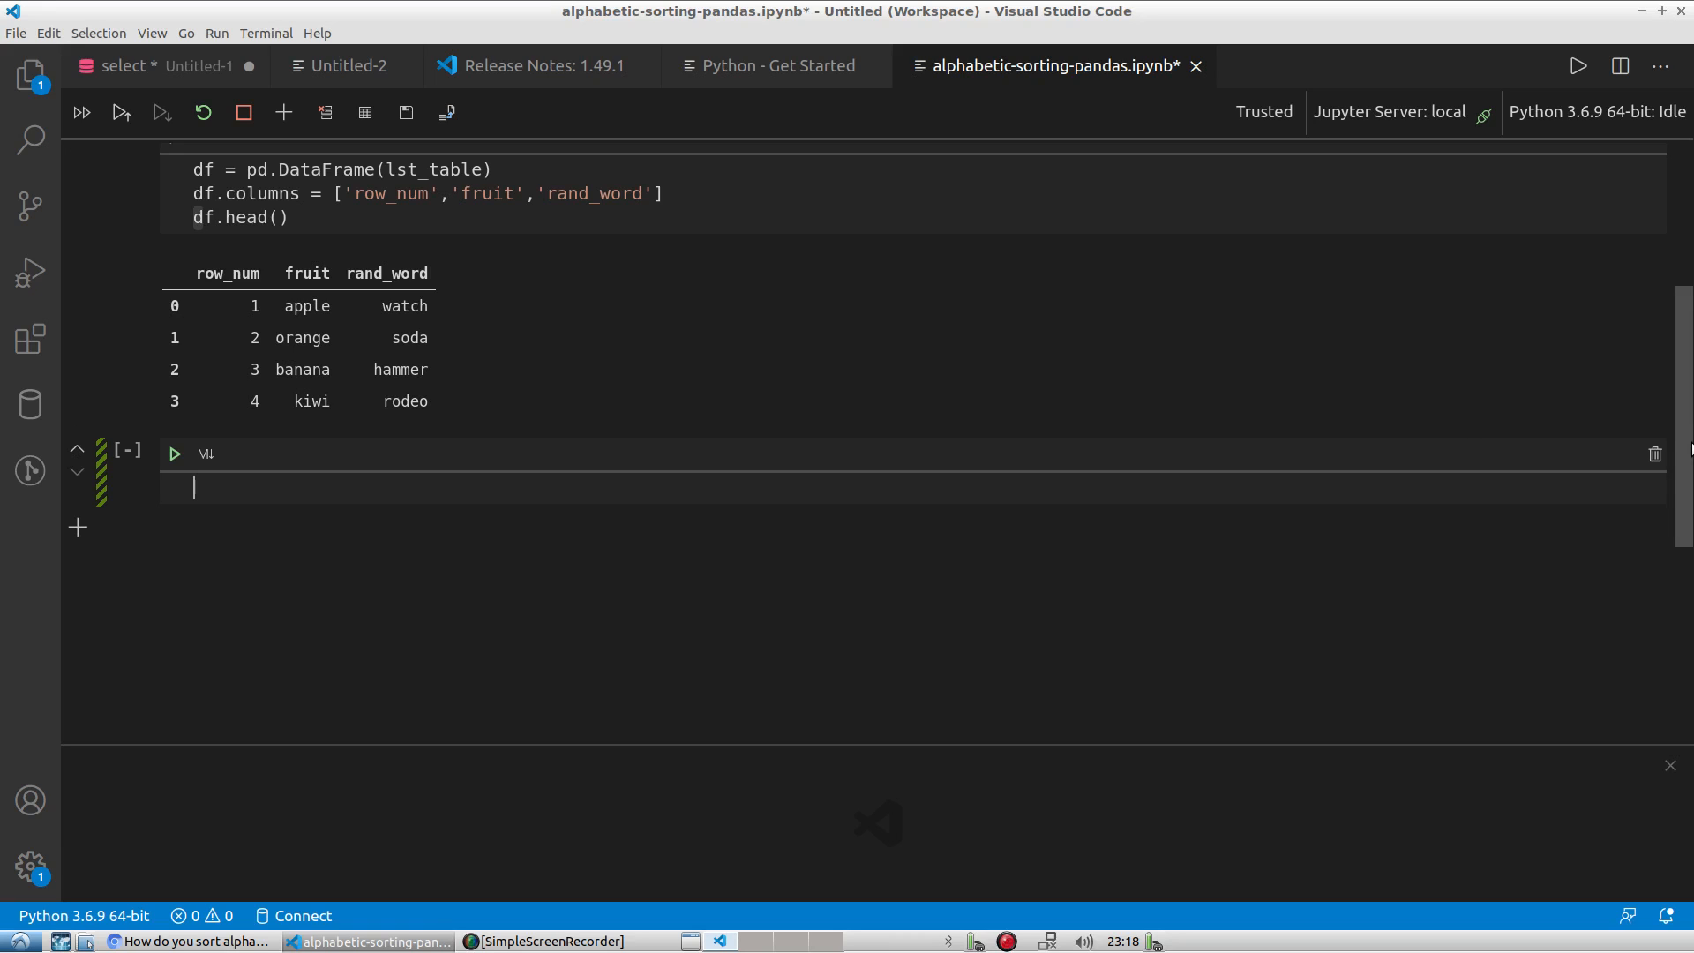
{"action": "key", "text": "ctrl+s"}
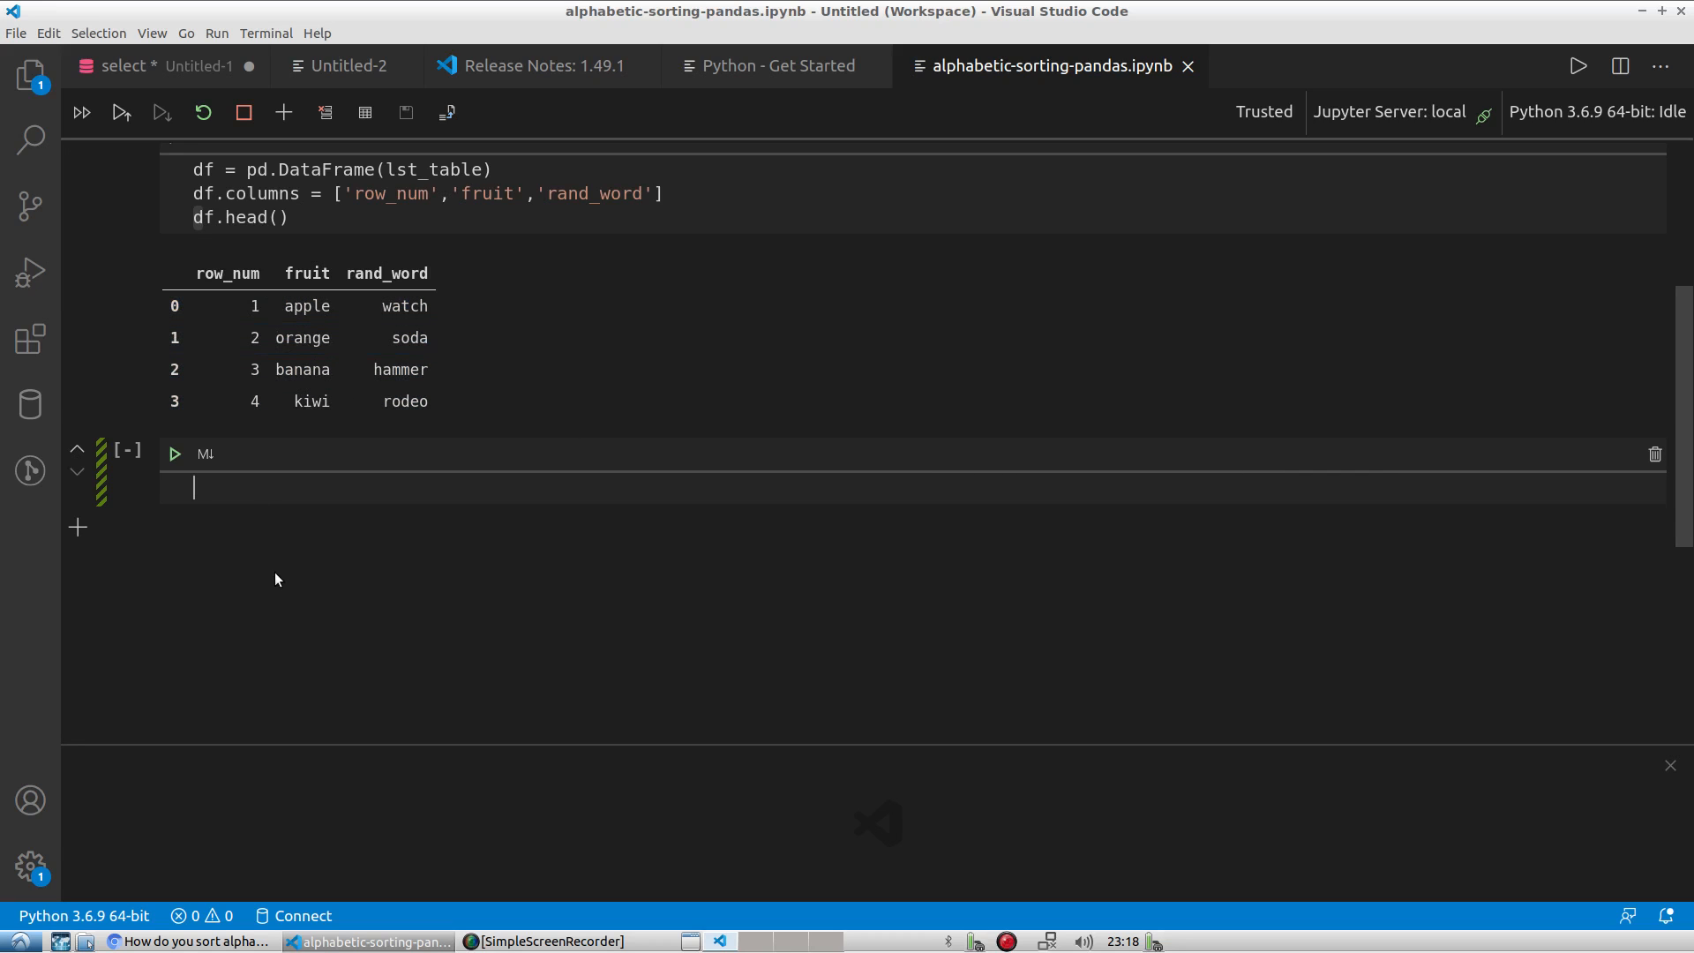
{"action": "left_click", "coordinate": [259, 305]}
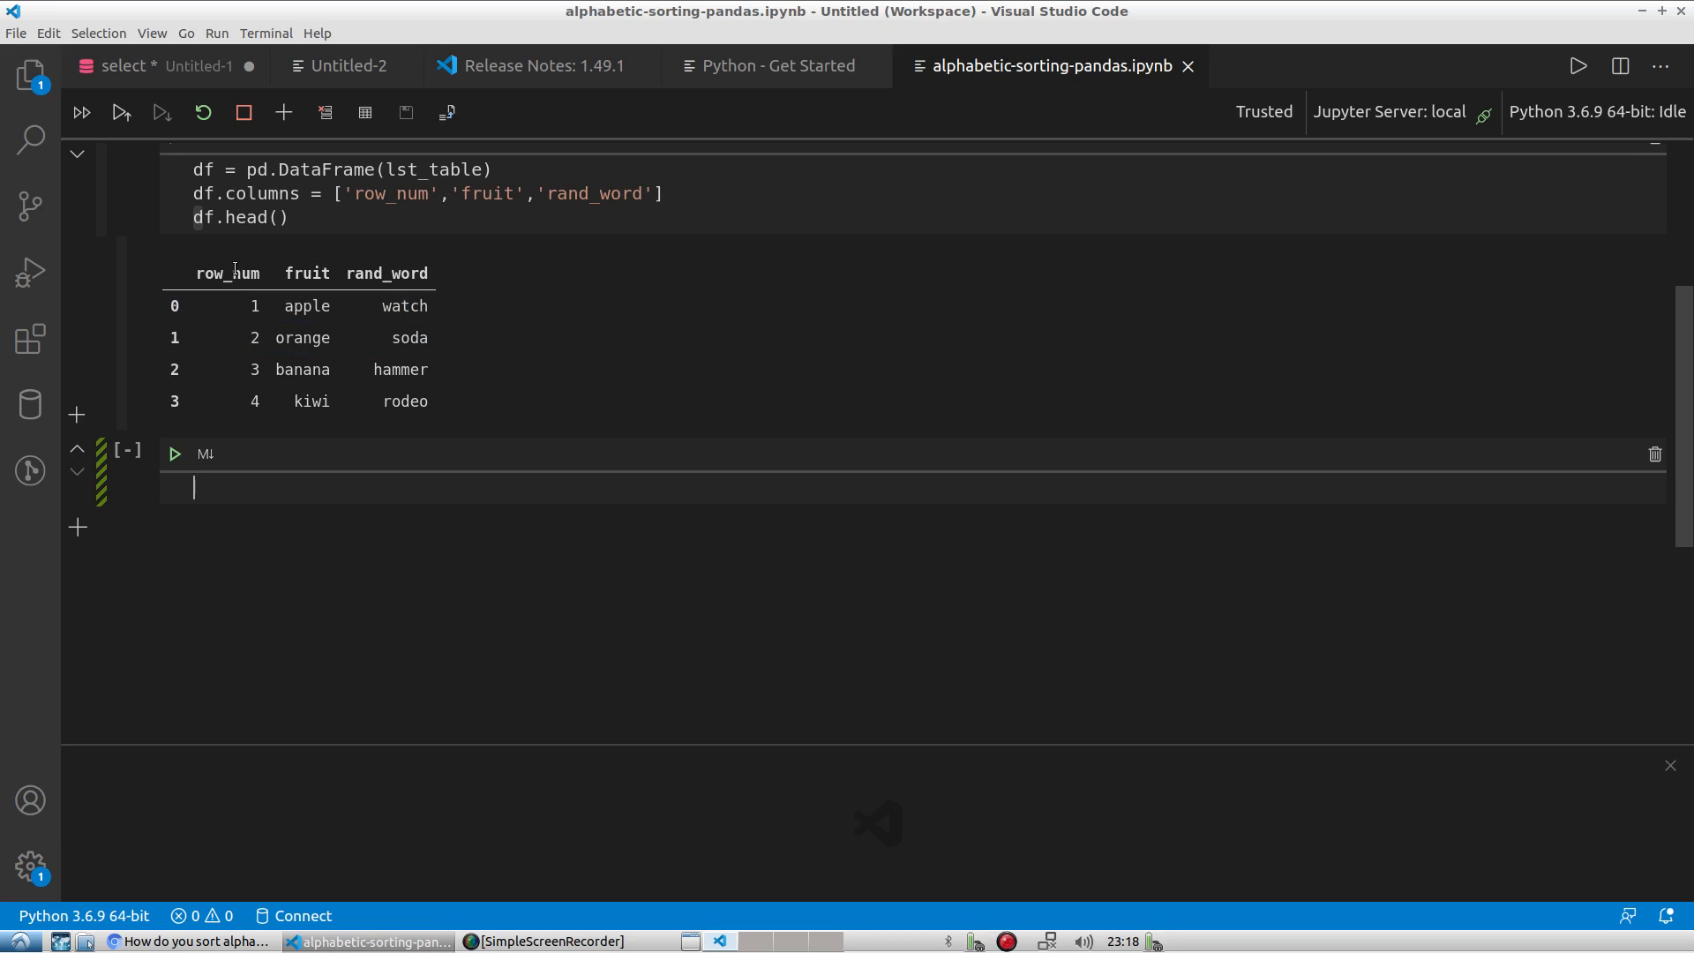
{"action": "left_click", "coordinate": [319, 401]}
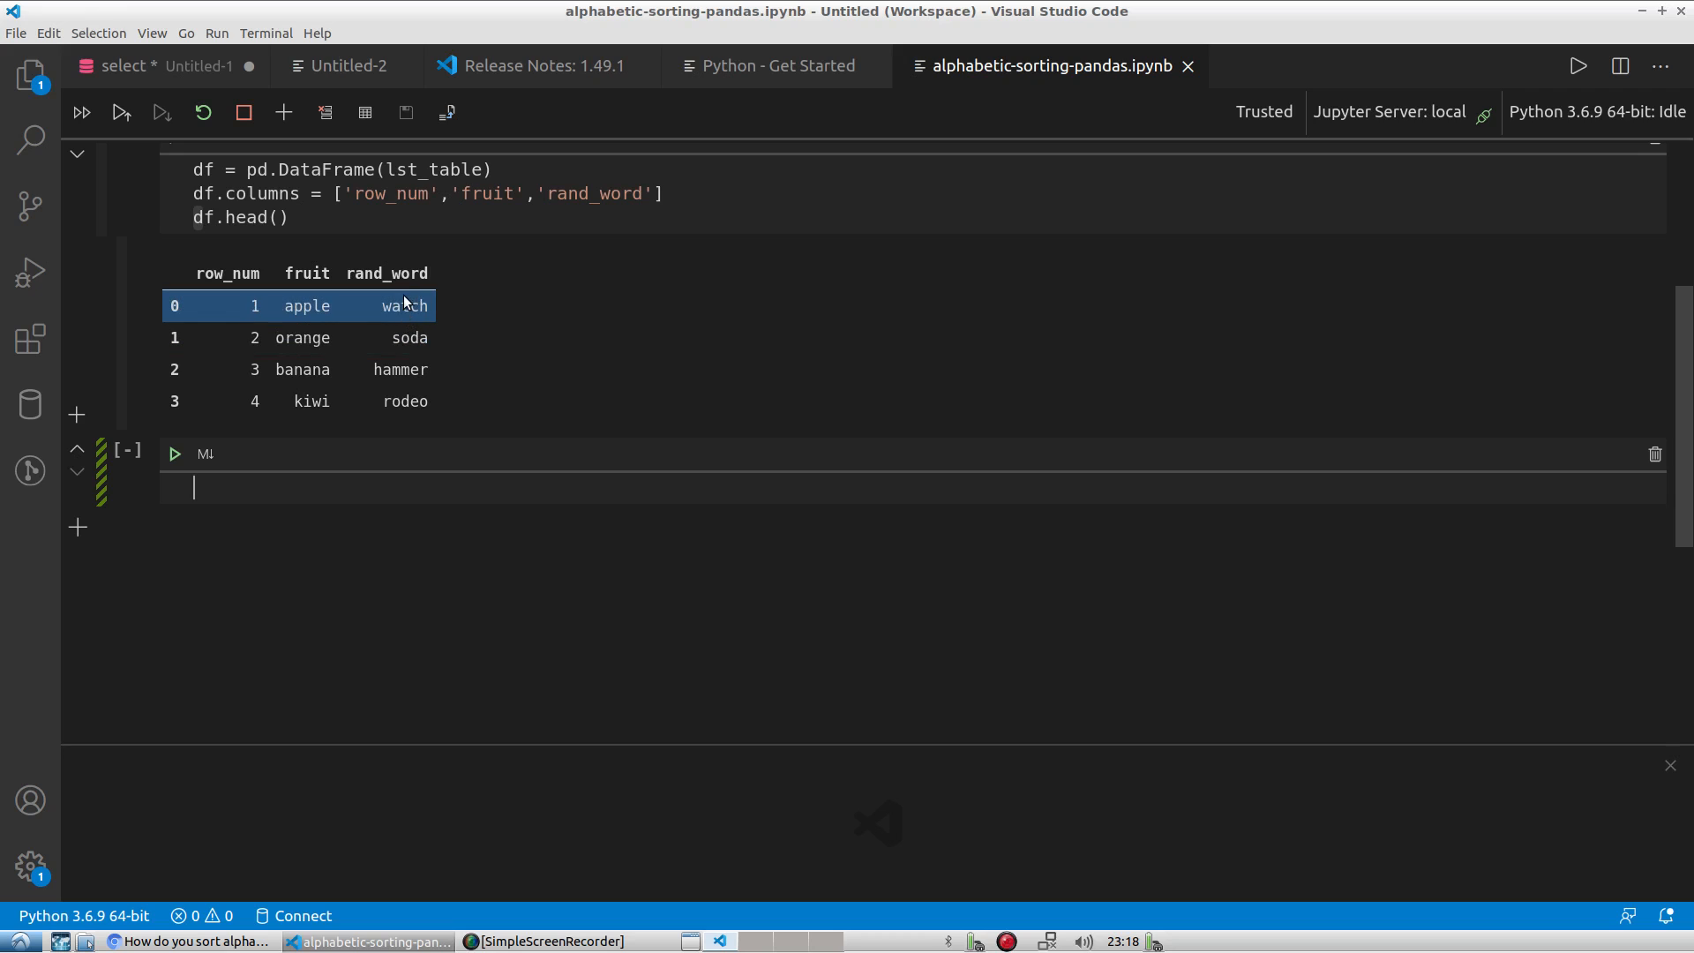
{"action": "mouse_move", "coordinate": [360, 576]}
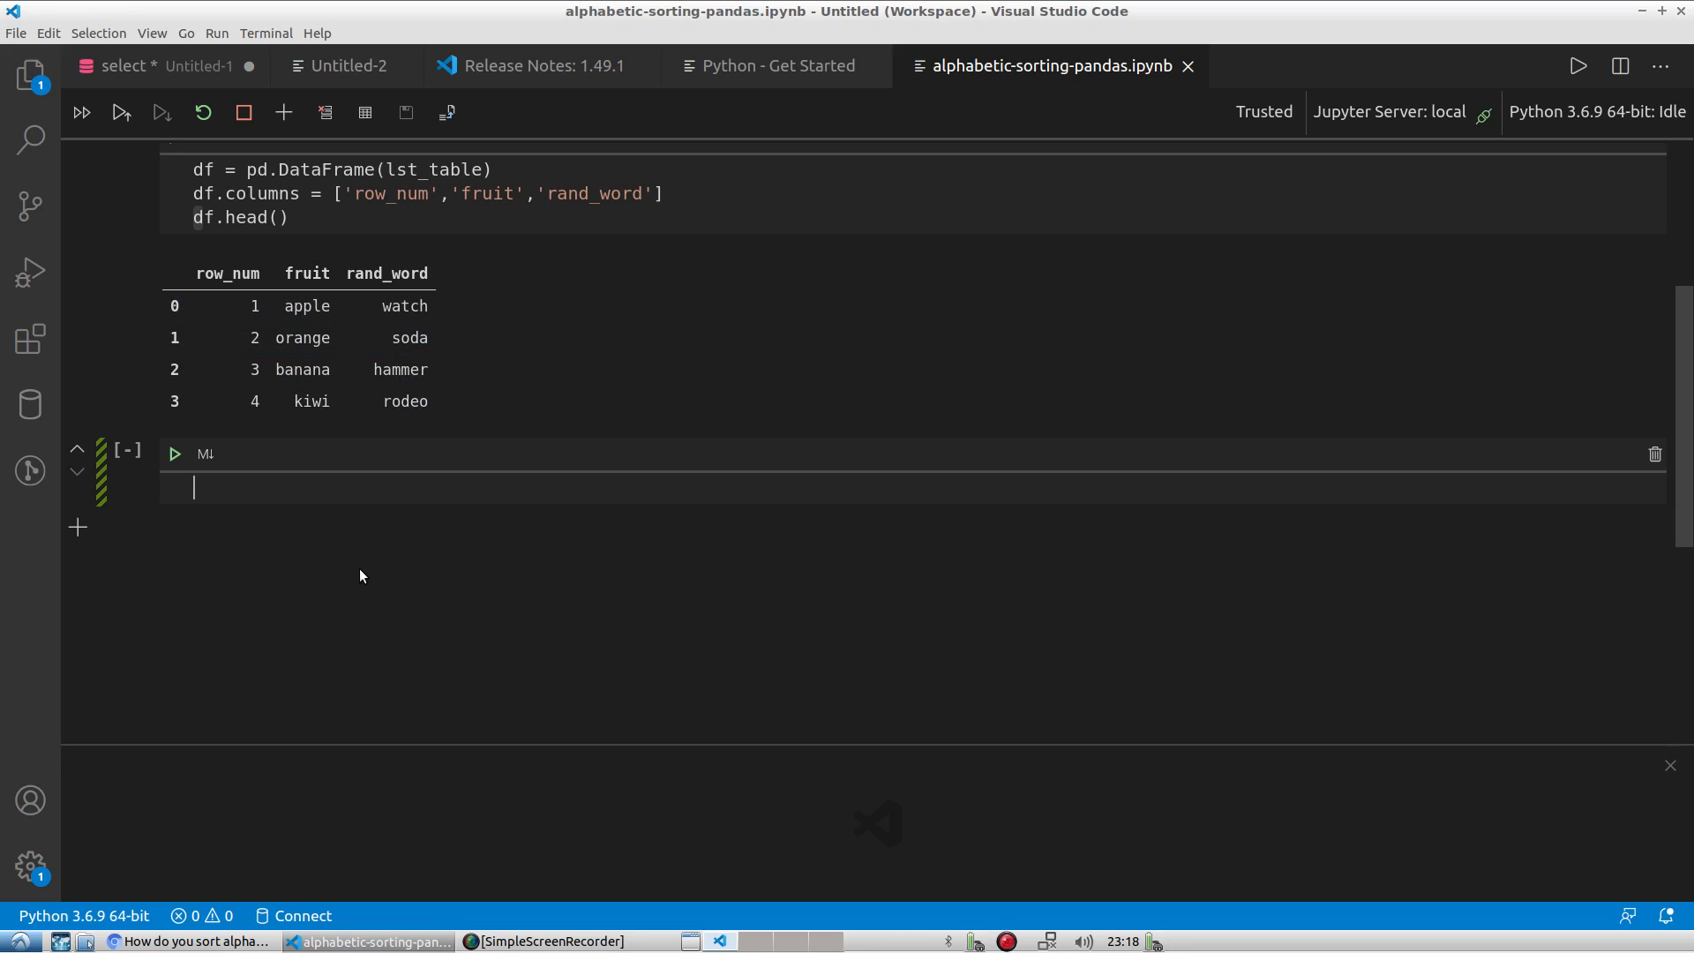
Run df.dtypes to check column types, then start typing df.st in the emptied cell.
{"action": "type", "text": "df.dtypes"}
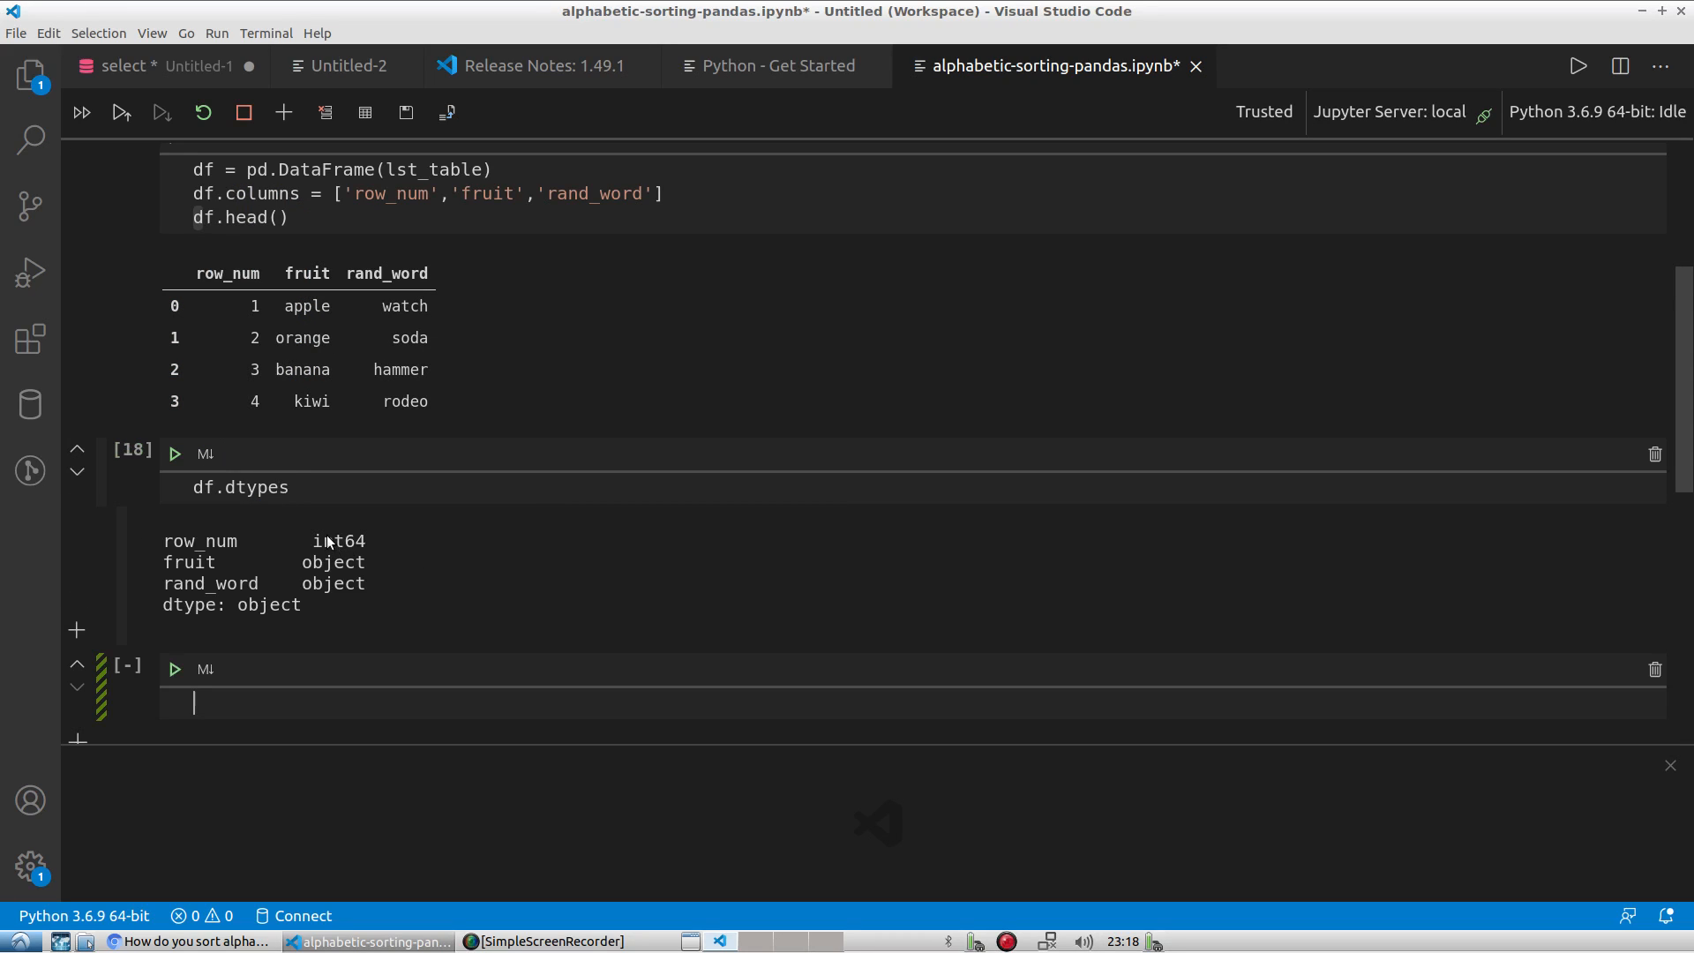
{"action": "mouse_move", "coordinate": [341, 492]}
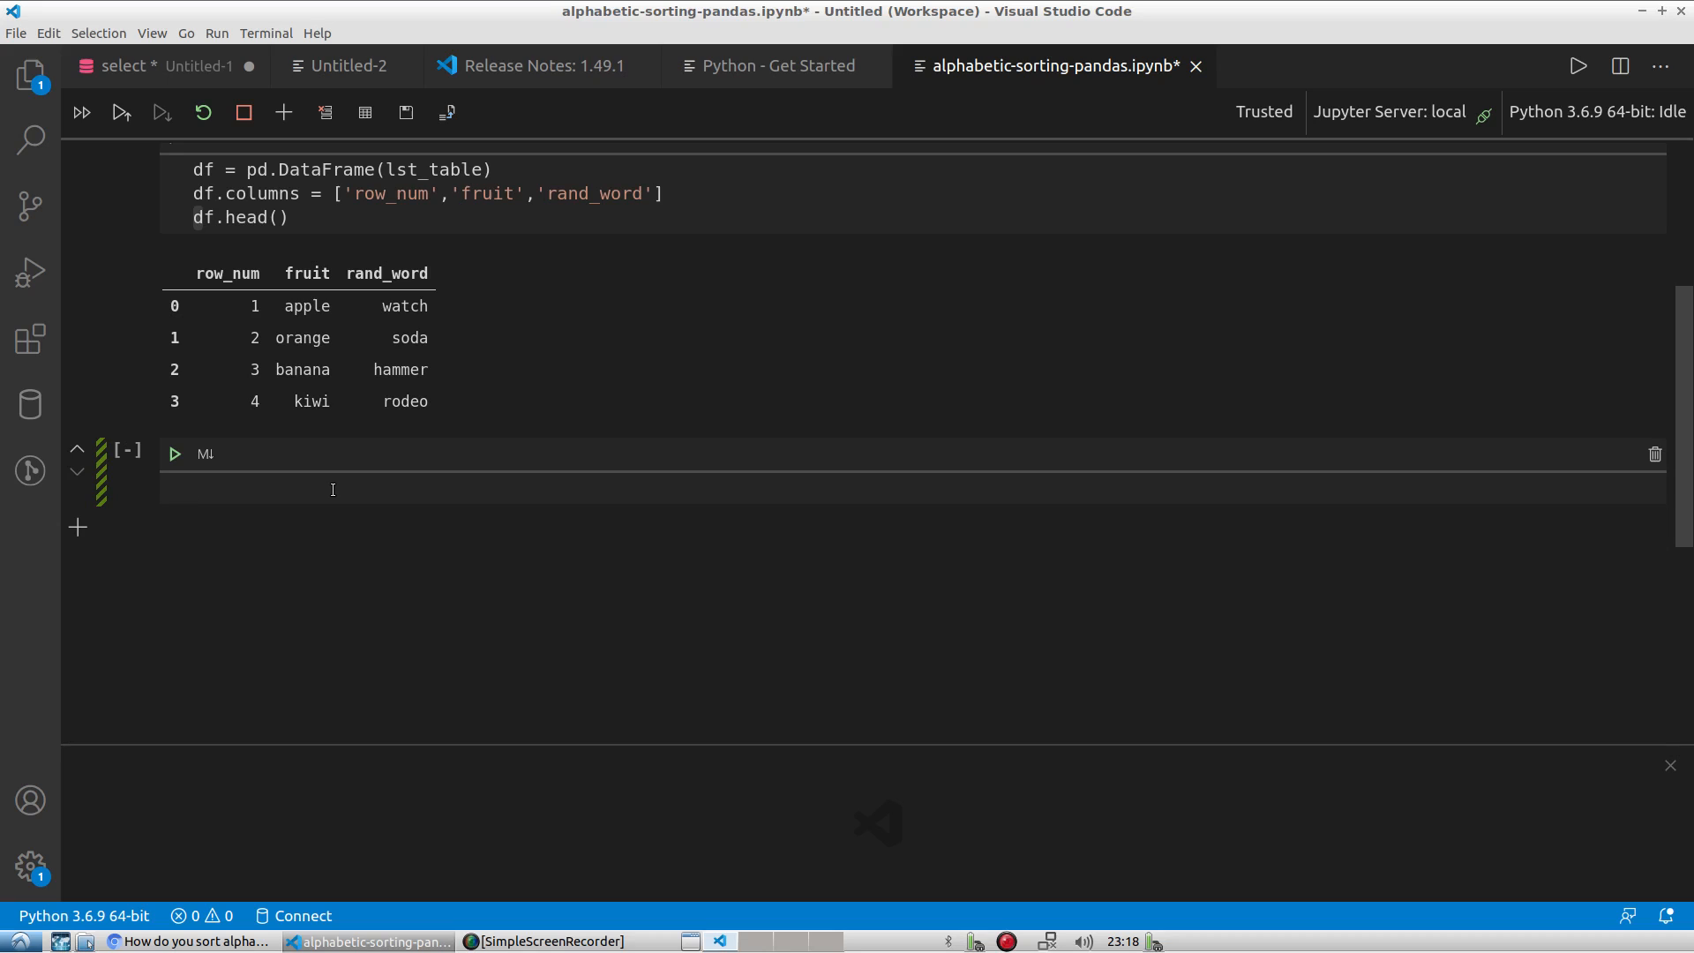
{"action": "type", "text": "df.st"}
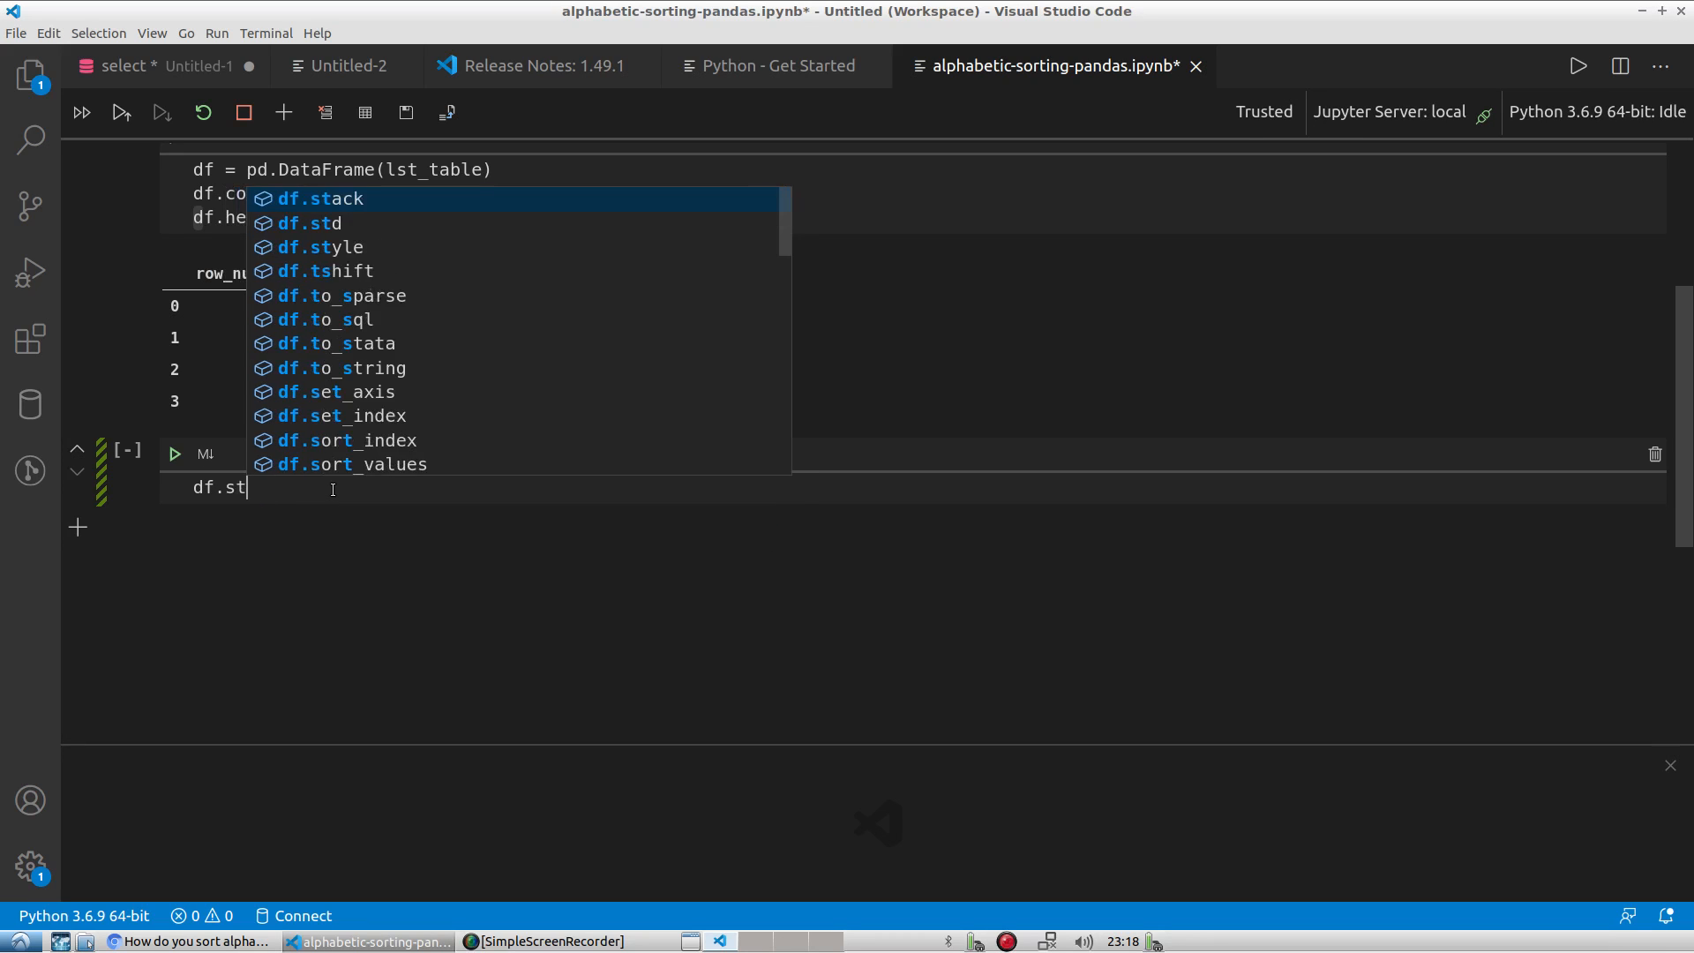
Run df.sort_values(by='fruit') and compare the kiwi and orange rows between original and sorted tables.
{"action": "type", "text": "ort_values(by="}
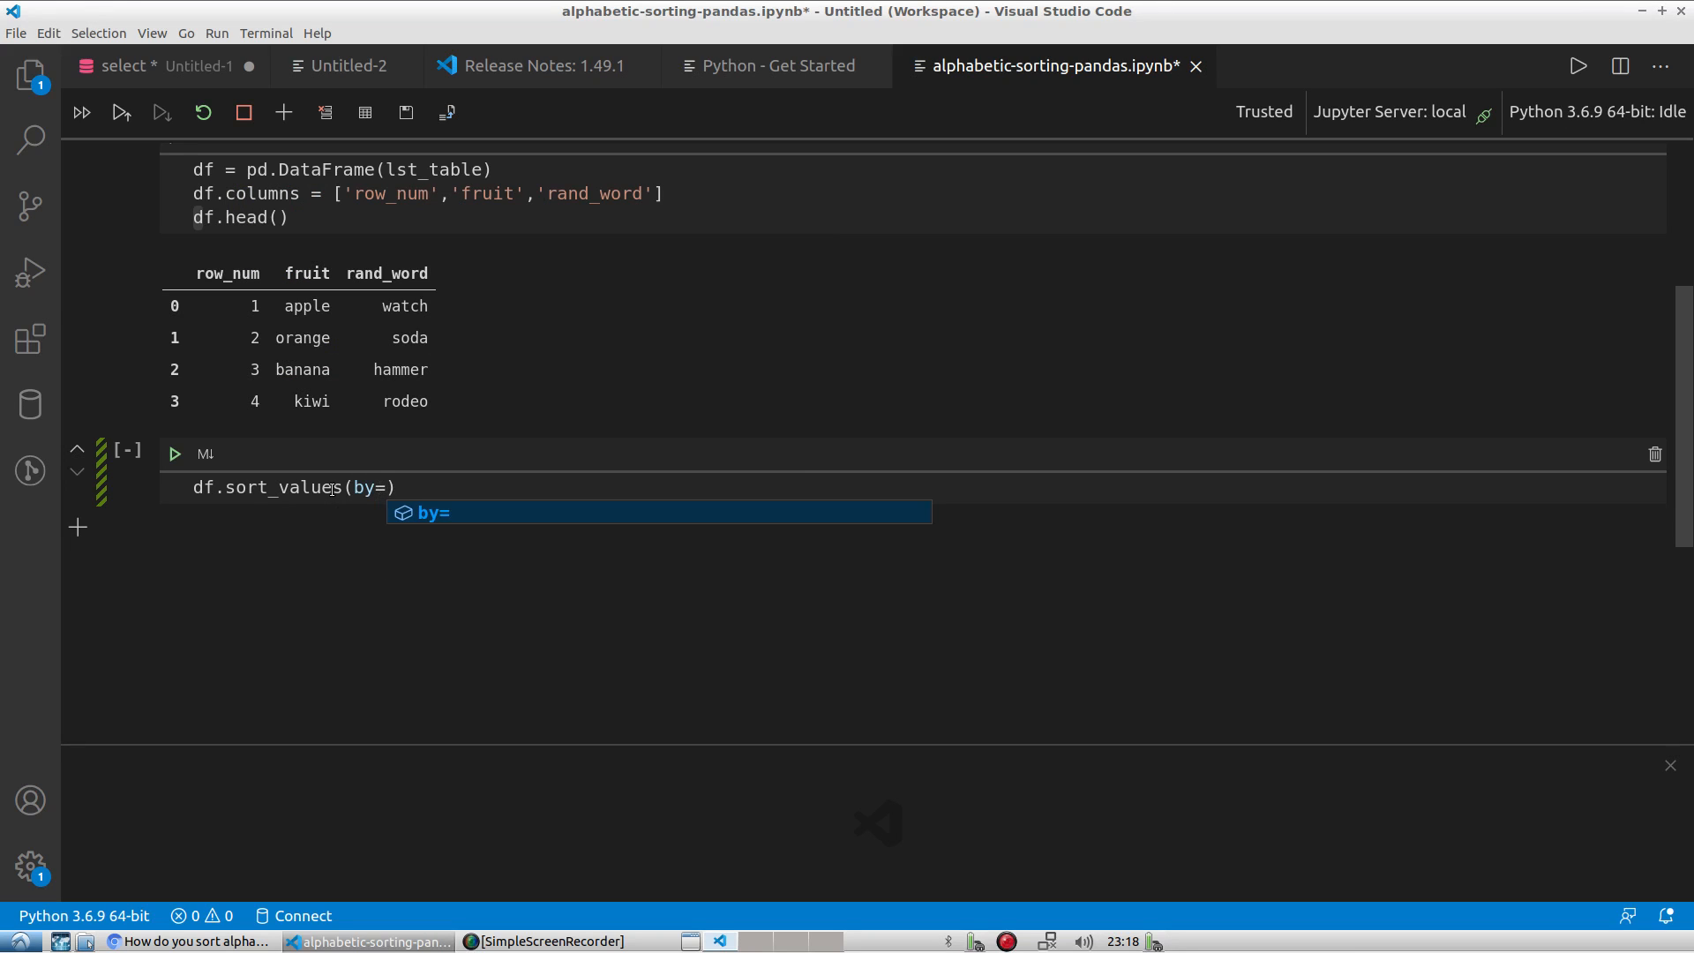
{"action": "type", "text": "'"}
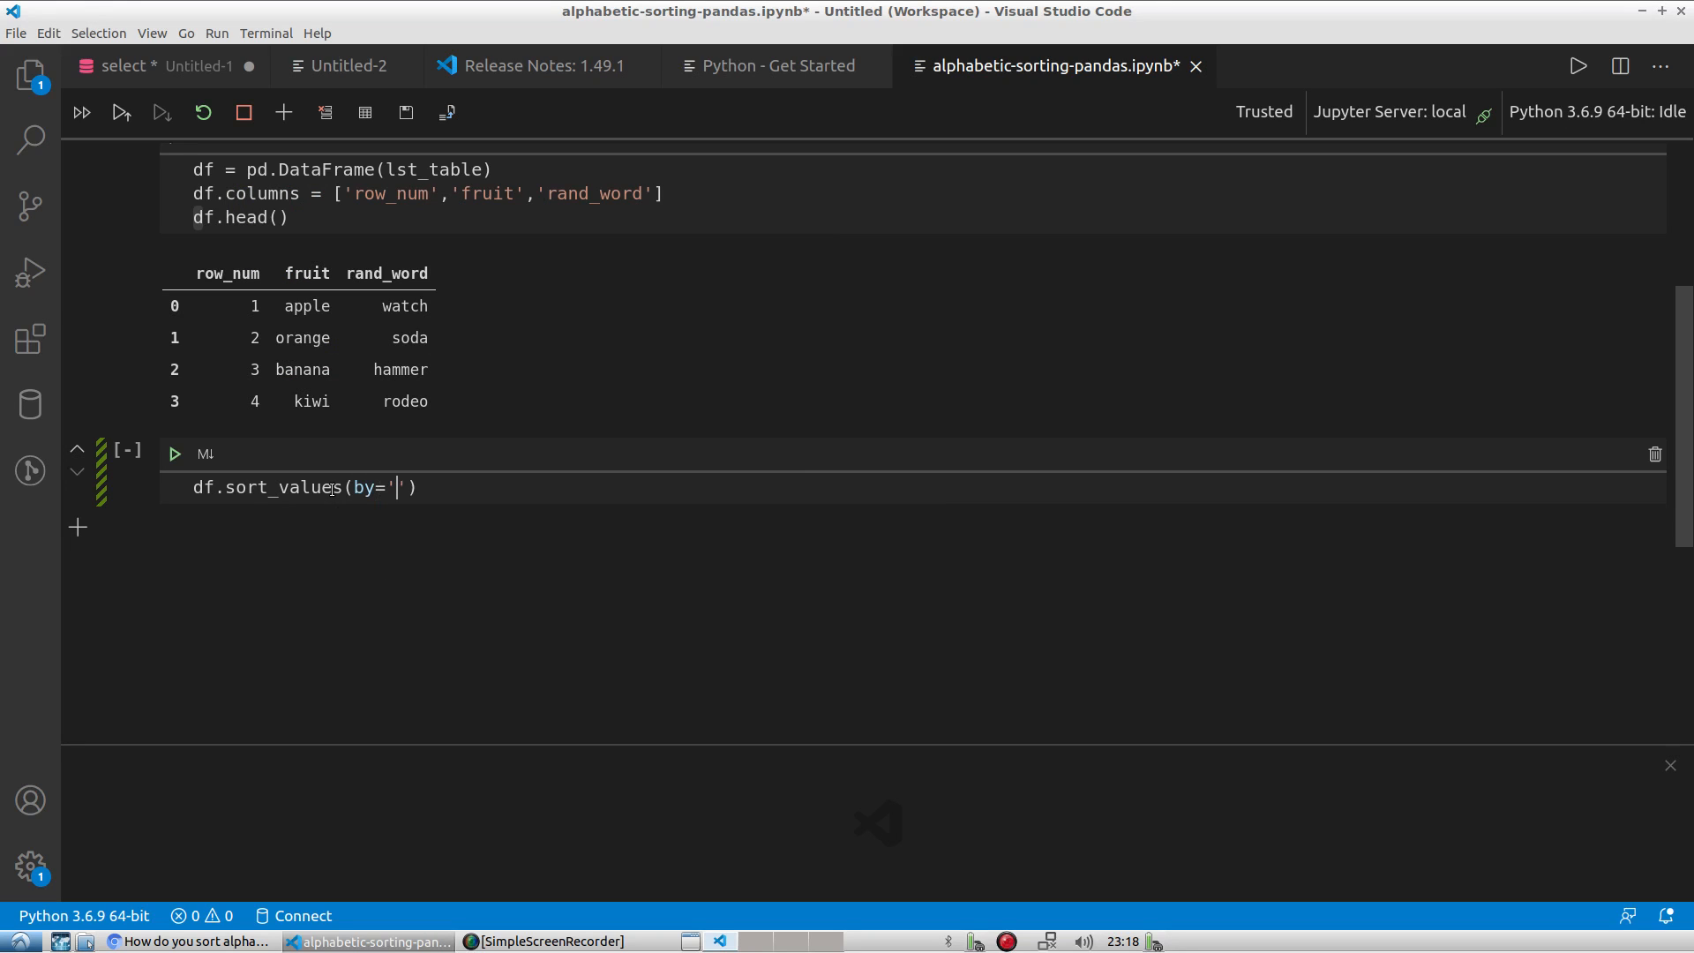
{"action": "type", "text": "fruit"}
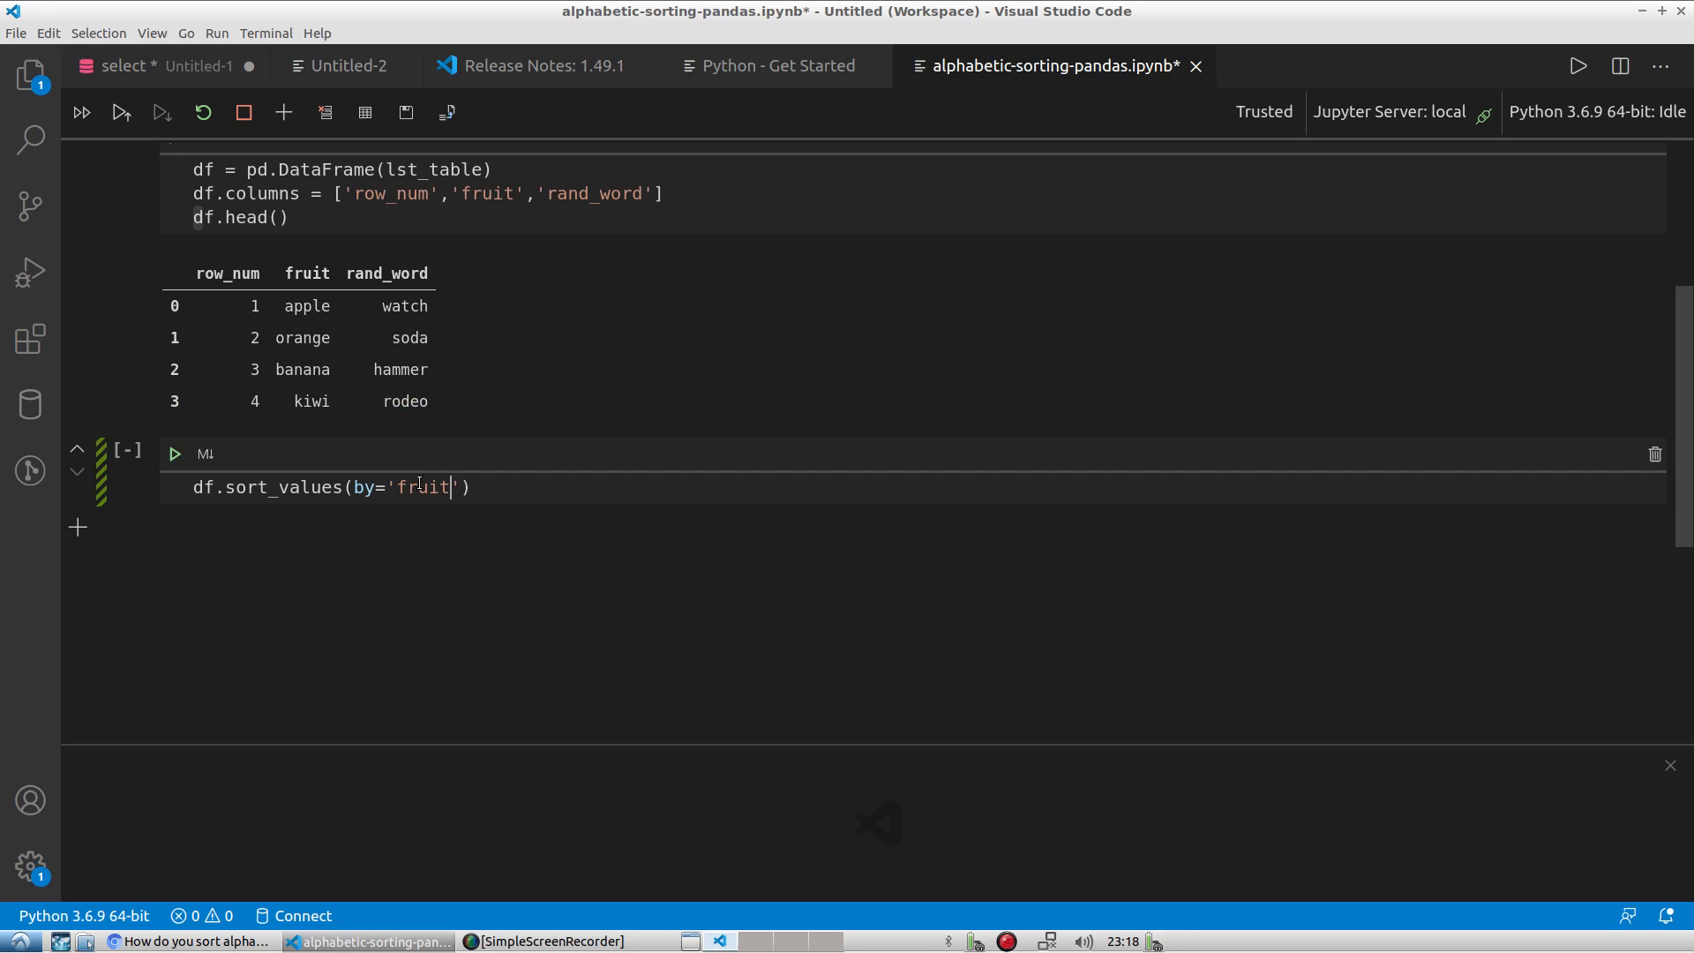
{"action": "mouse_move", "coordinate": [672, 634]}
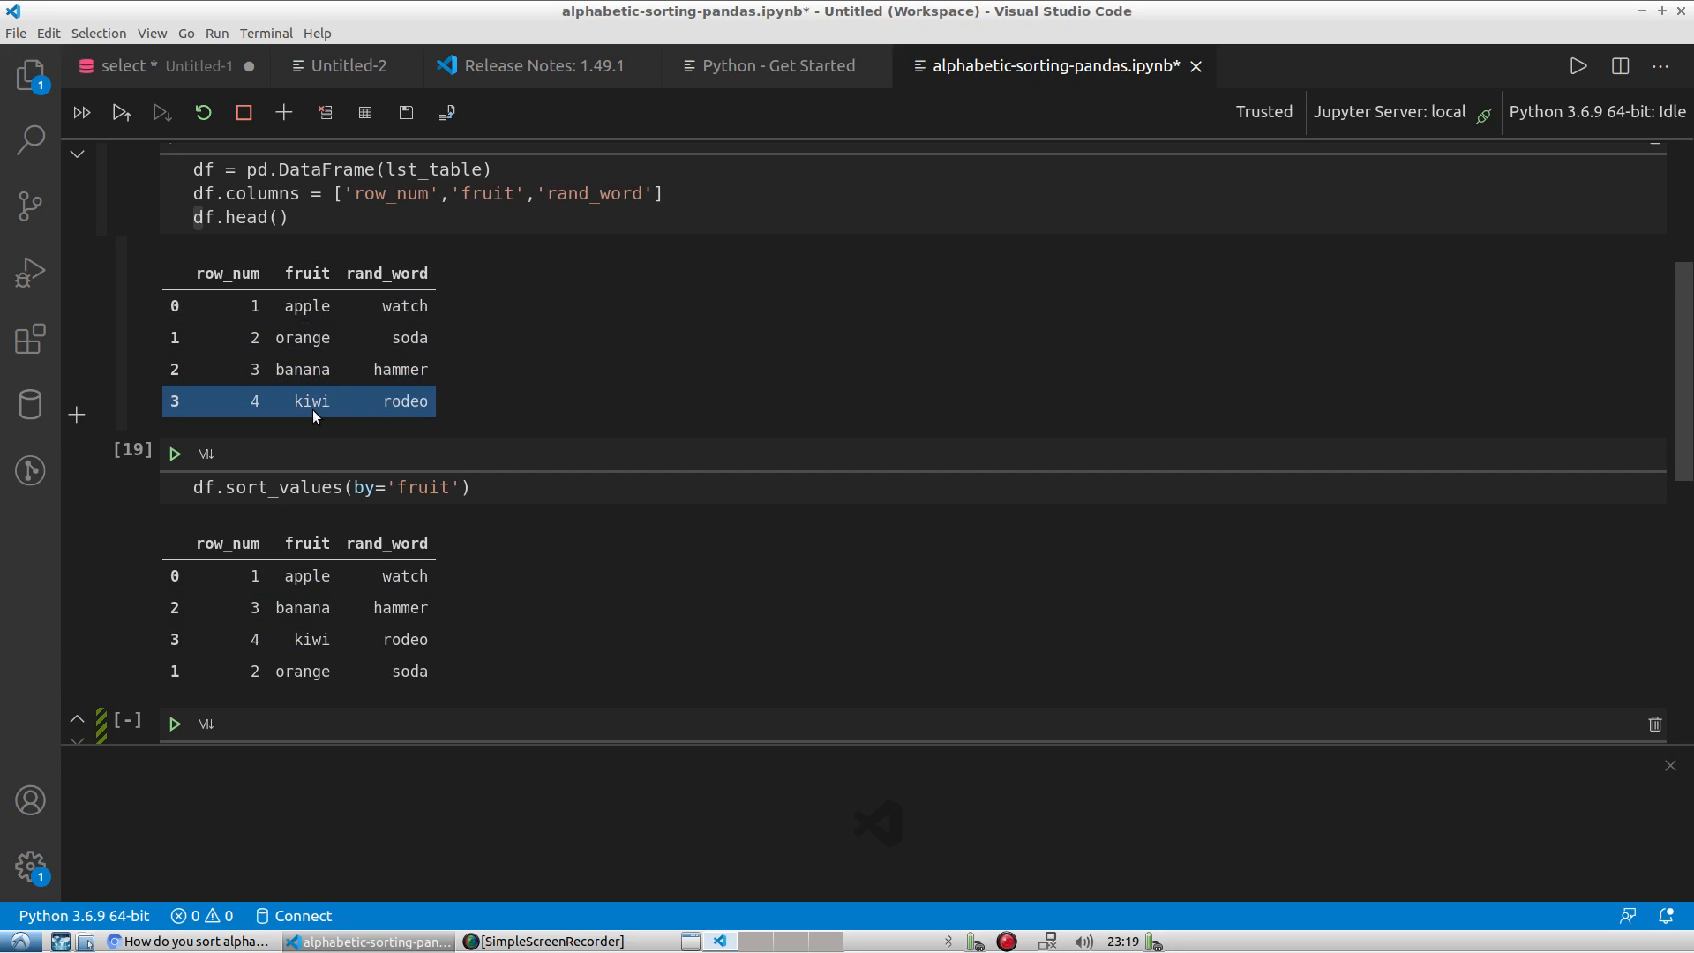
{"action": "left_click", "coordinate": [314, 337]}
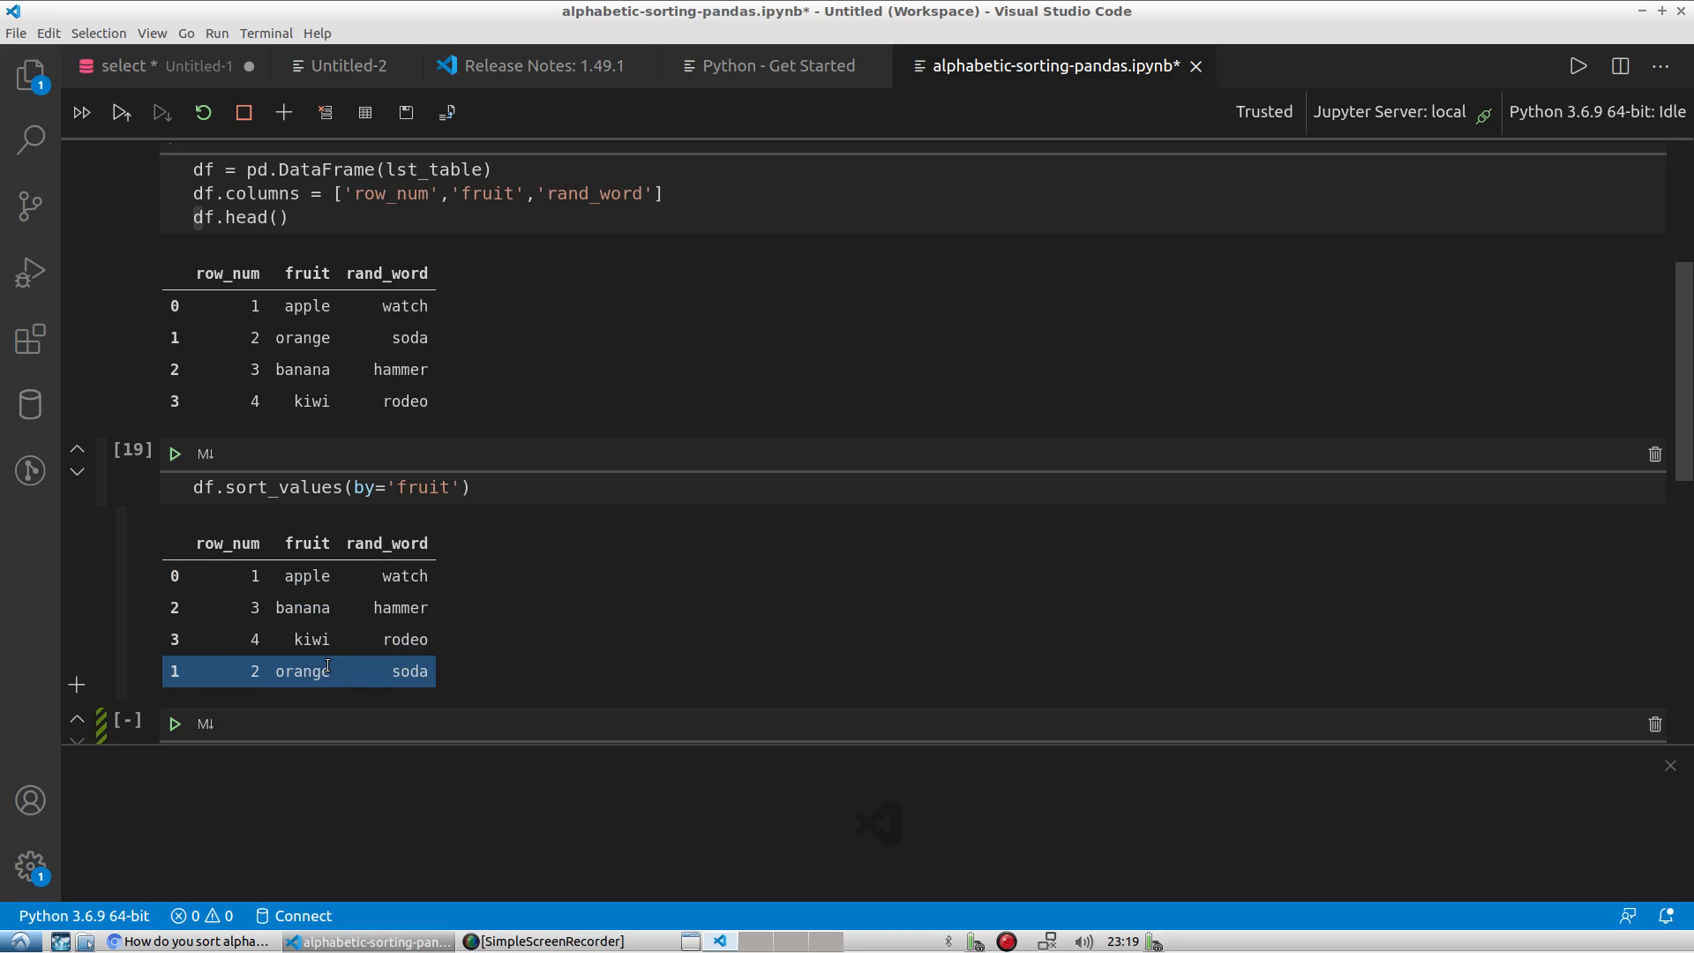
{"action": "left_click", "coordinate": [475, 499]}
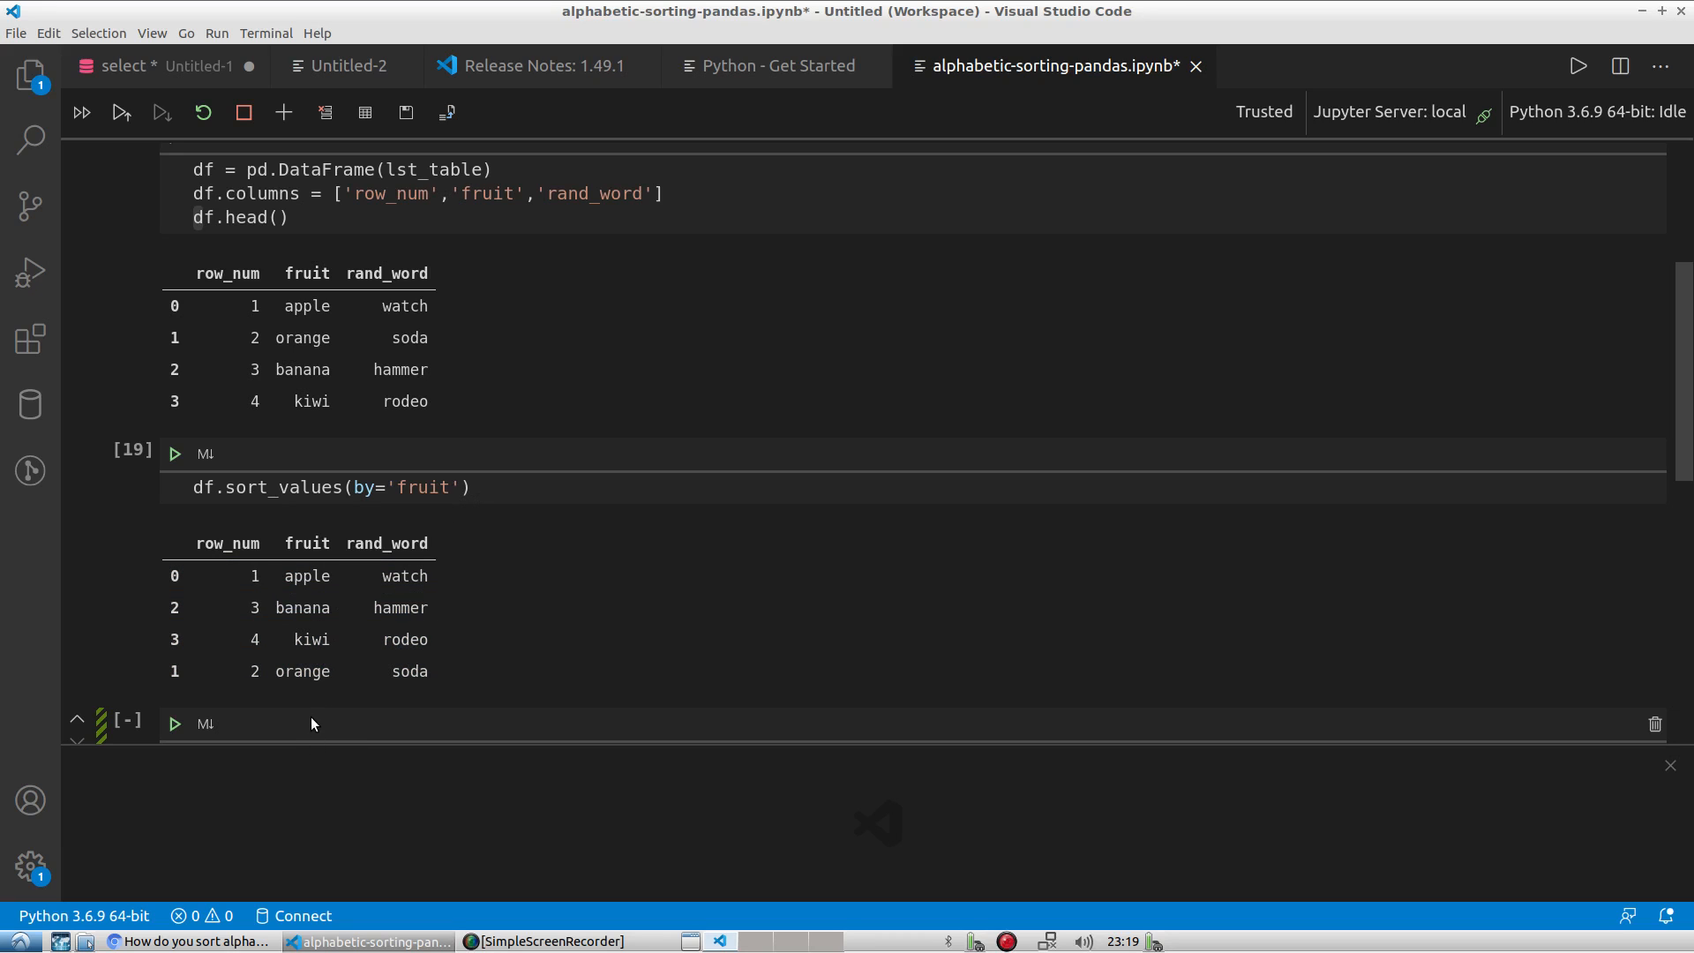
Run a cell with df showing the unchanged apple, orange, banana, kiwi order, then return to the sort line.
{"action": "scroll", "scroll_direction": "down", "scroll_amount": 3}
{"action": "type", "text": "df"}
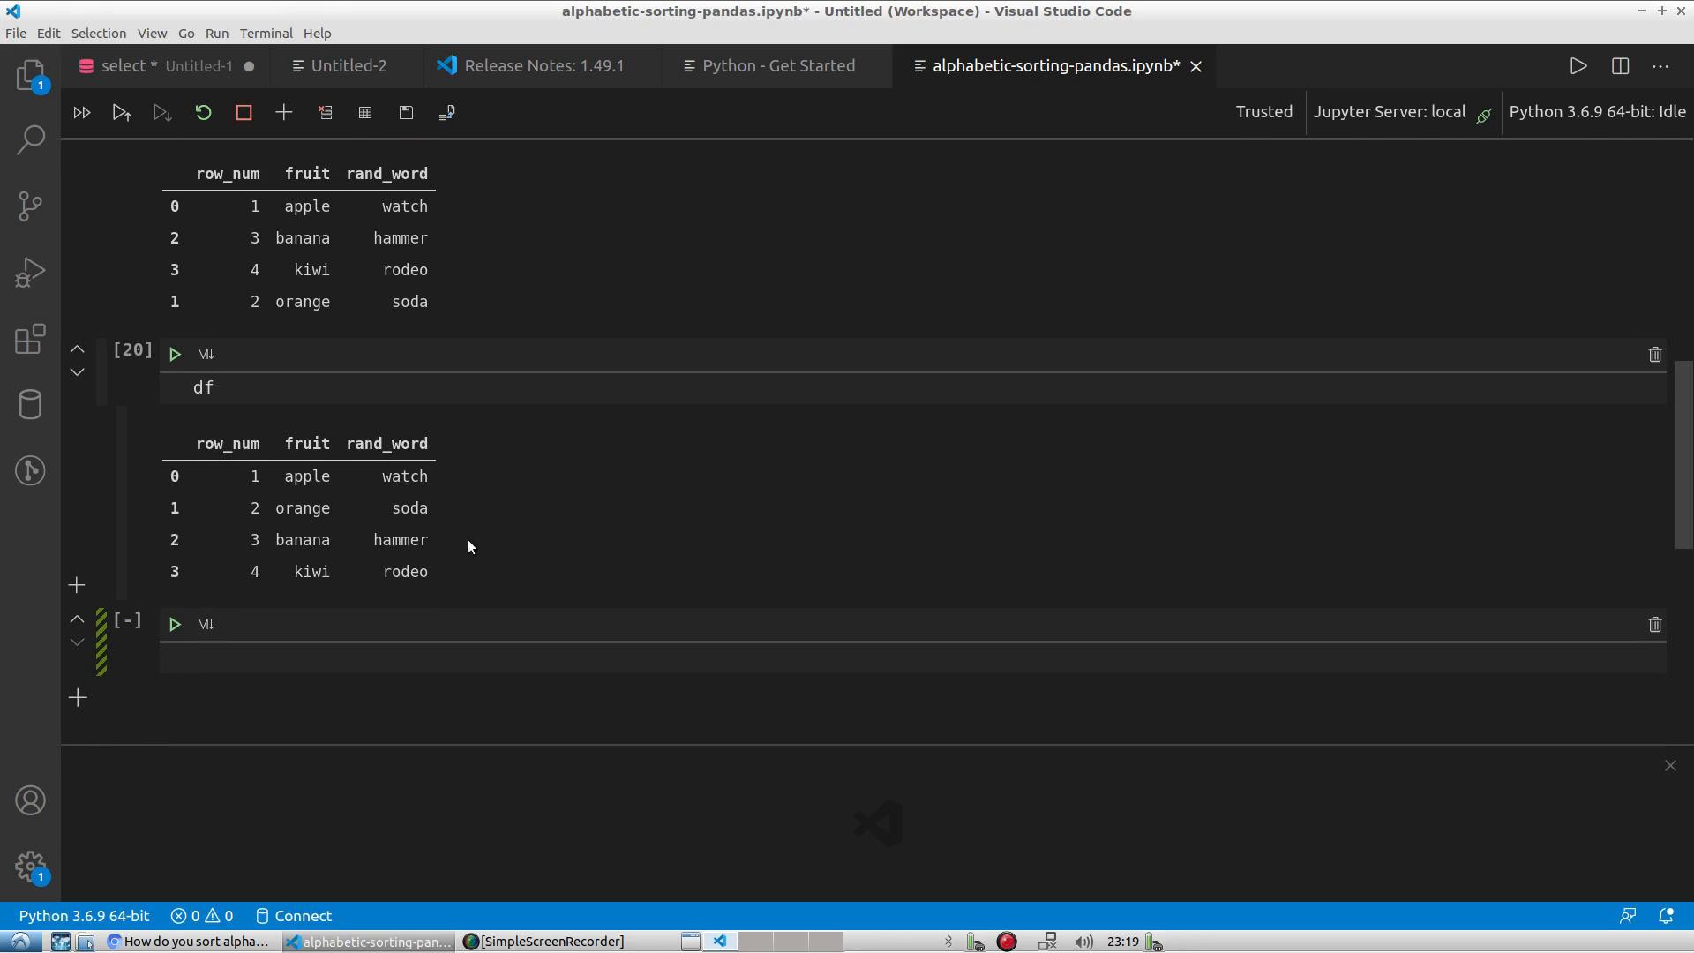
{"action": "left_click", "coordinate": [305, 477]}
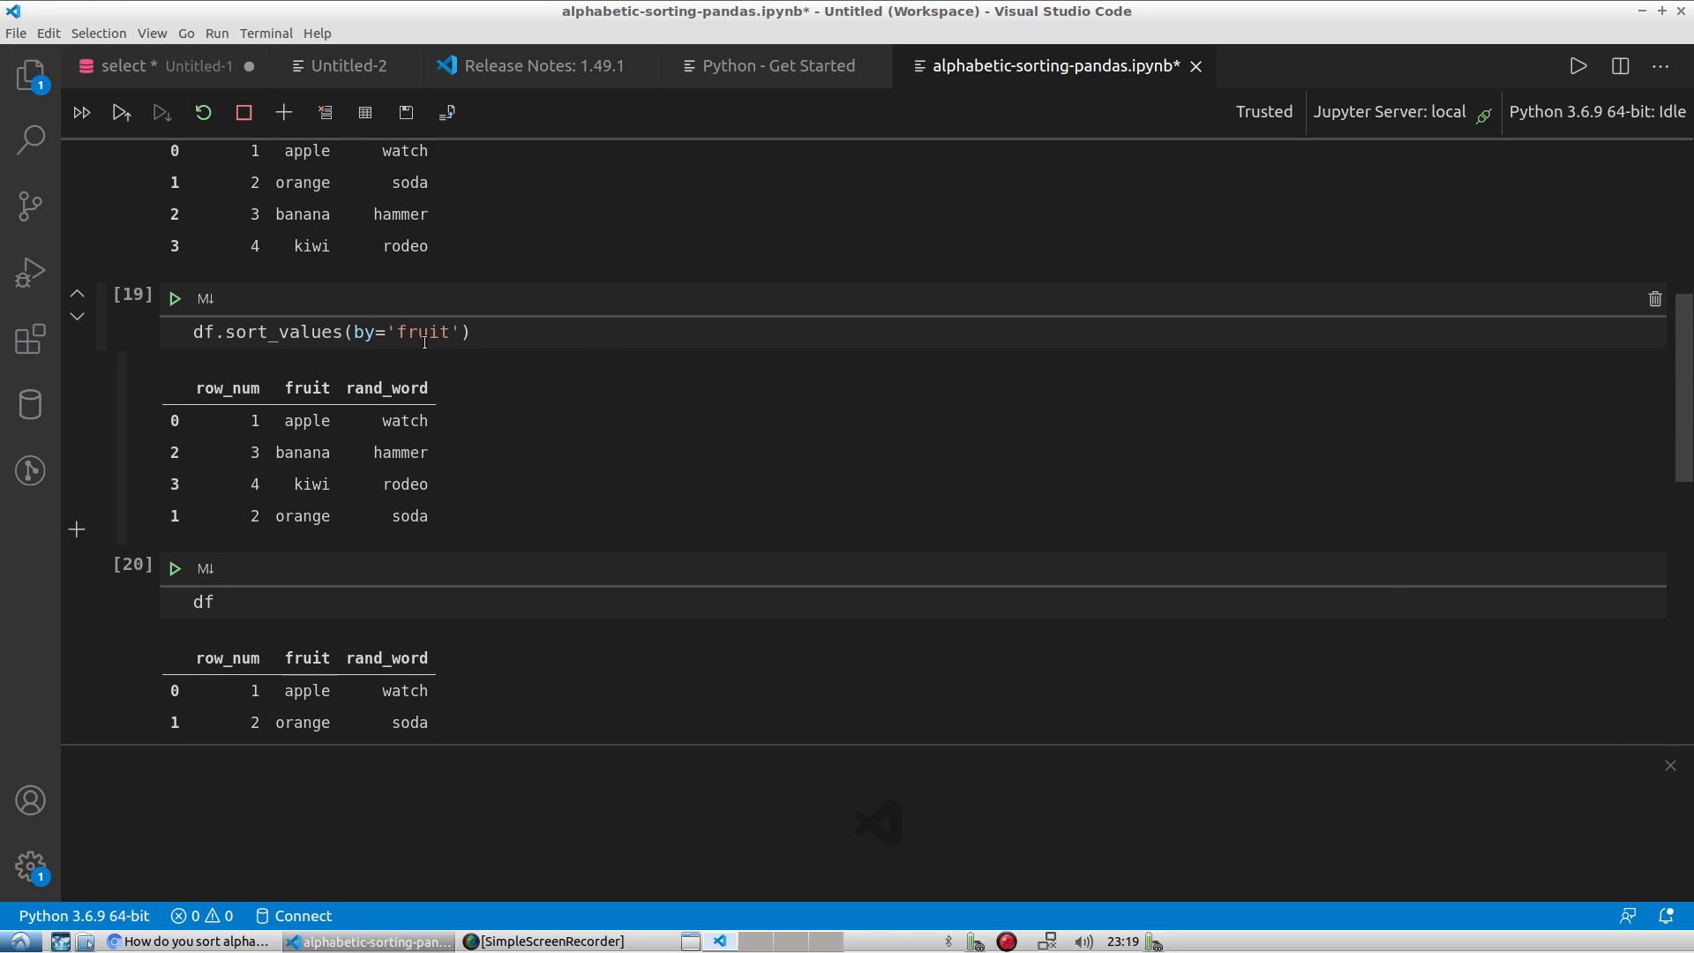
{"action": "left_click", "coordinate": [310, 484]}
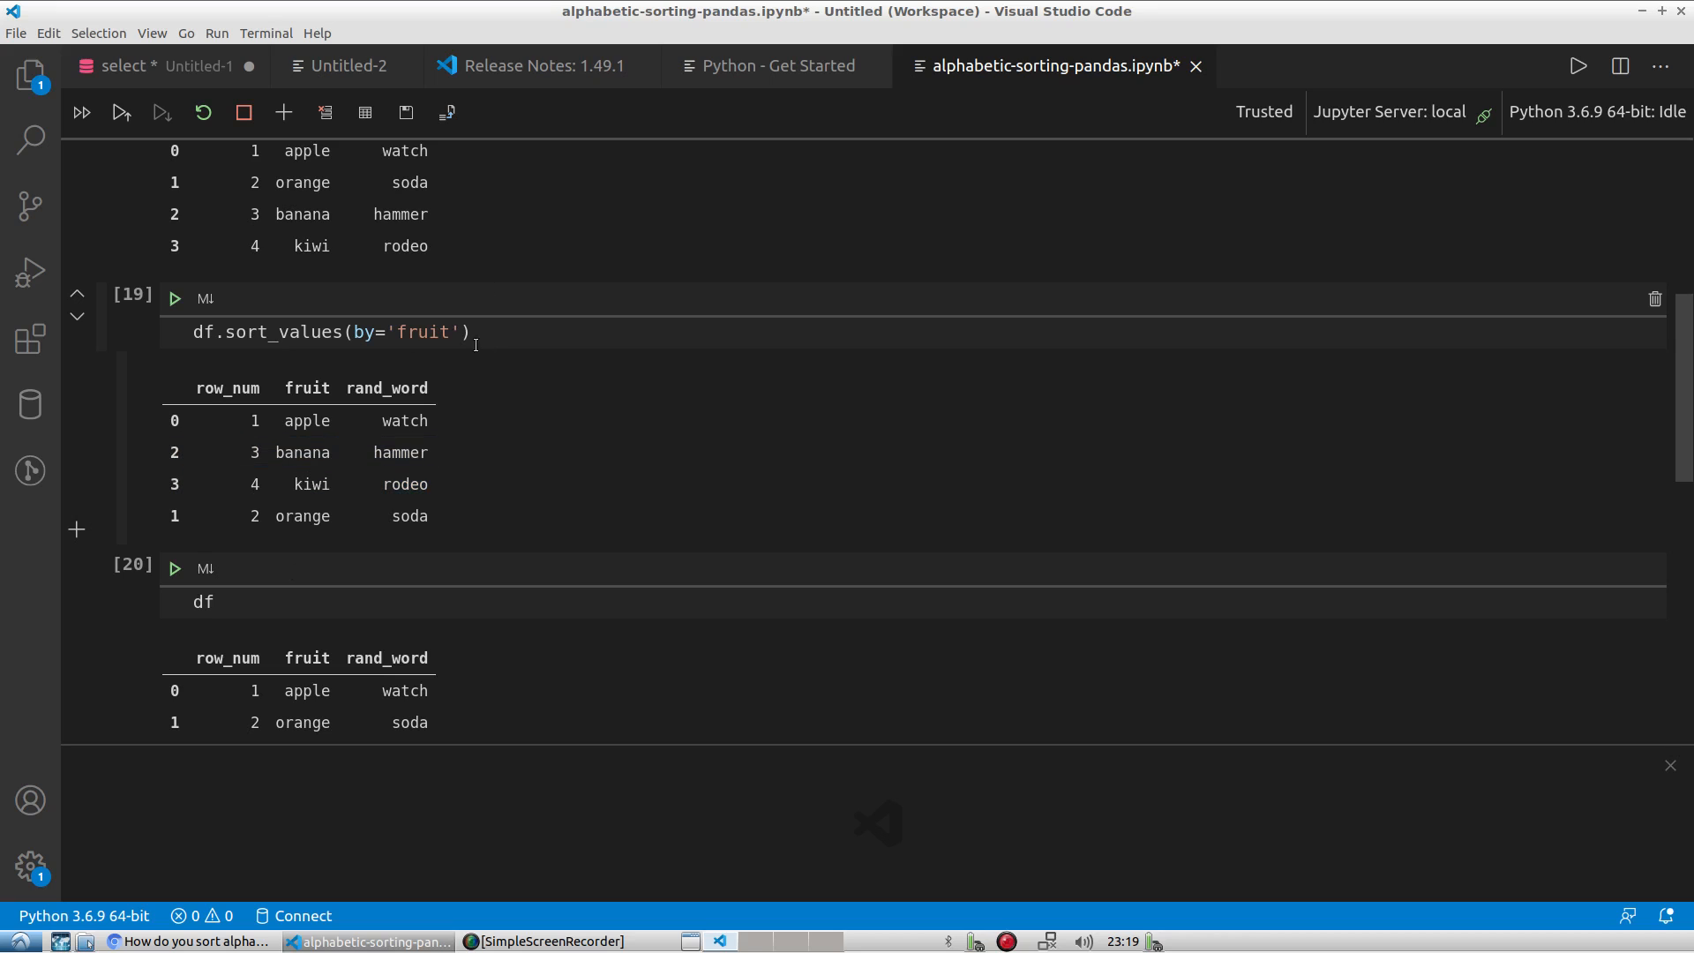
Add inplace=True to the sort_values call and run it so no table is returned.
{"action": "type", "text": ", i"}
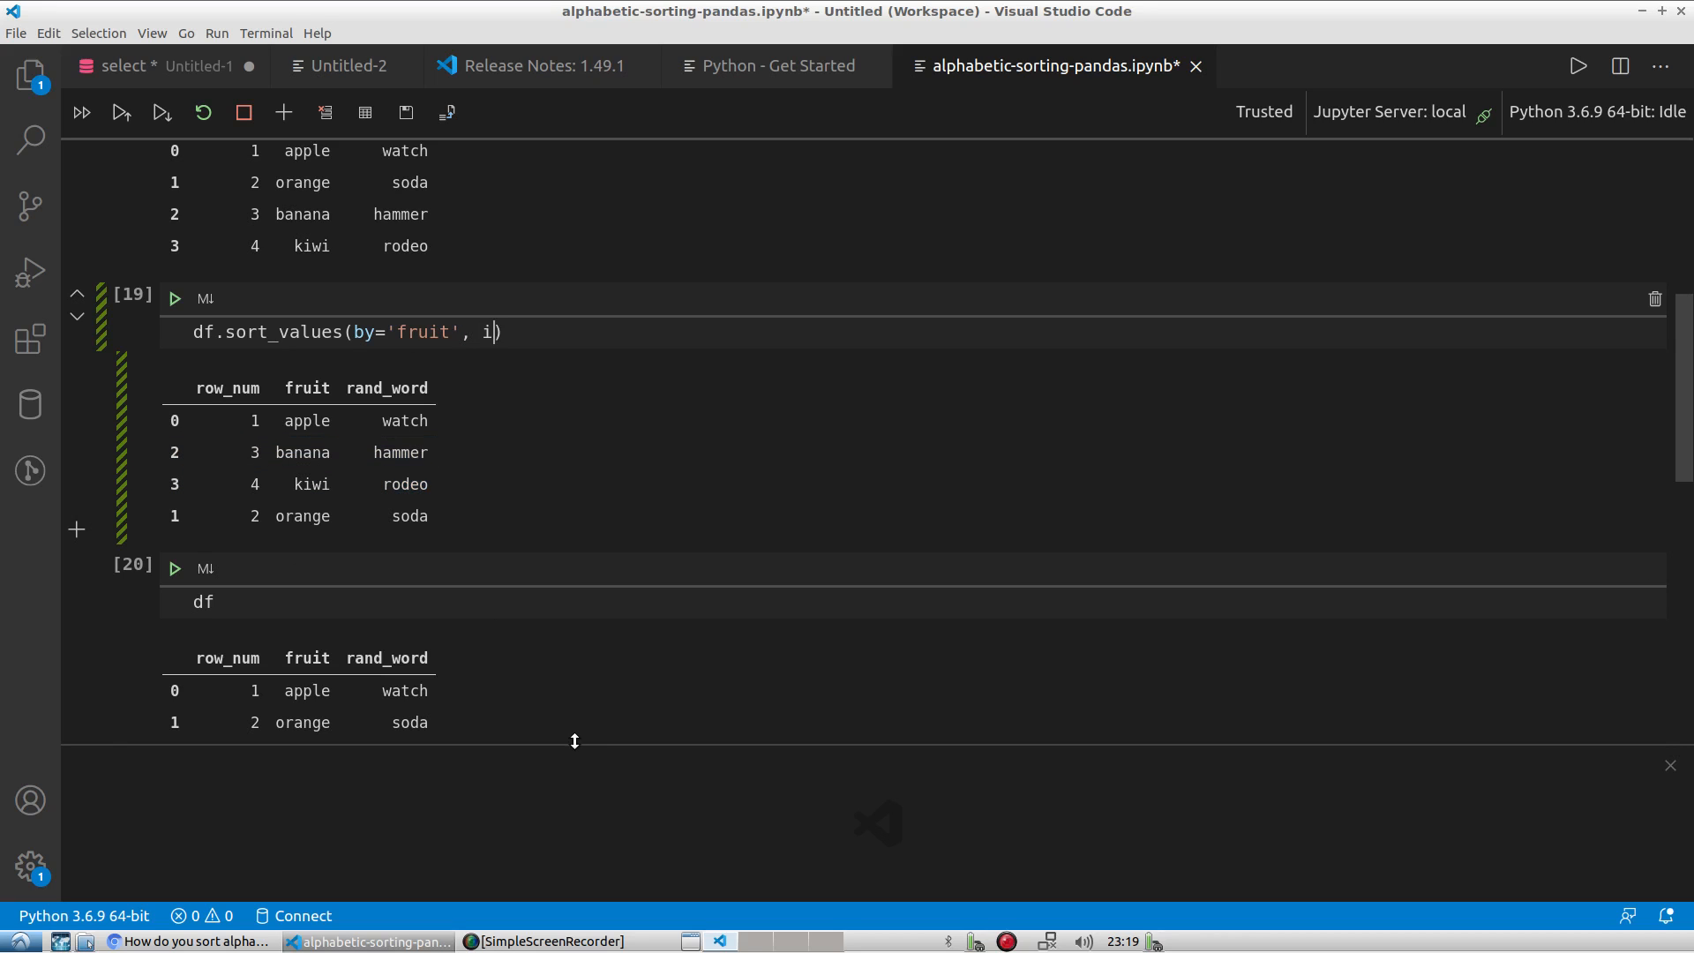
{"action": "type", "text": "nplace="}
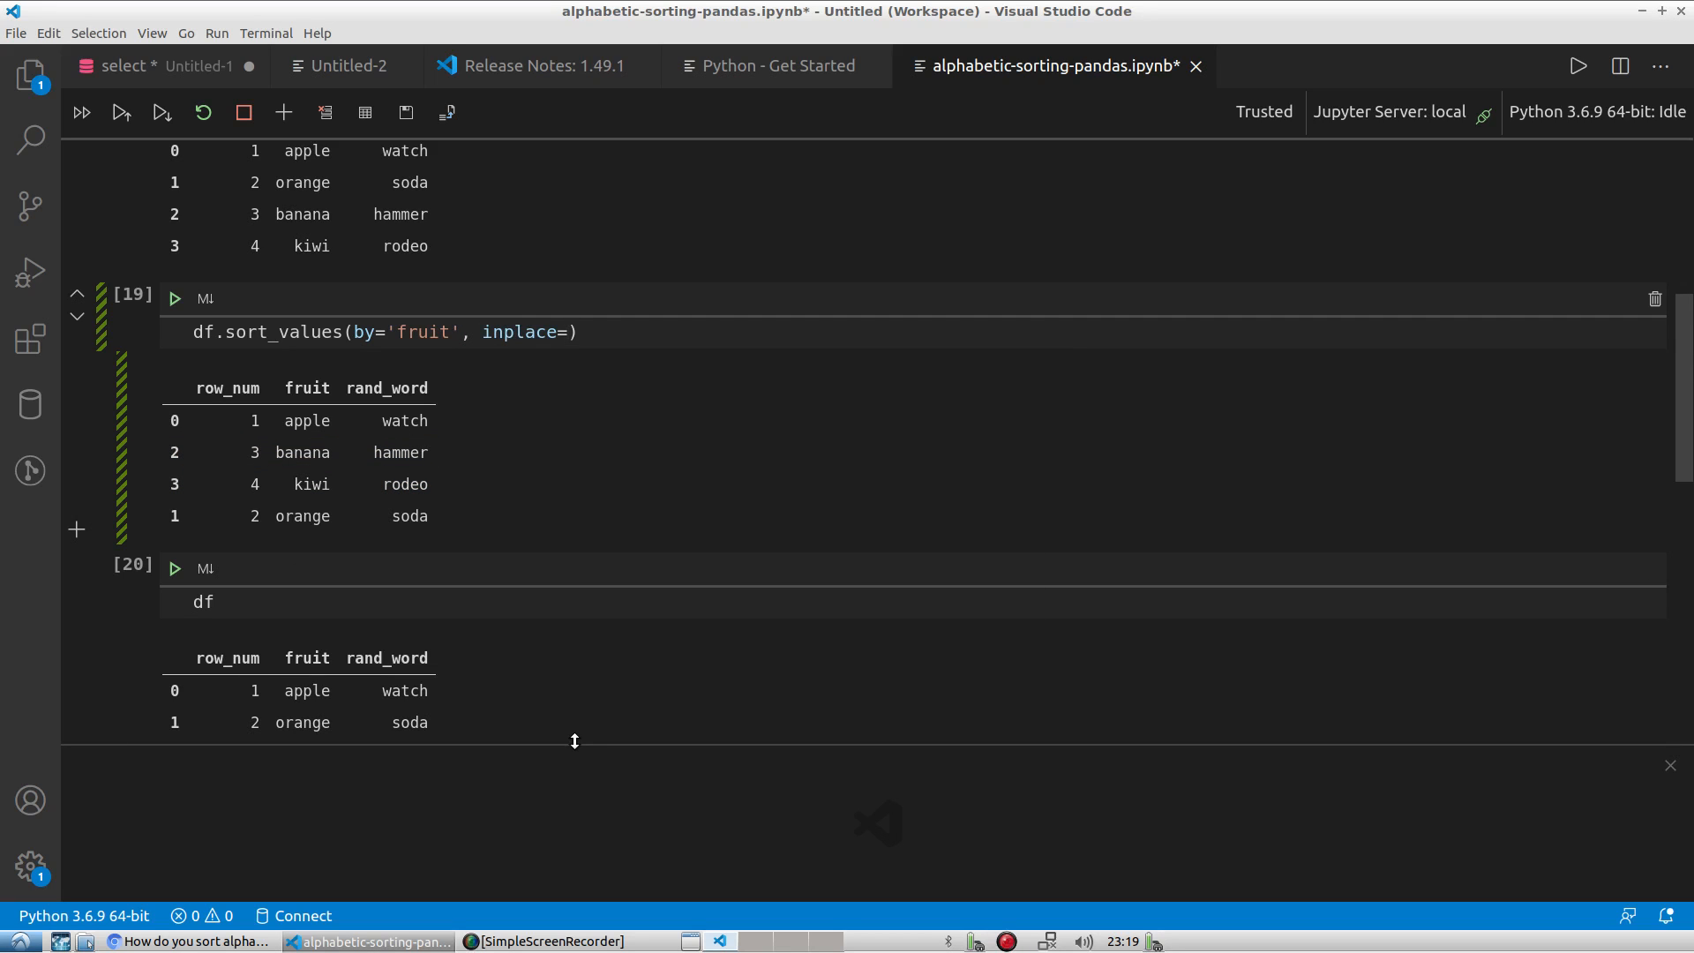
{"action": "type", "text": "True"}
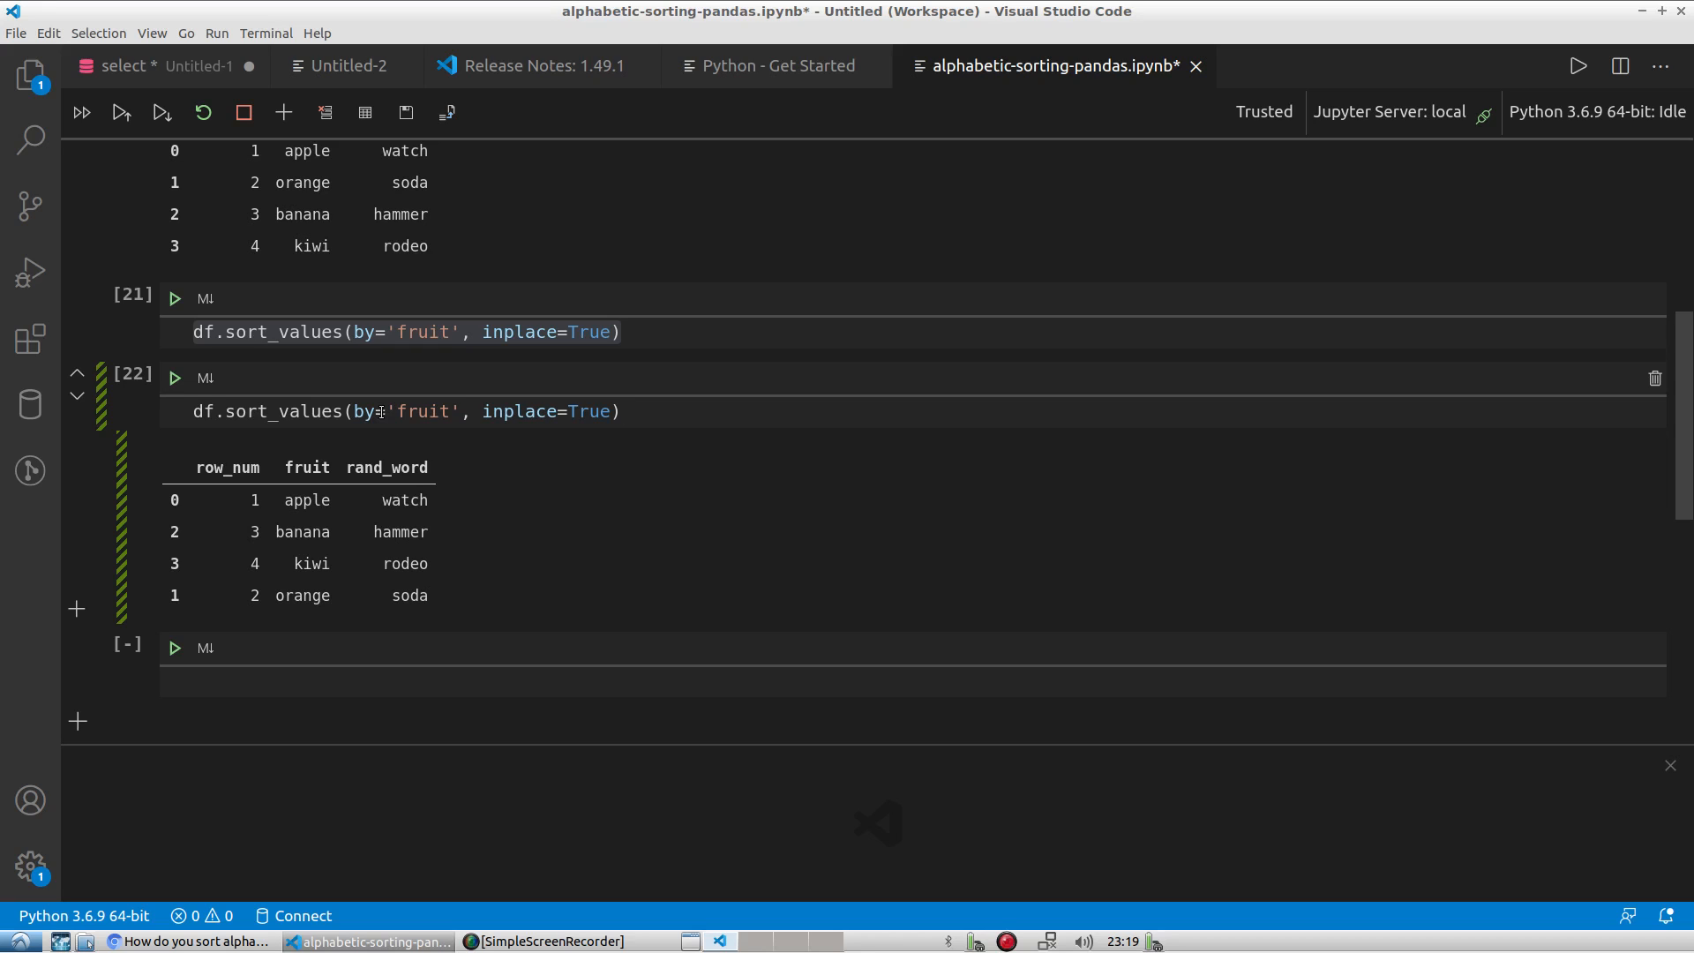
Change the sort column to rand_word, run it, and display df ordered hammer, rodeo, soda, watch.
{"action": "double_click", "coordinate": [421, 412]}
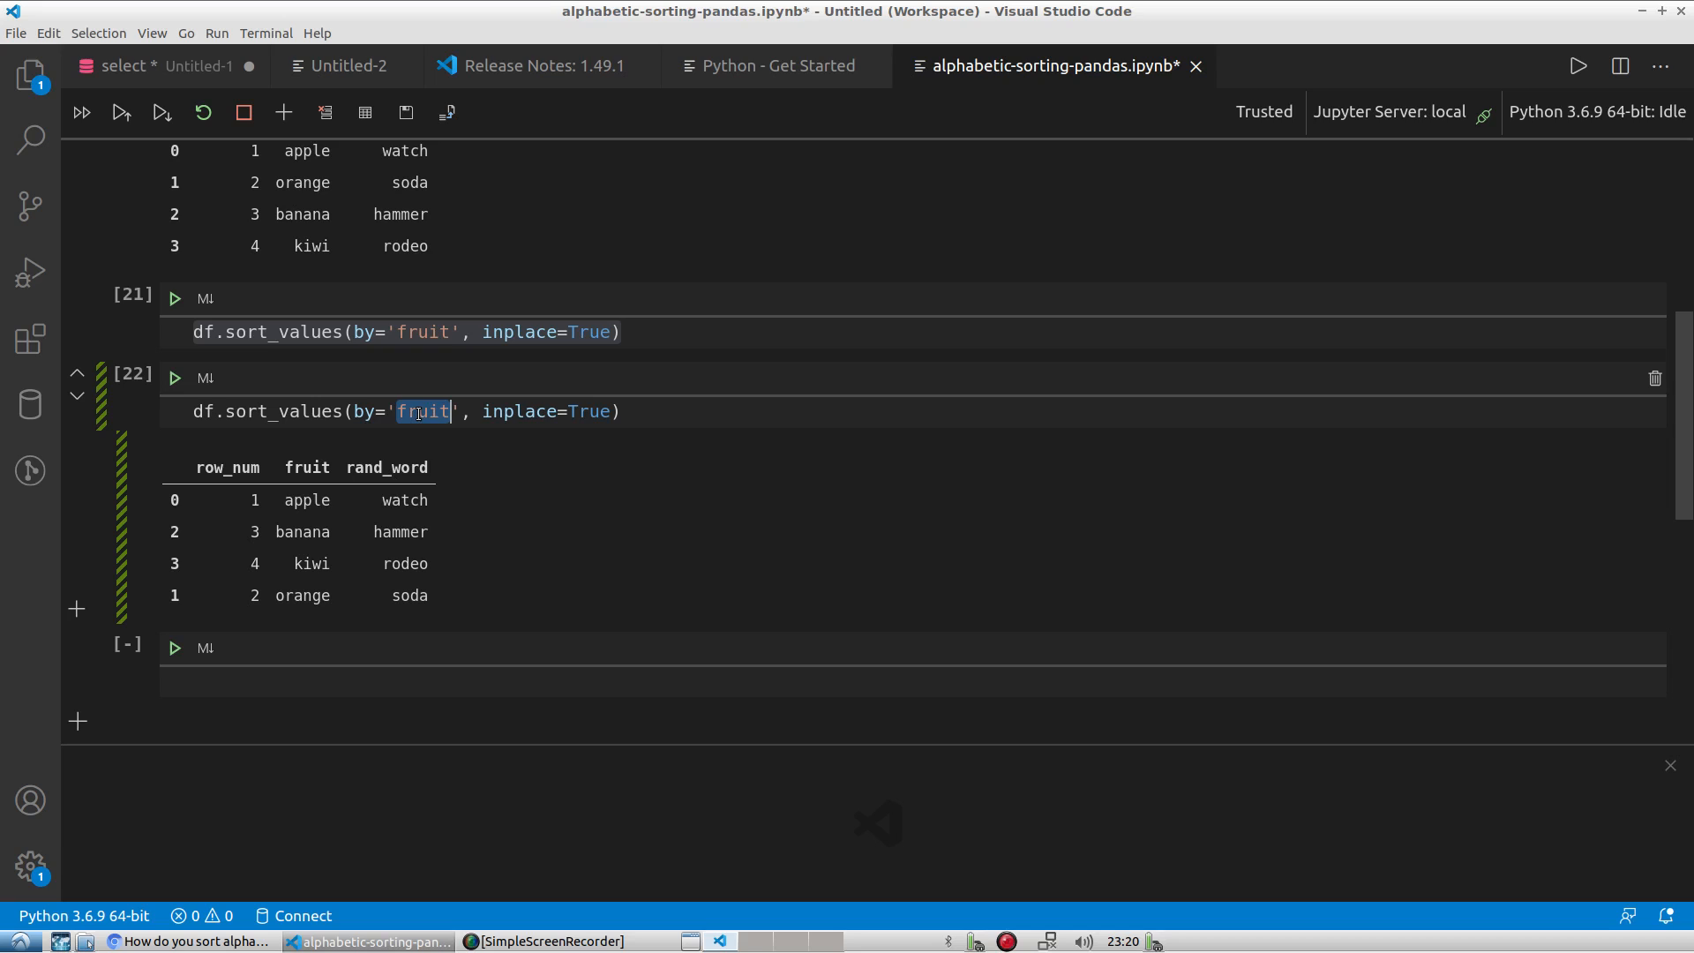
{"action": "type", "text": "rand_word"}
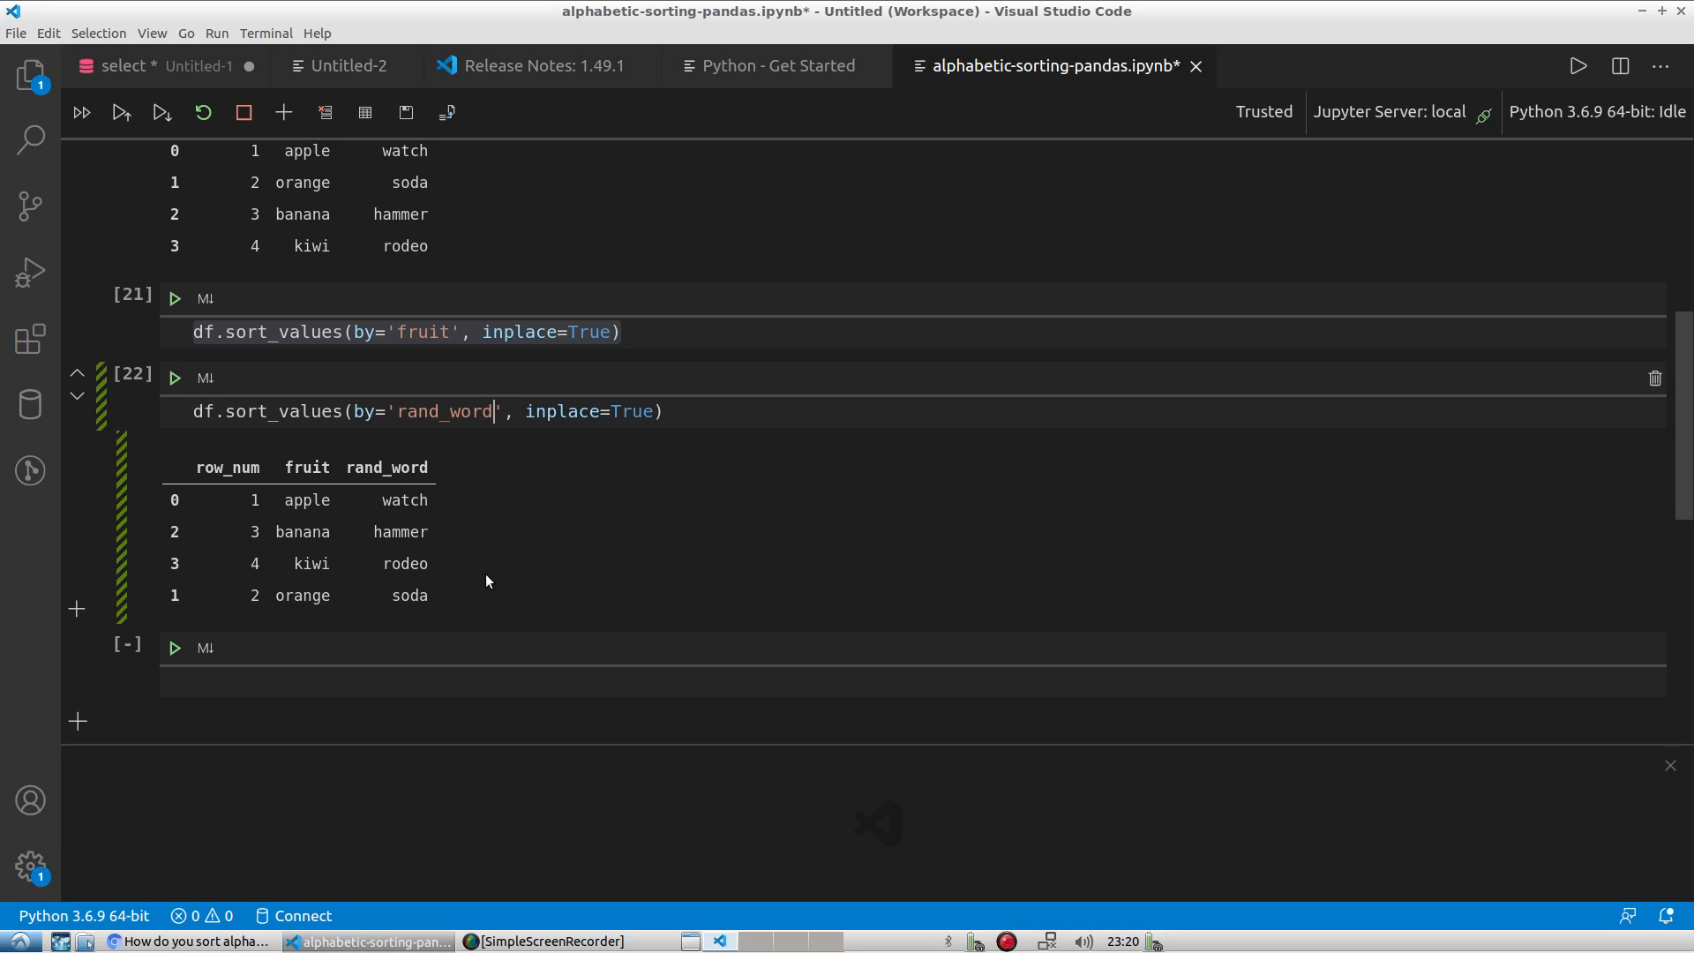
{"action": "left_click", "coordinate": [406, 563]}
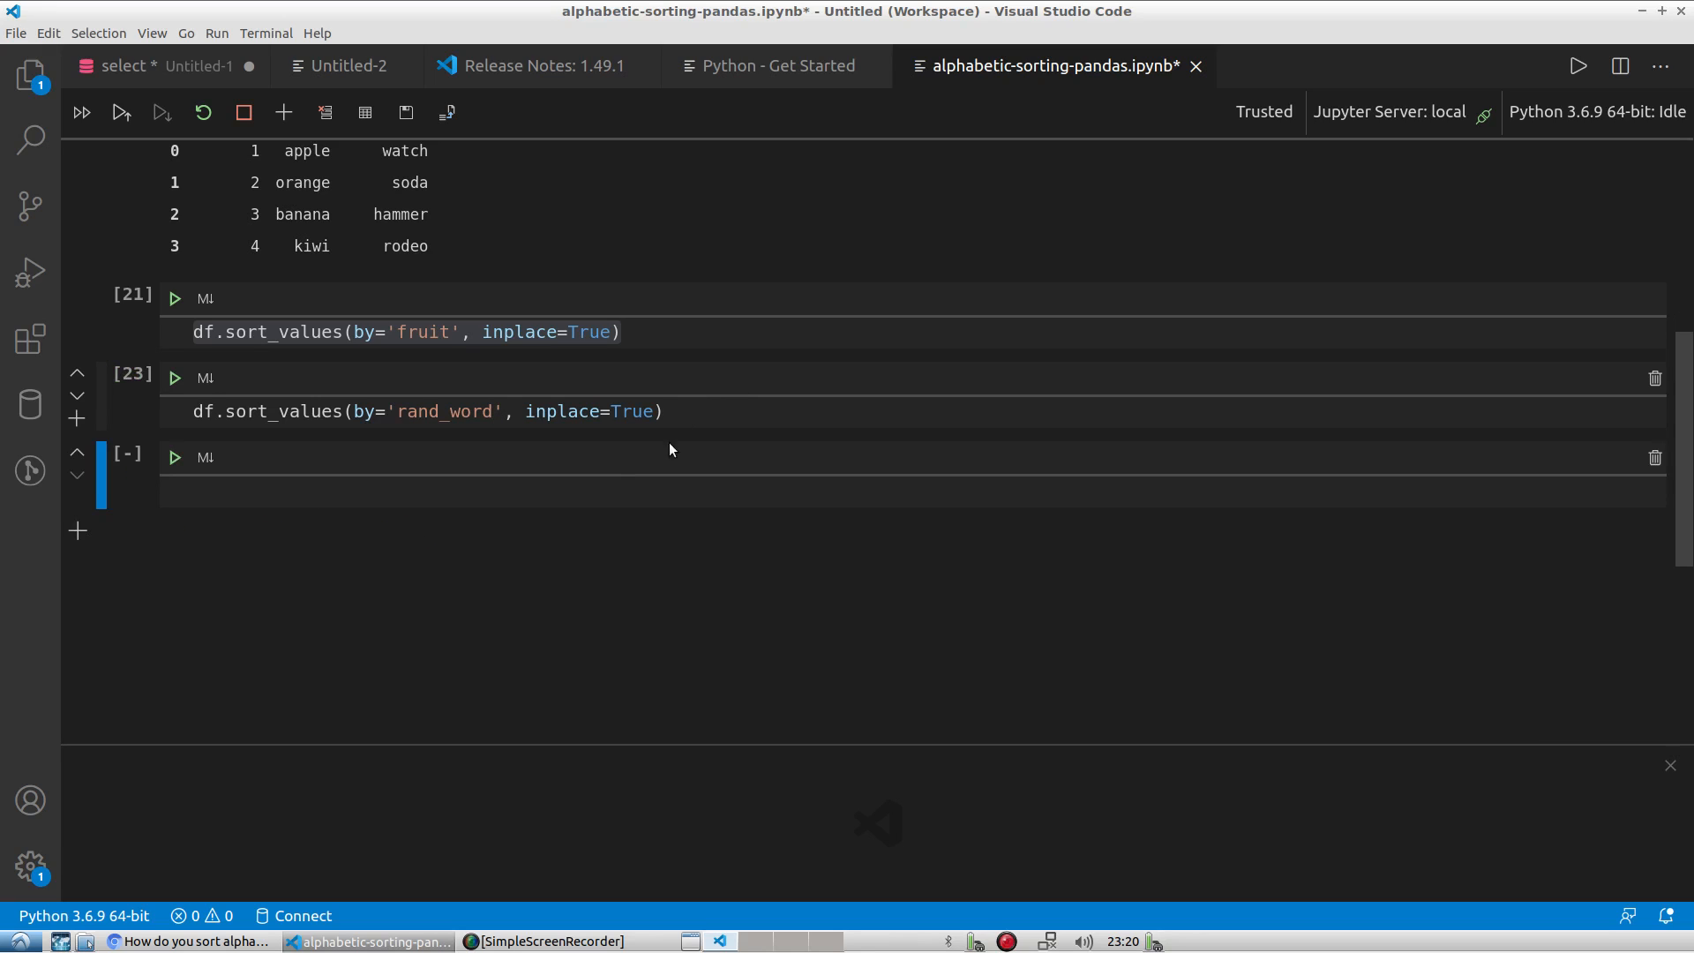
{"action": "type", "text": "df."}
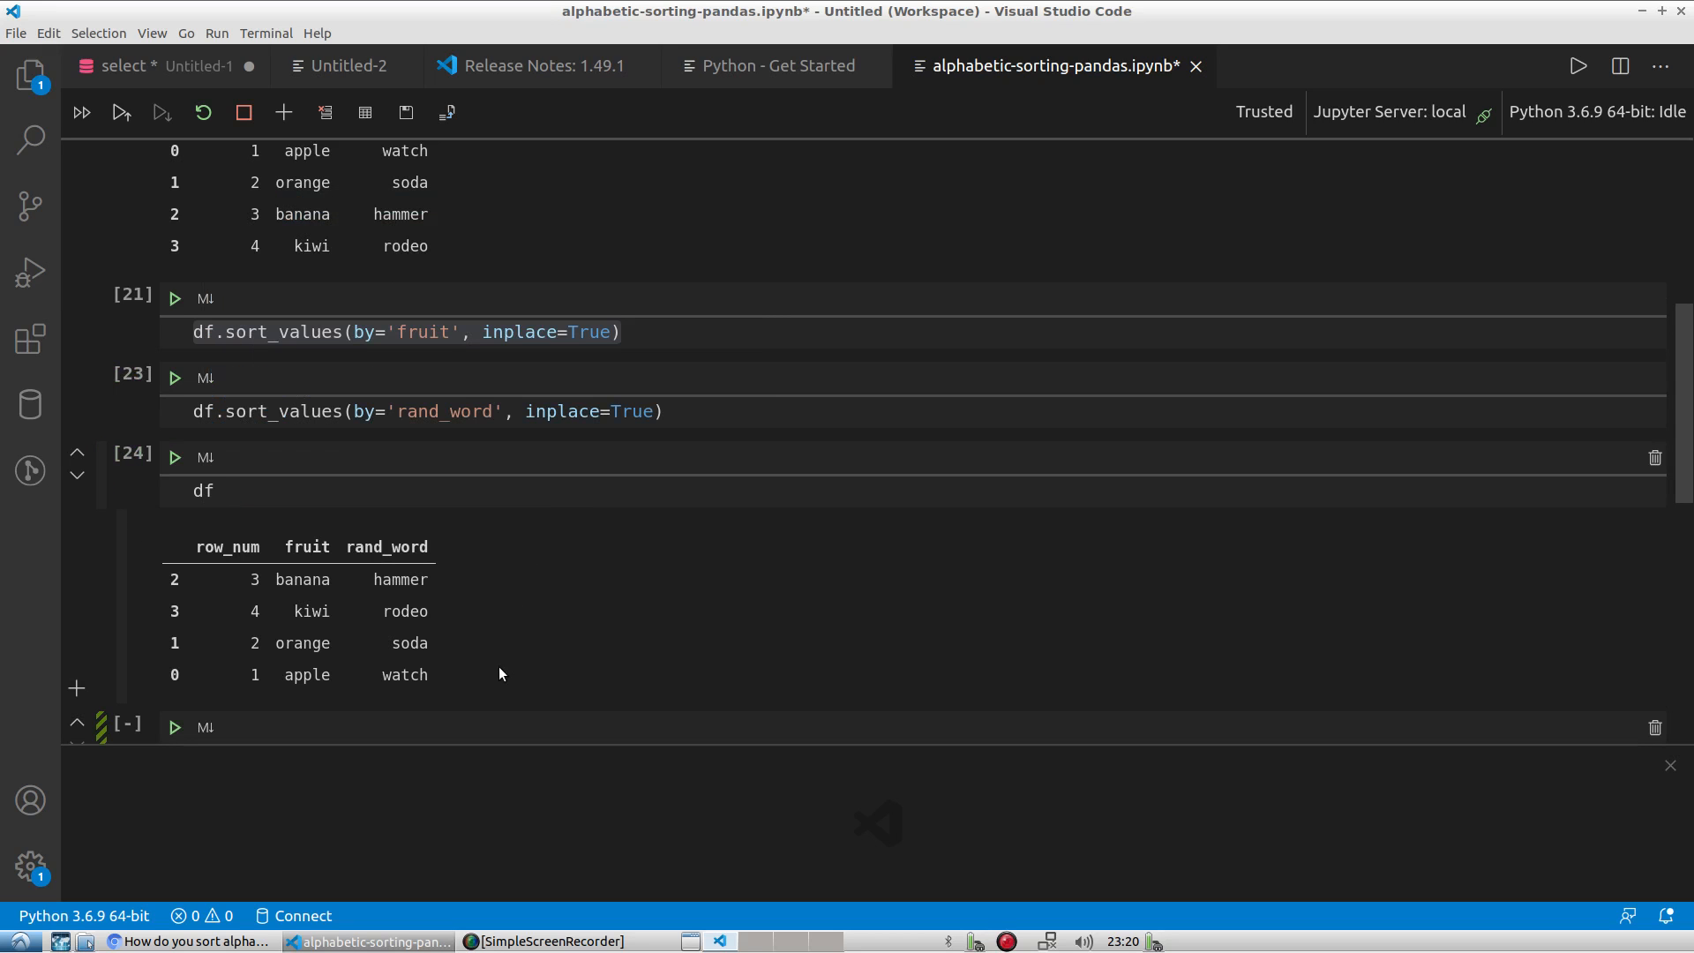
{"action": "left_click", "coordinate": [406, 611]}
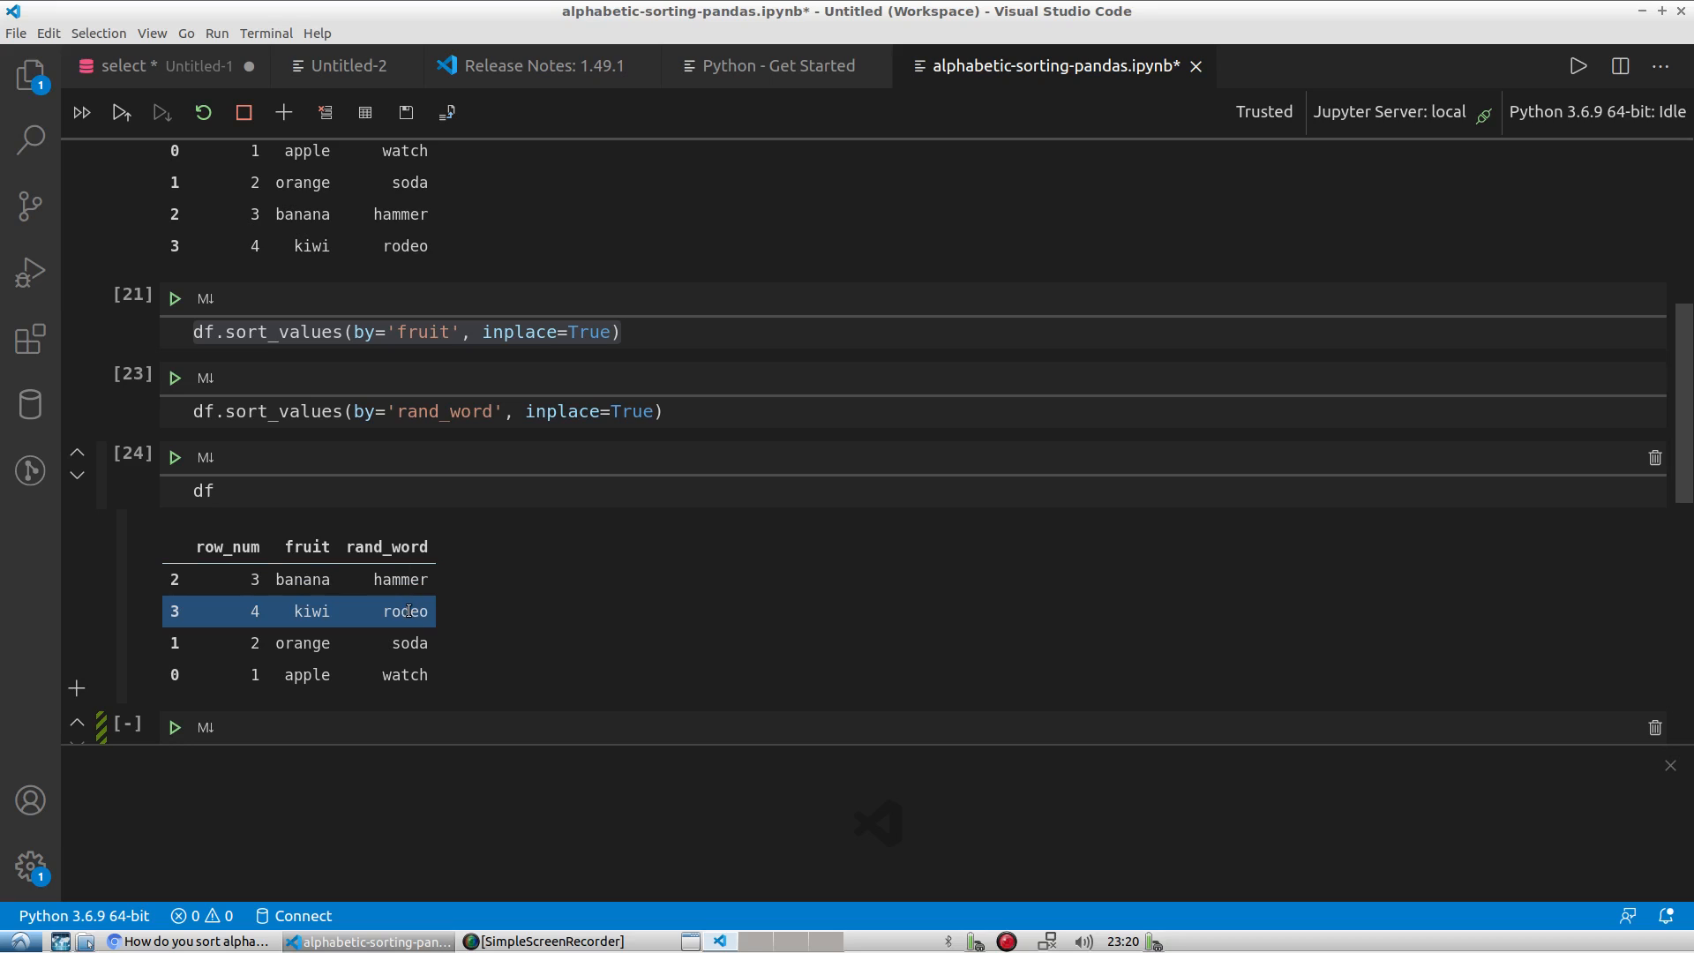
{"action": "left_click", "coordinate": [302, 579]}
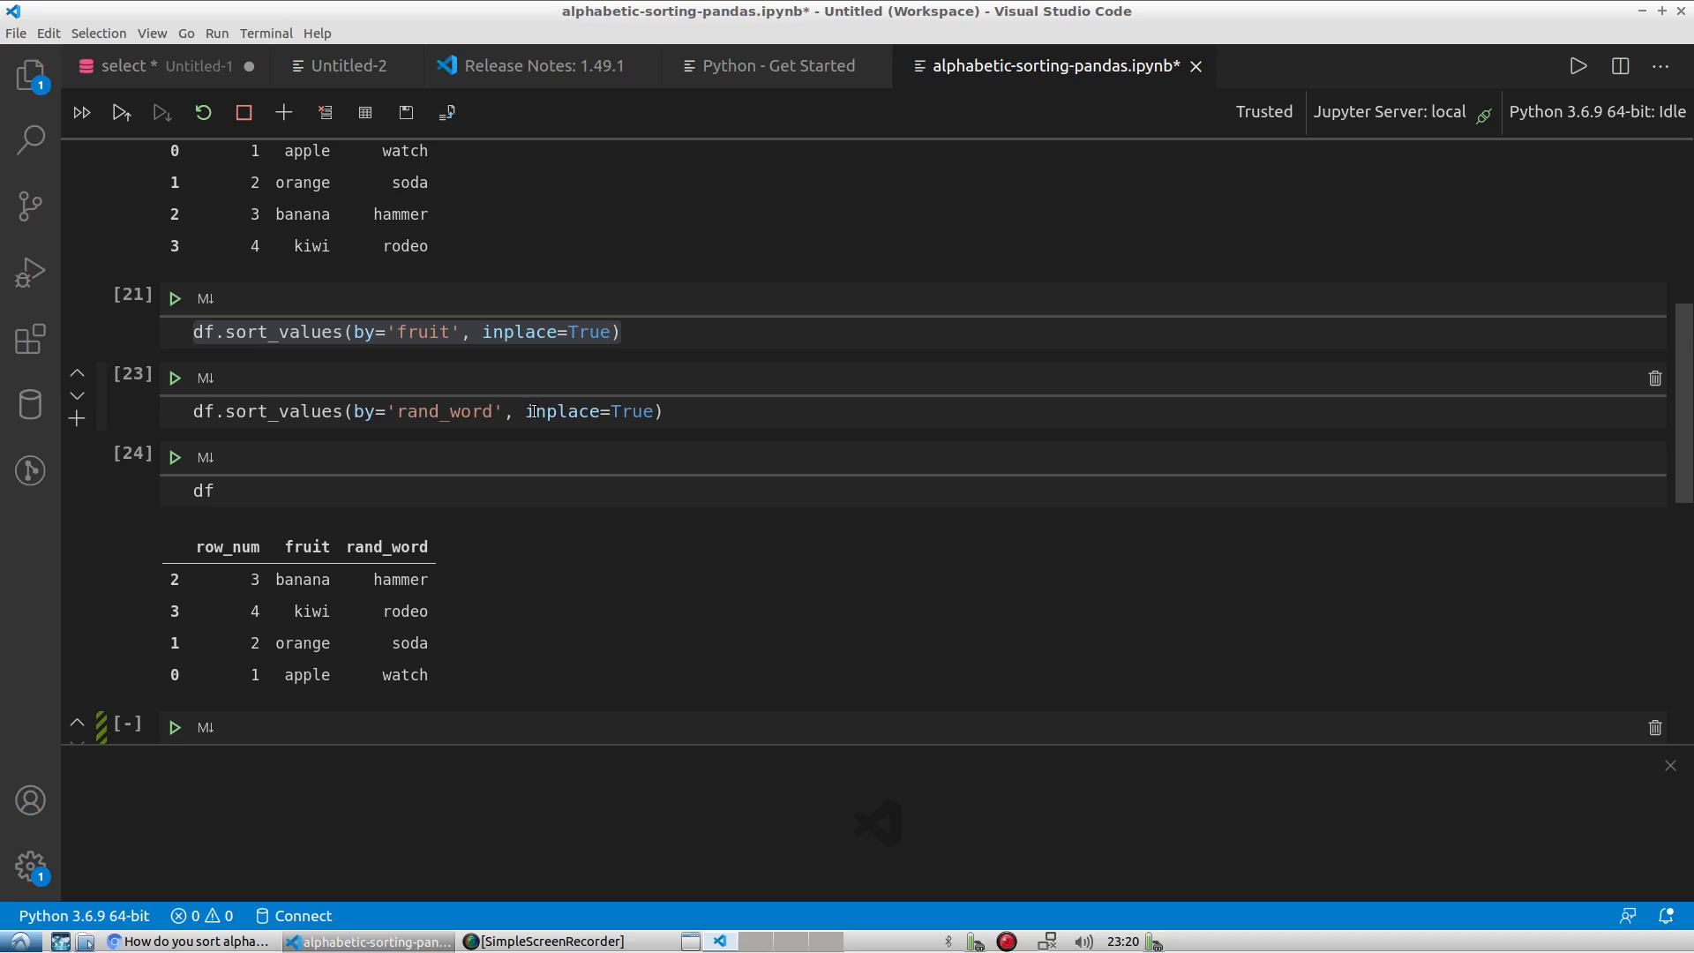
{"action": "left_click_drag", "start_coordinate": [526, 411], "coordinate": [656, 411]}
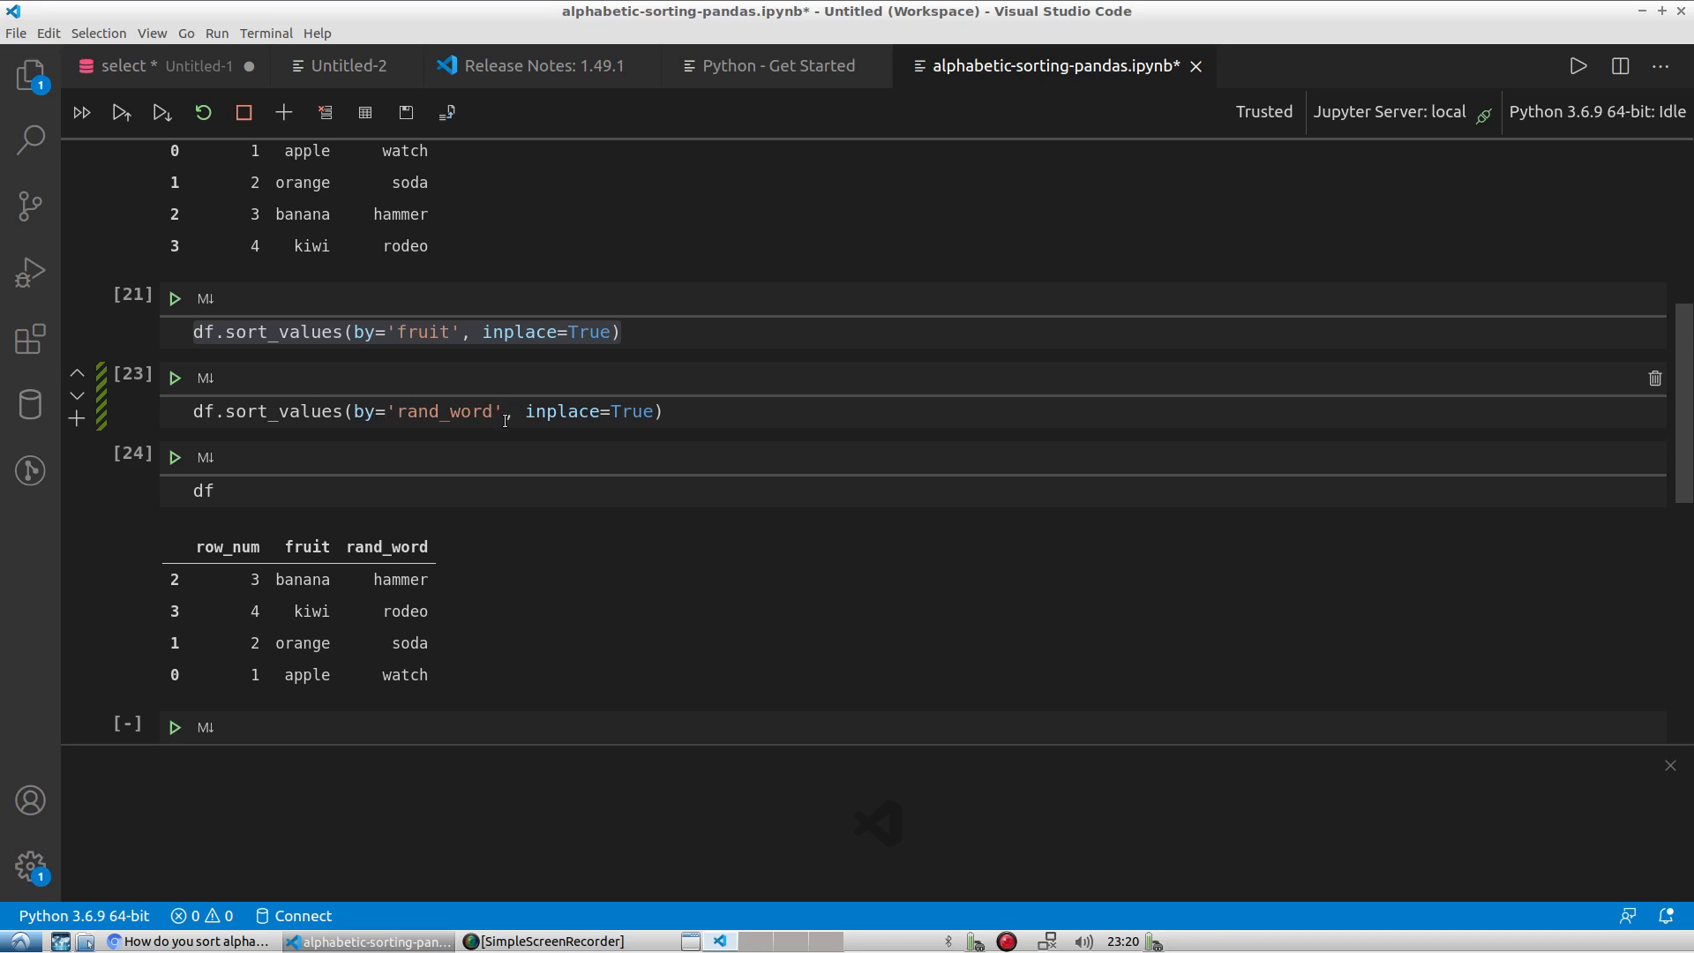
Change by= to ['row_num','rand_word'], run it, and rerun df showing apple, orange, banana, kiwi.
{"action": "double_click", "coordinate": [480, 411]}
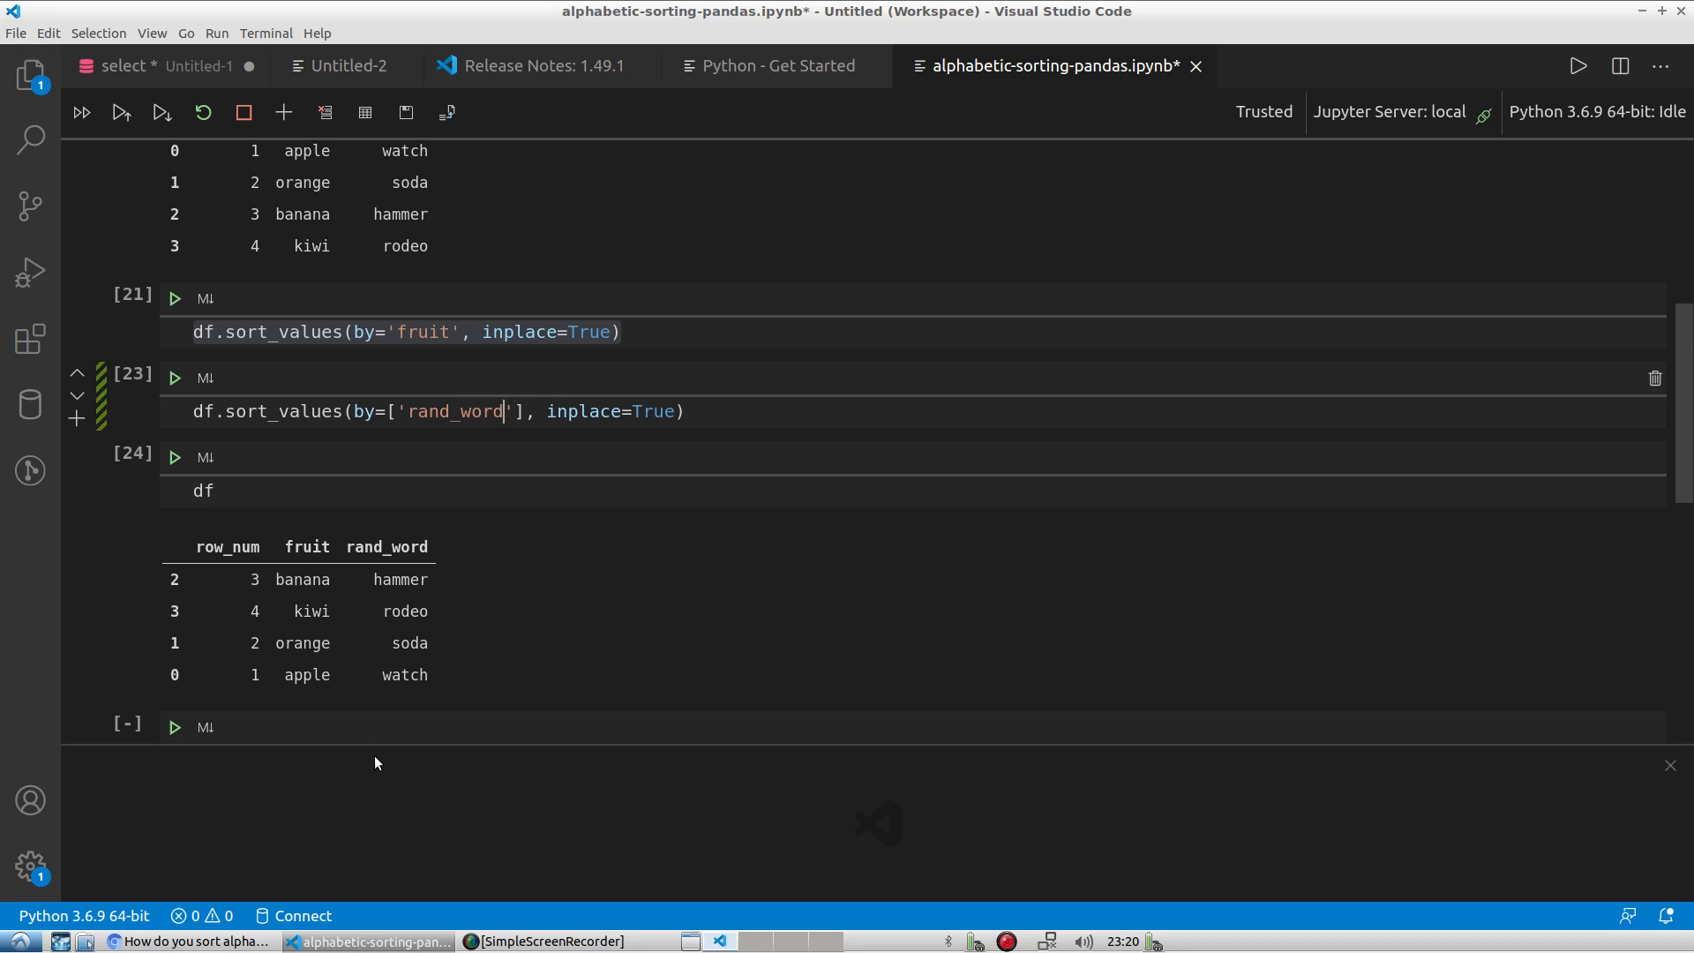
{"action": "type", "text": "row_"}
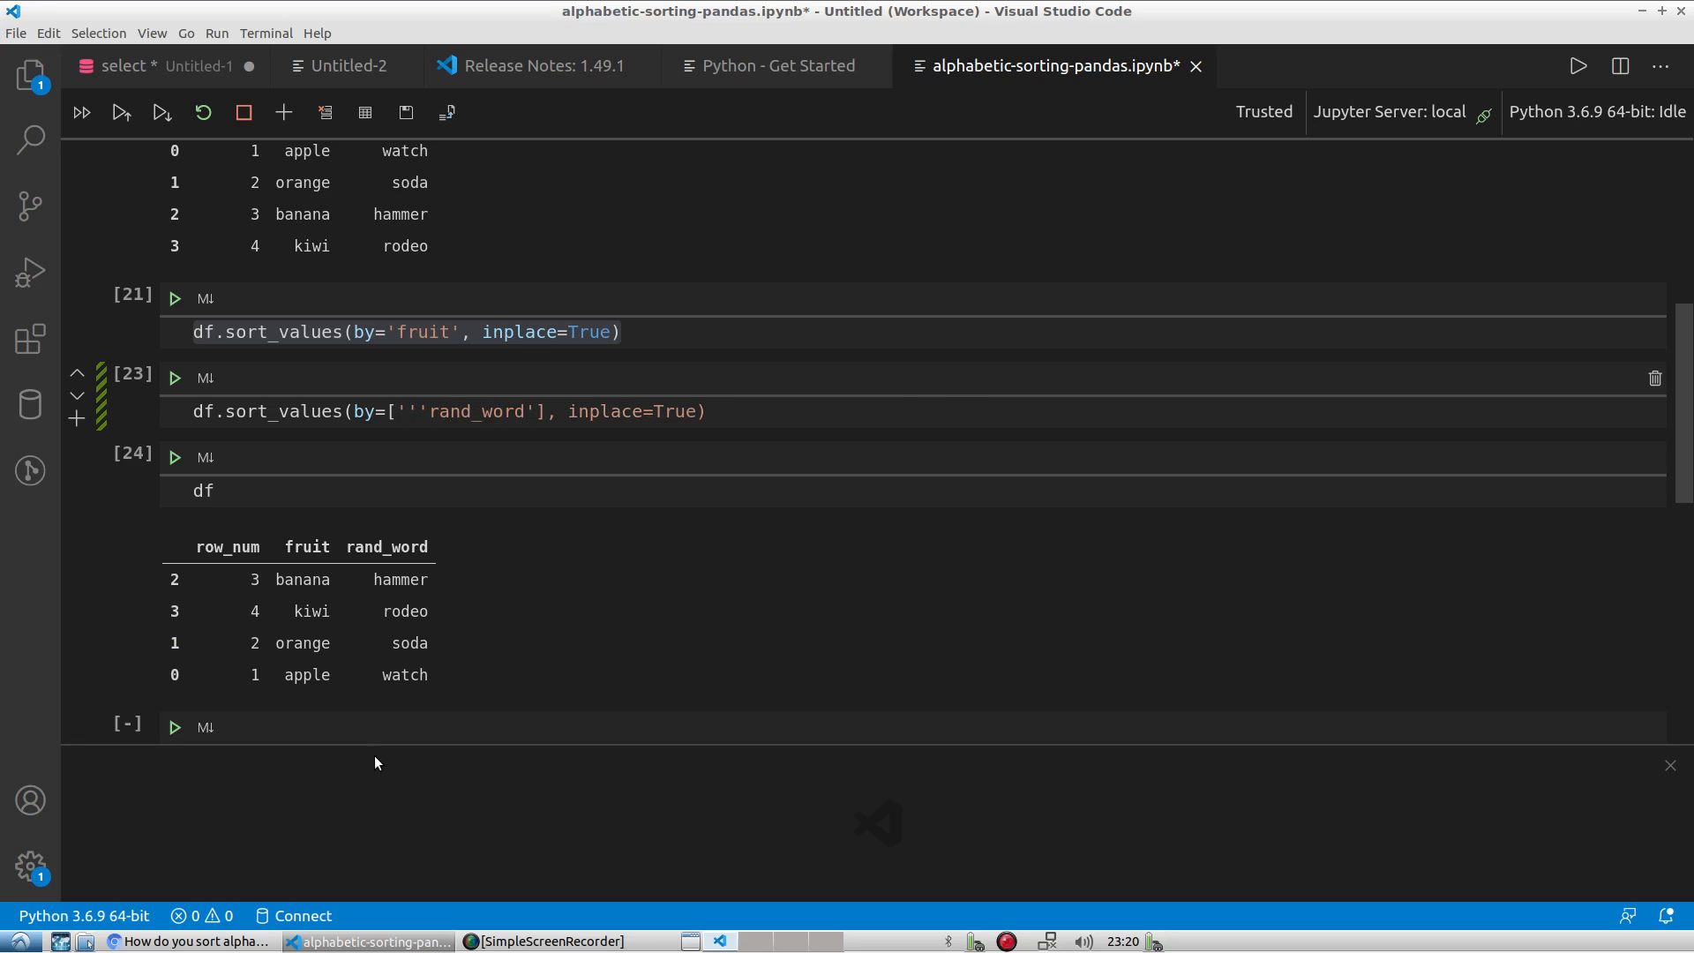
{"action": "type", "text": "row"}
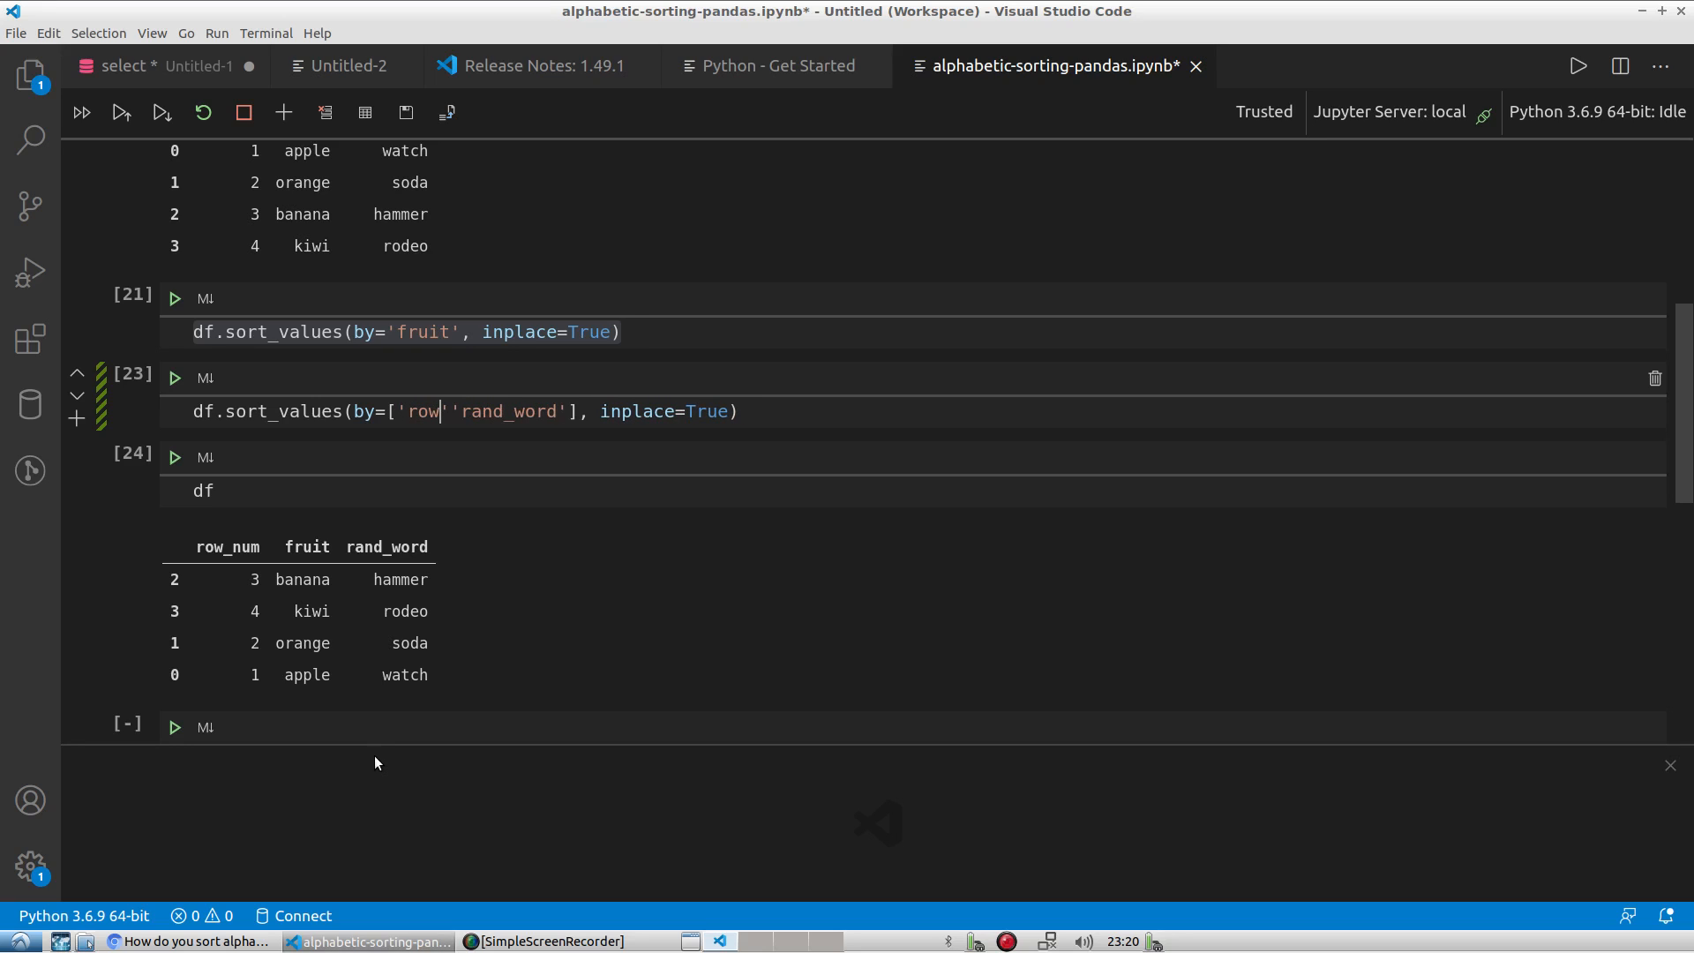
{"action": "type", "text": "_num'"}
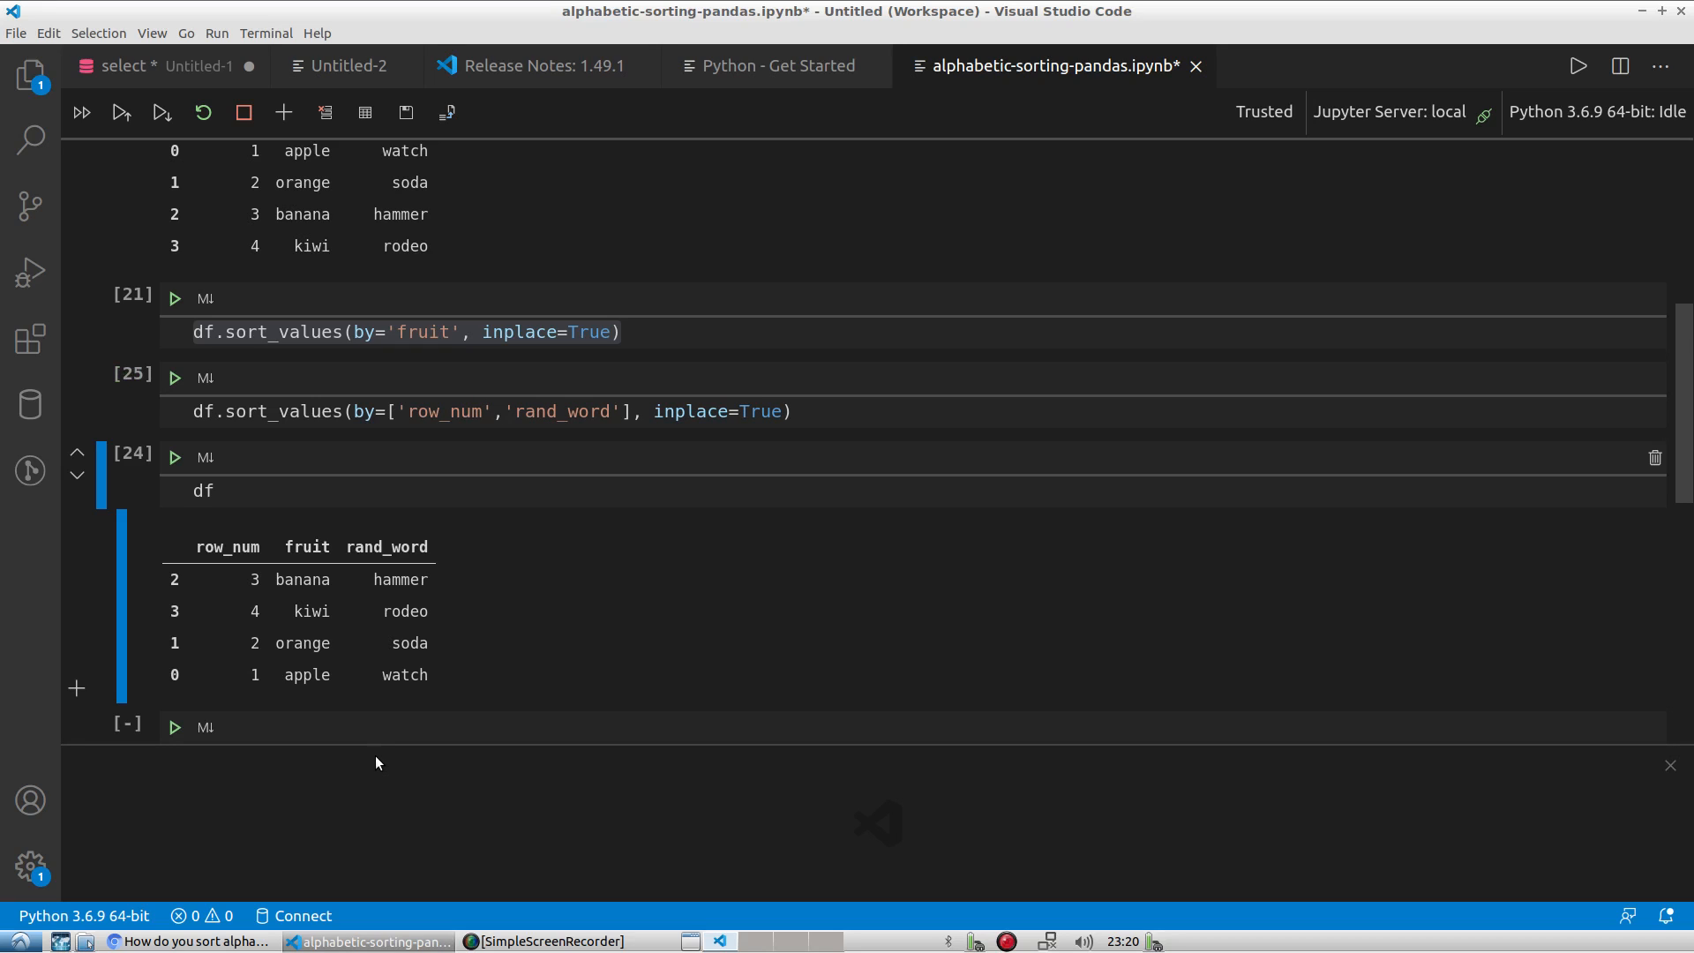
{"action": "left_click", "coordinate": [215, 492]}
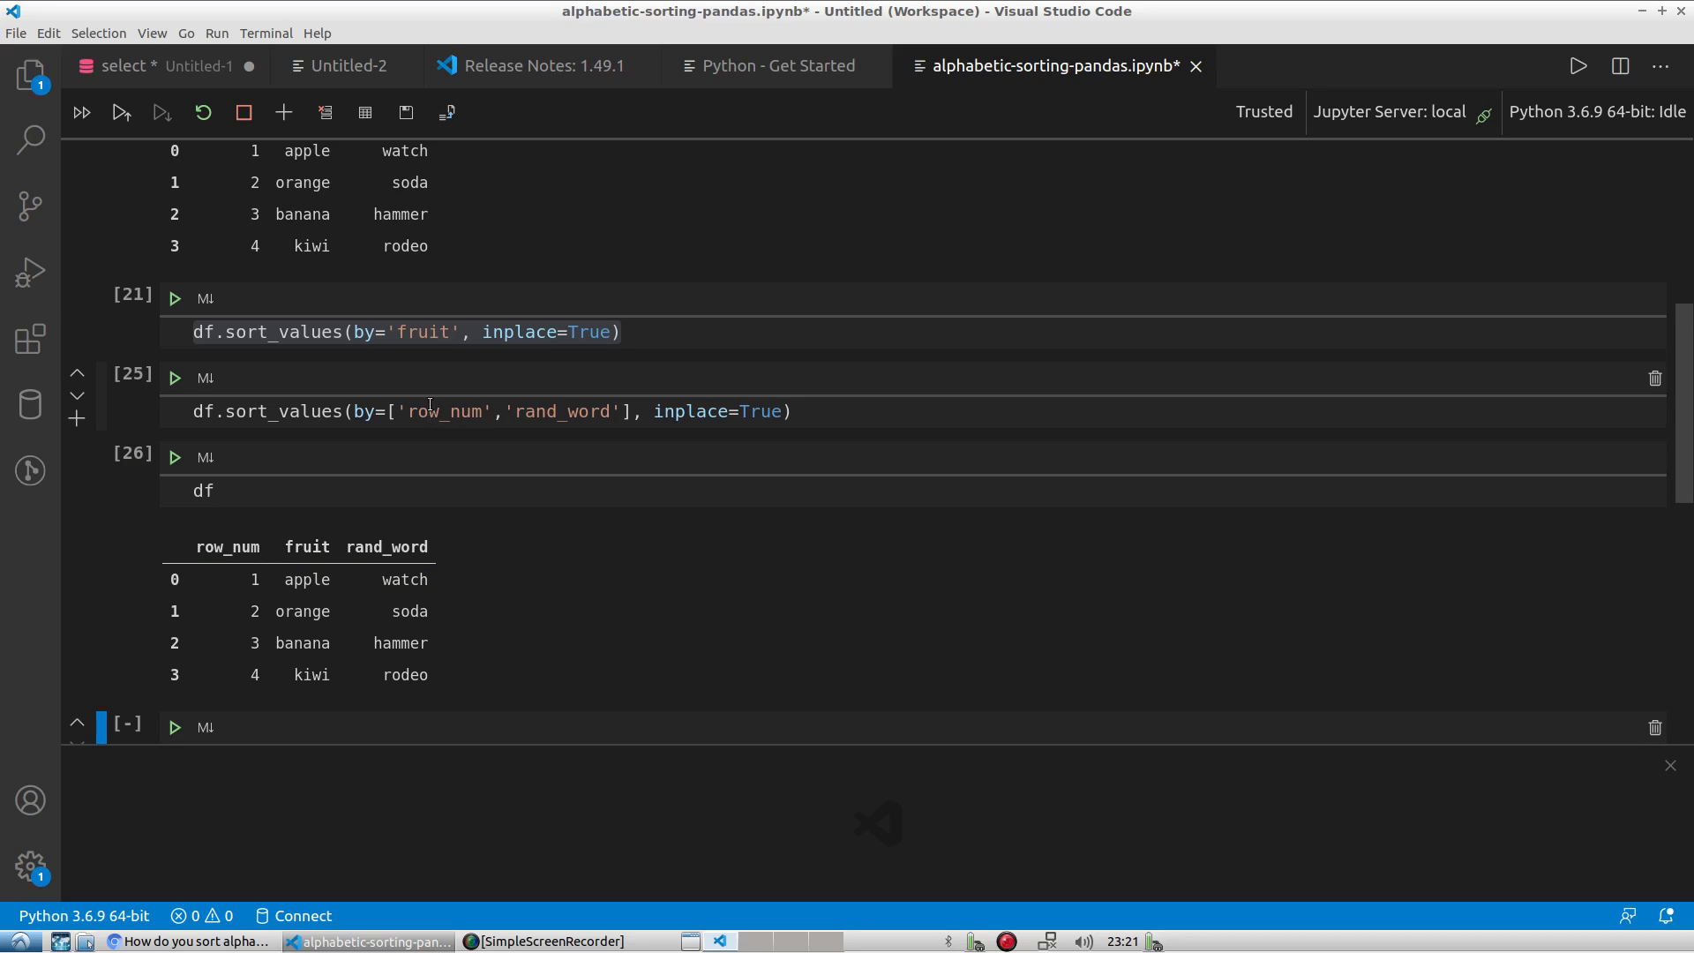
{"action": "left_click", "coordinate": [301, 610]}
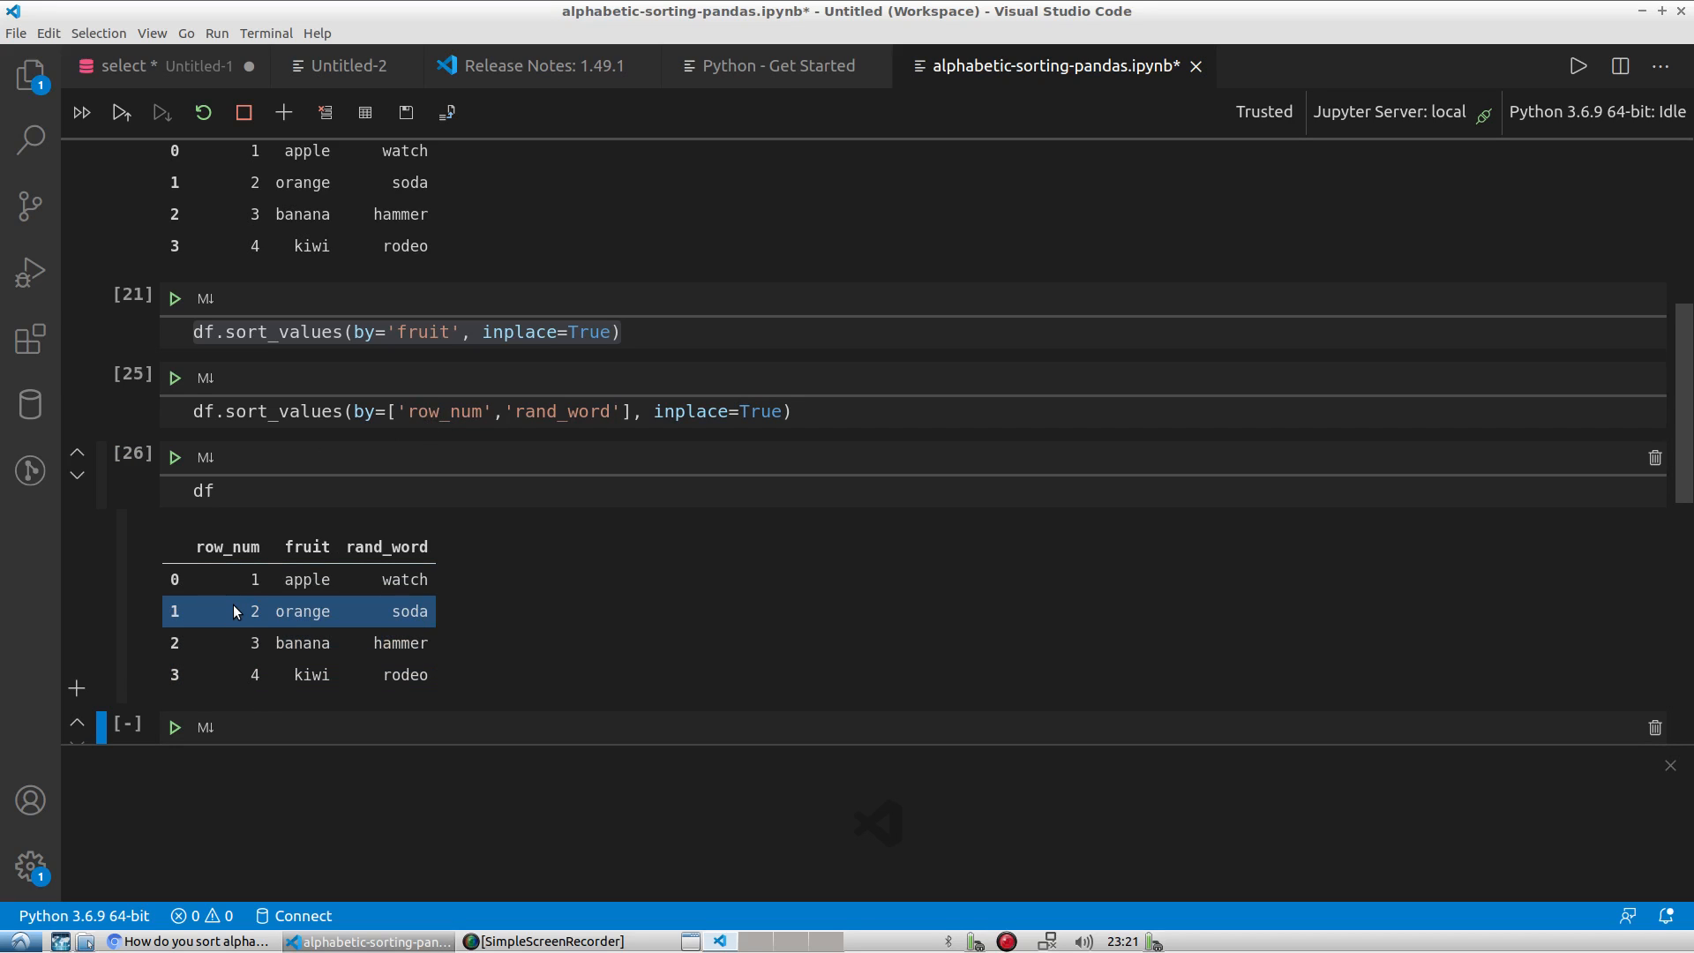